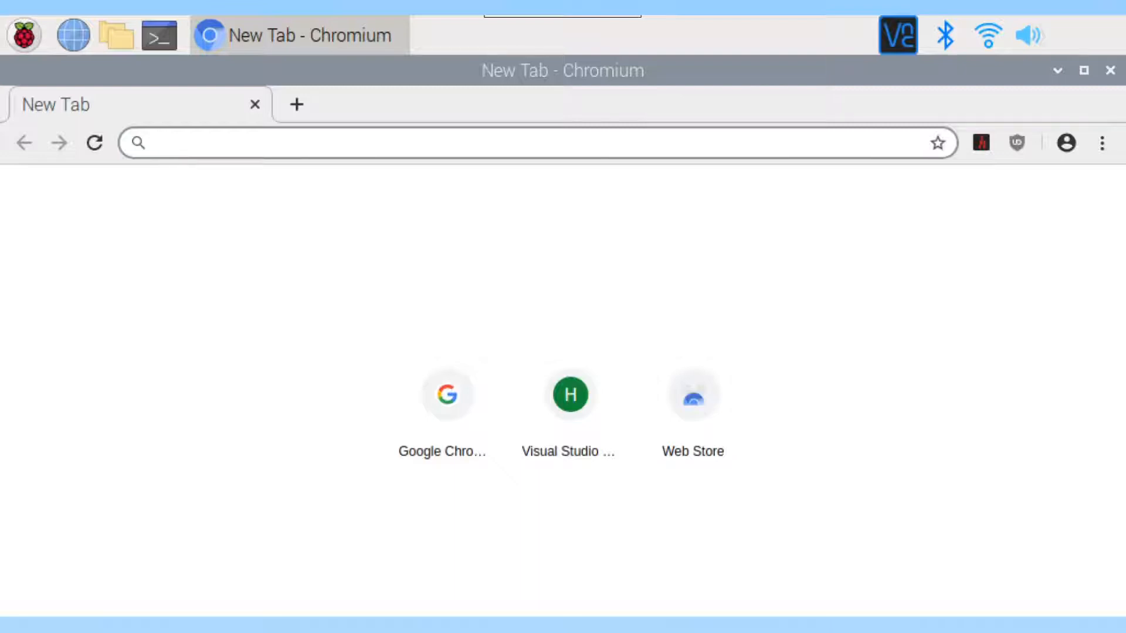
Open code.headmelted.com and scroll to the Linux APT install instructions
{"action": "left_click", "coordinate": [518, 143]}
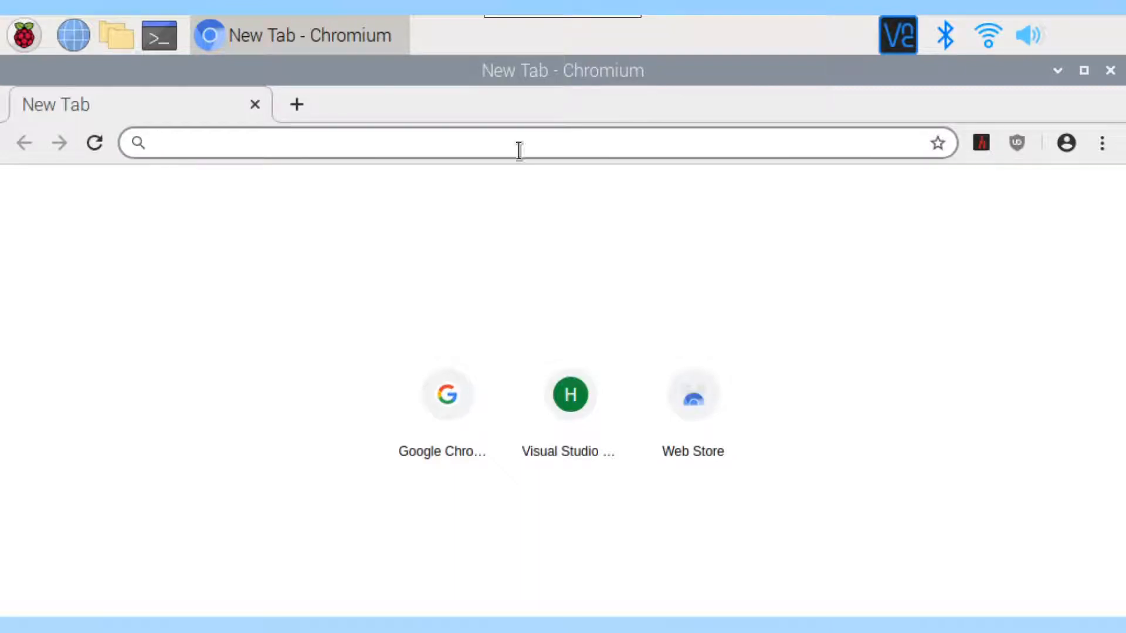
{"action": "type", "text": "code.headmelted.com"}
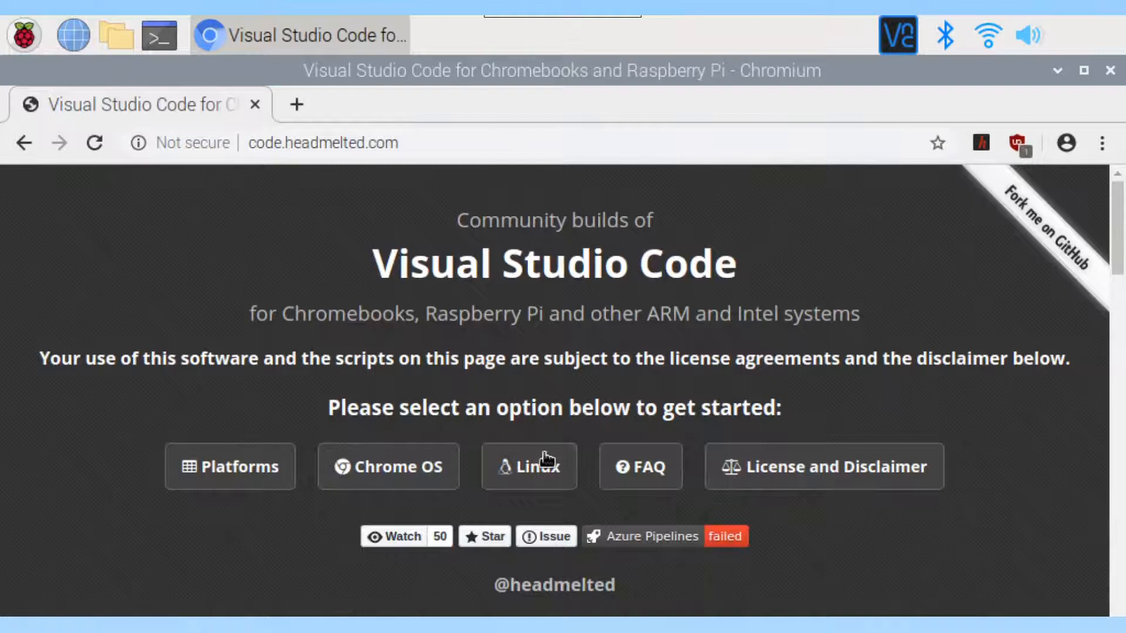
{"action": "left_click", "coordinate": [529, 466]}
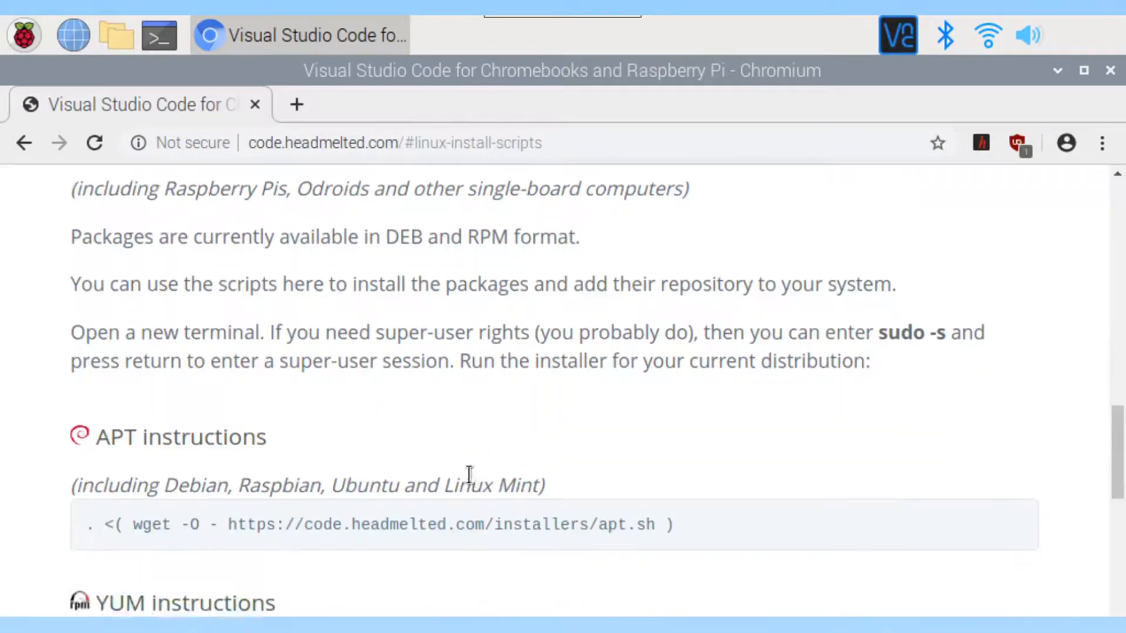
{"action": "scroll", "scroll_direction": "down", "scroll_amount": 3}
{"action": "type", "text": "sudo -s"}
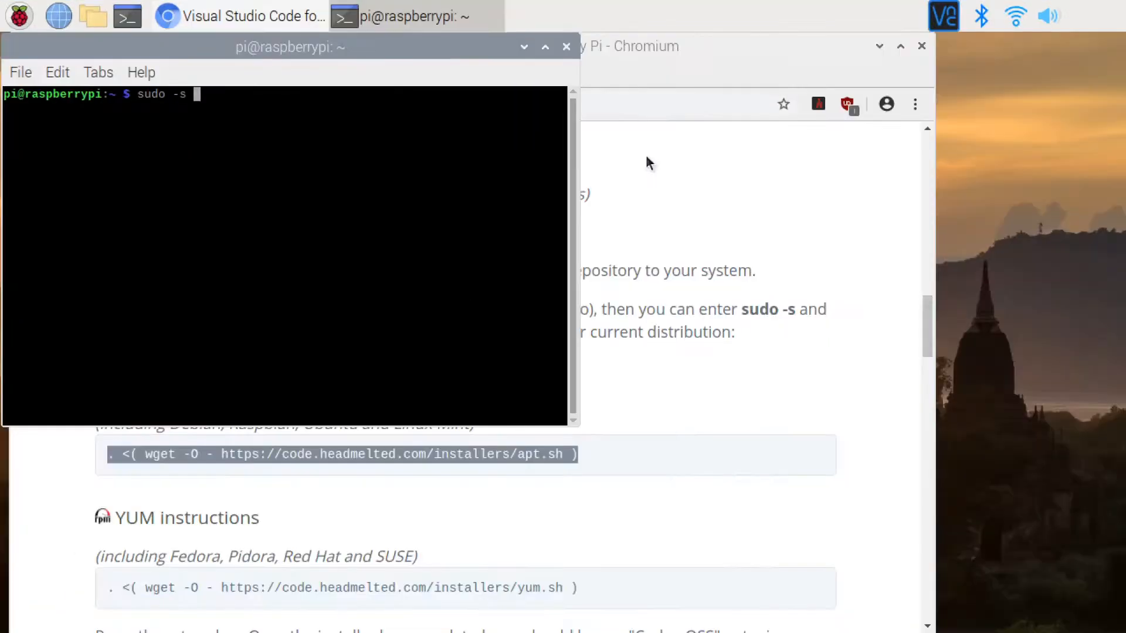
{"action": "mouse_move", "coordinate": [831, 229]}
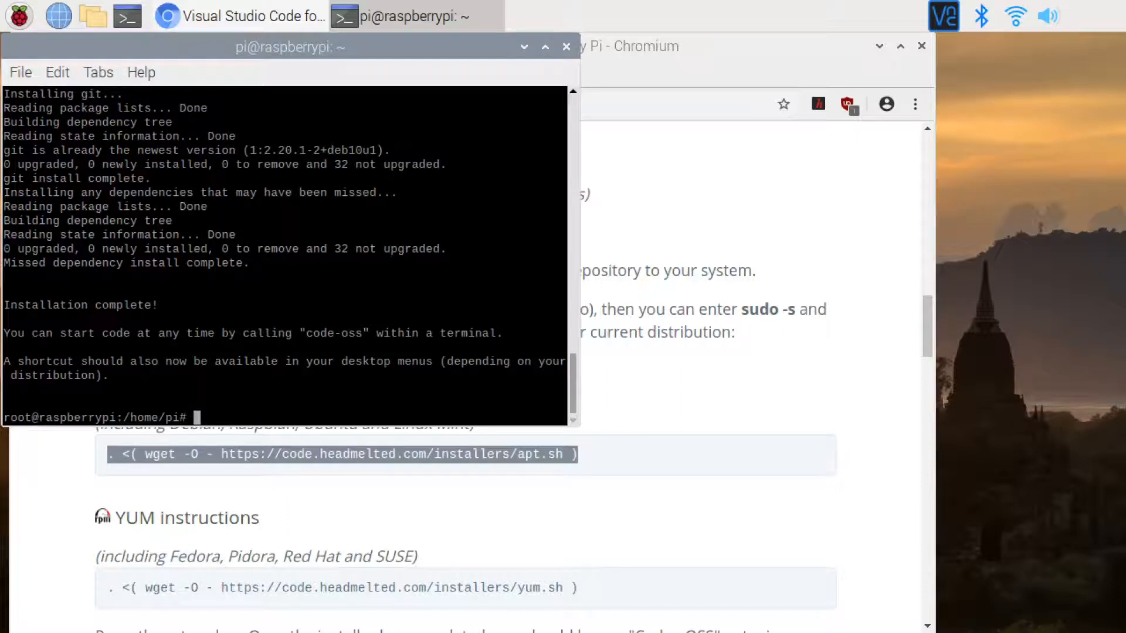
Exit the root shell and check the installed version with code-oss --version
{"action": "type", "text": "exit"}
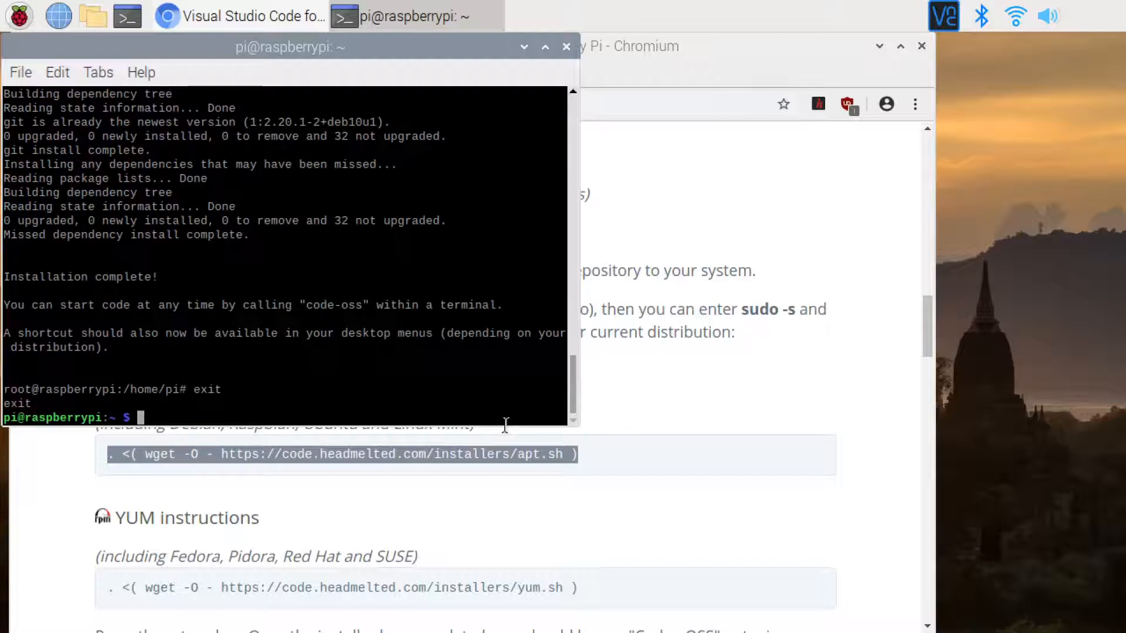
{"action": "type", "text": "cod"}
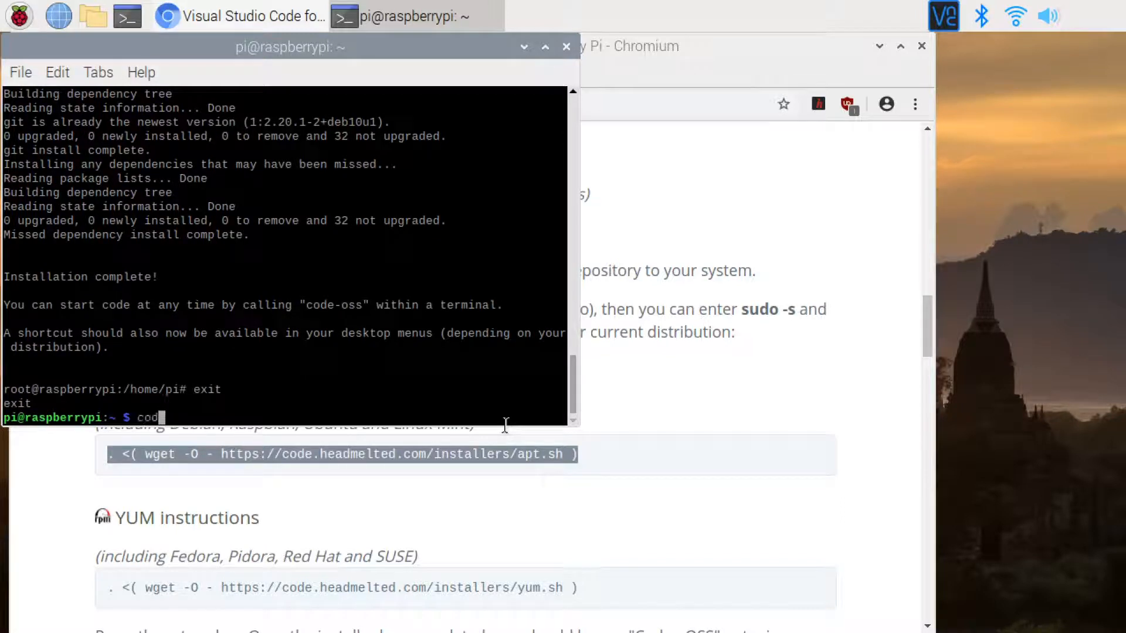
{"action": "type", "text": "e-oss"}
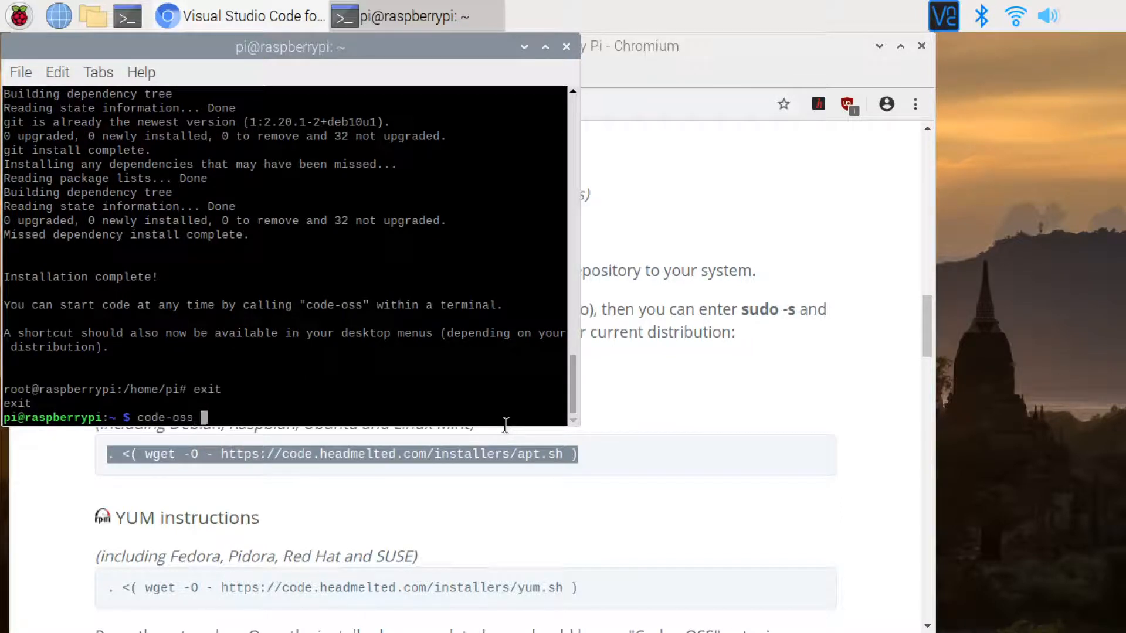
{"action": "type", "text": "--ve"}
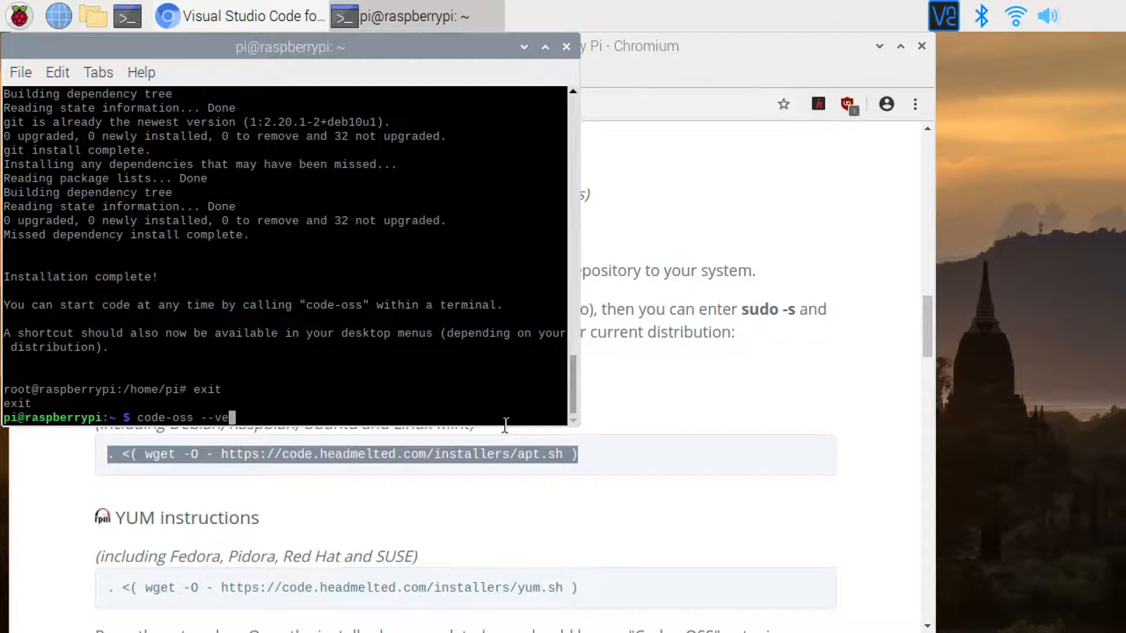
{"action": "type", "text": "rsion"}
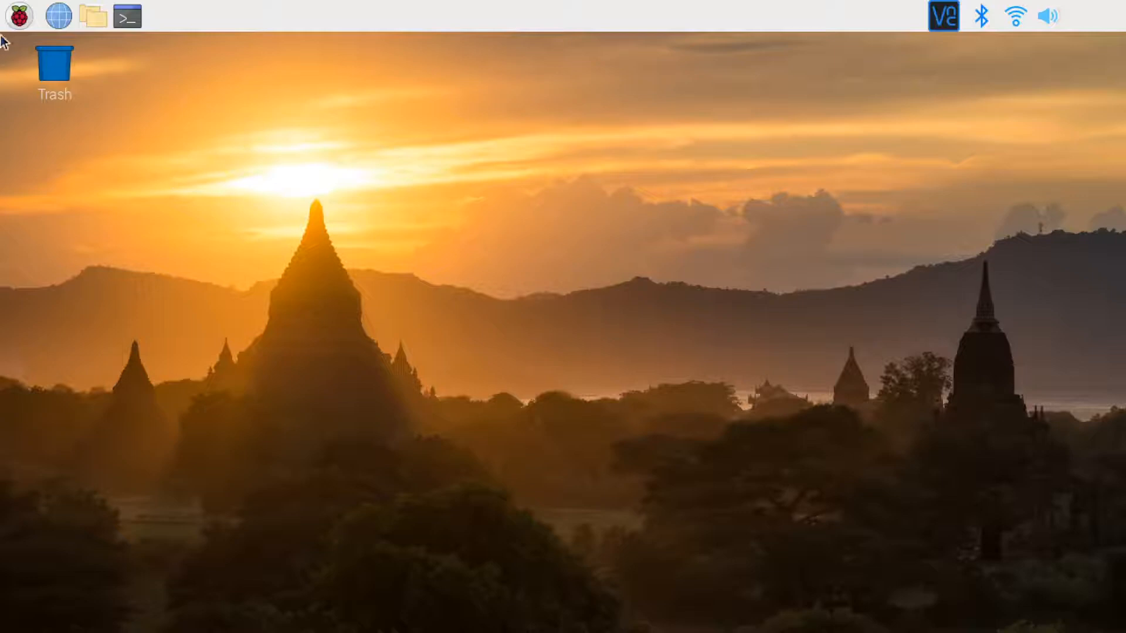
Open a fresh LXTerminal window from the taskbar terminal icon
{"action": "left_click", "coordinate": [15, 16]}
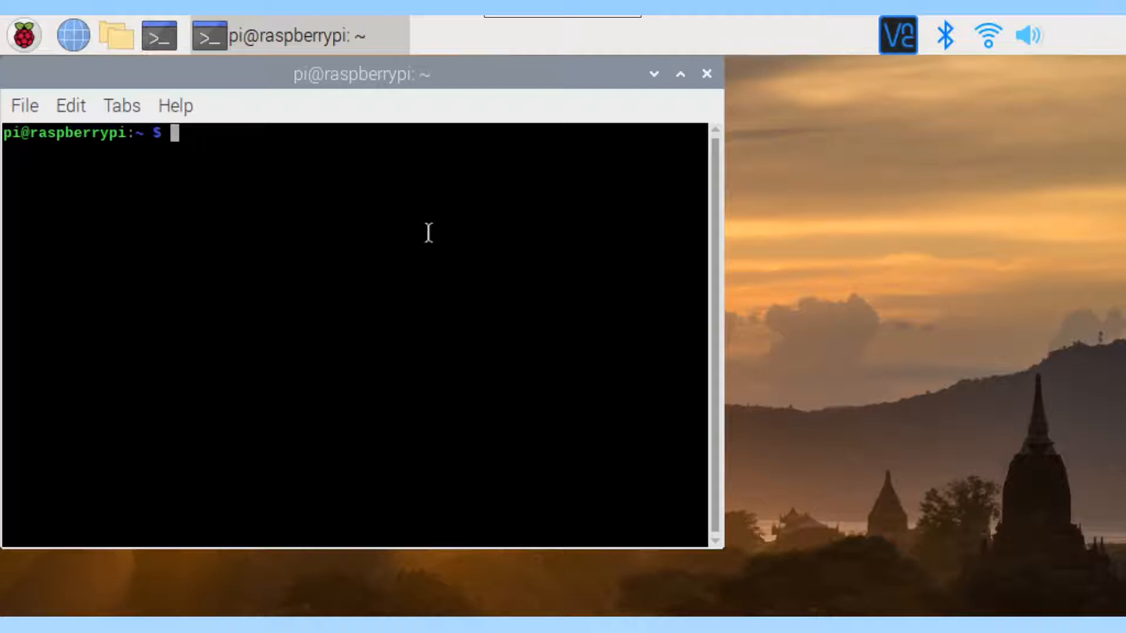
Refresh package lists with sudo apt update and install python3-gpiozero
{"action": "type", "text": "sudo apt"}
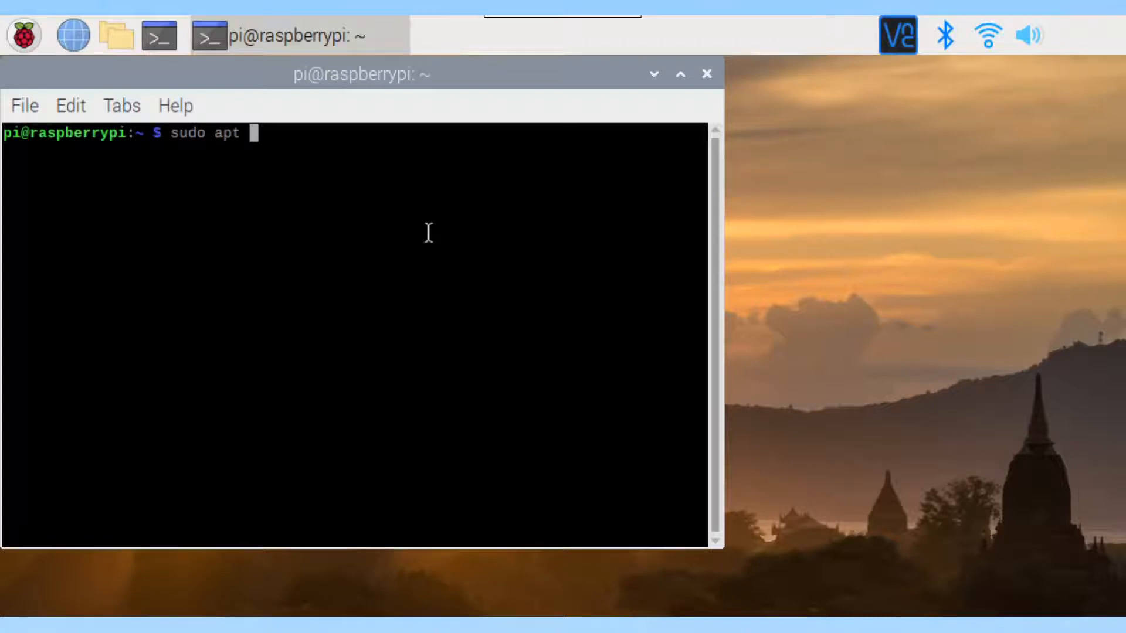
{"action": "type", "text": "update"}
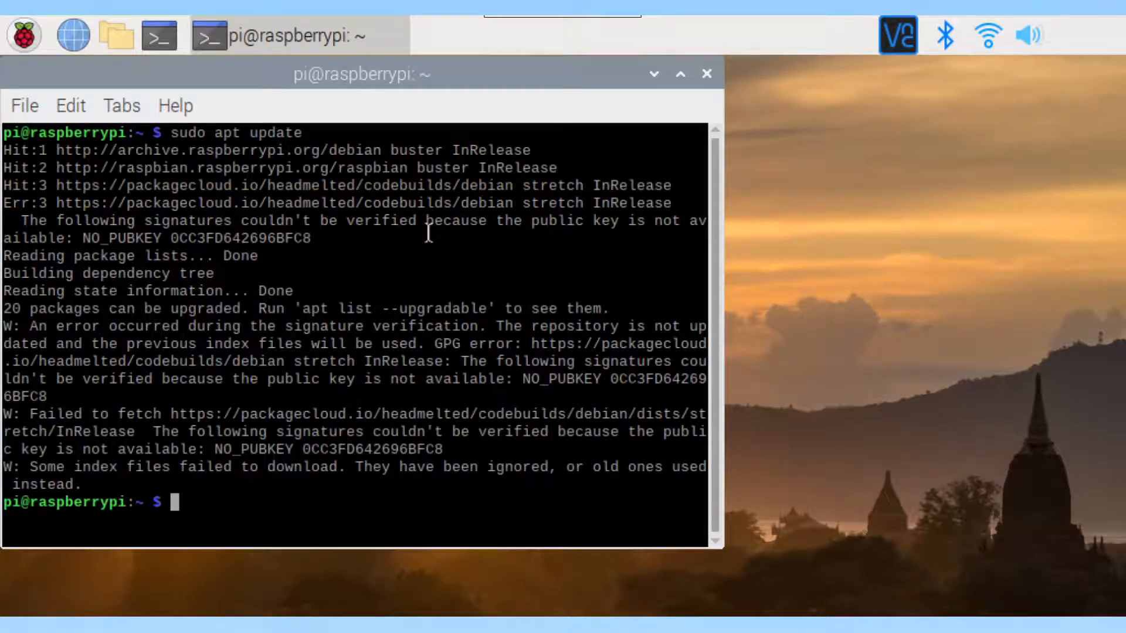
{"action": "type", "text": "sudo apt"}
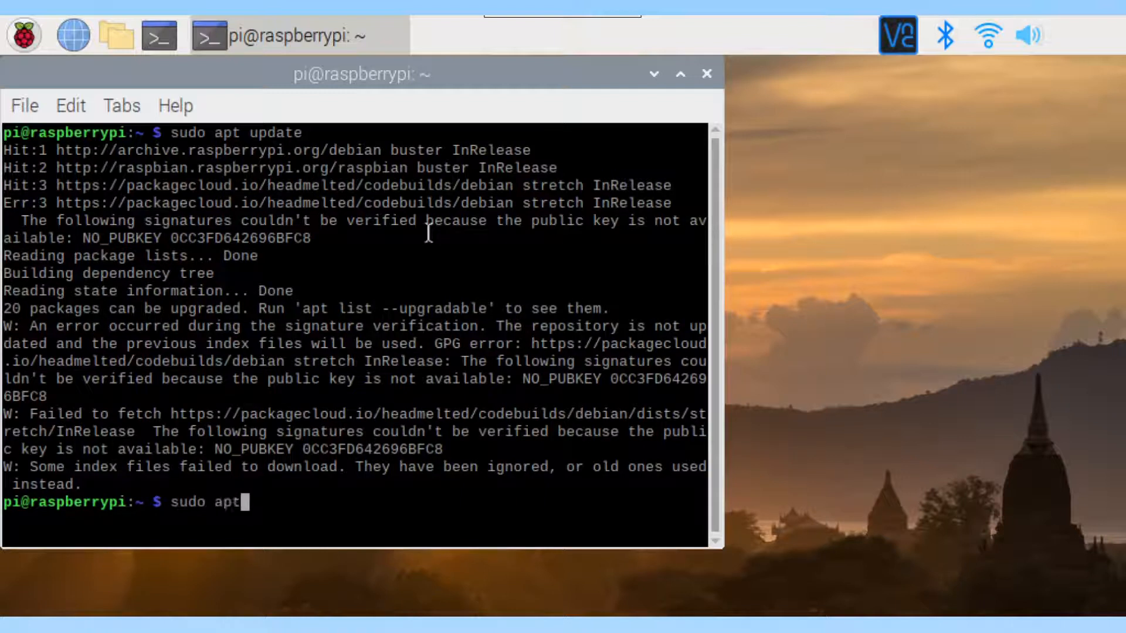
{"action": "type", "text": "install"}
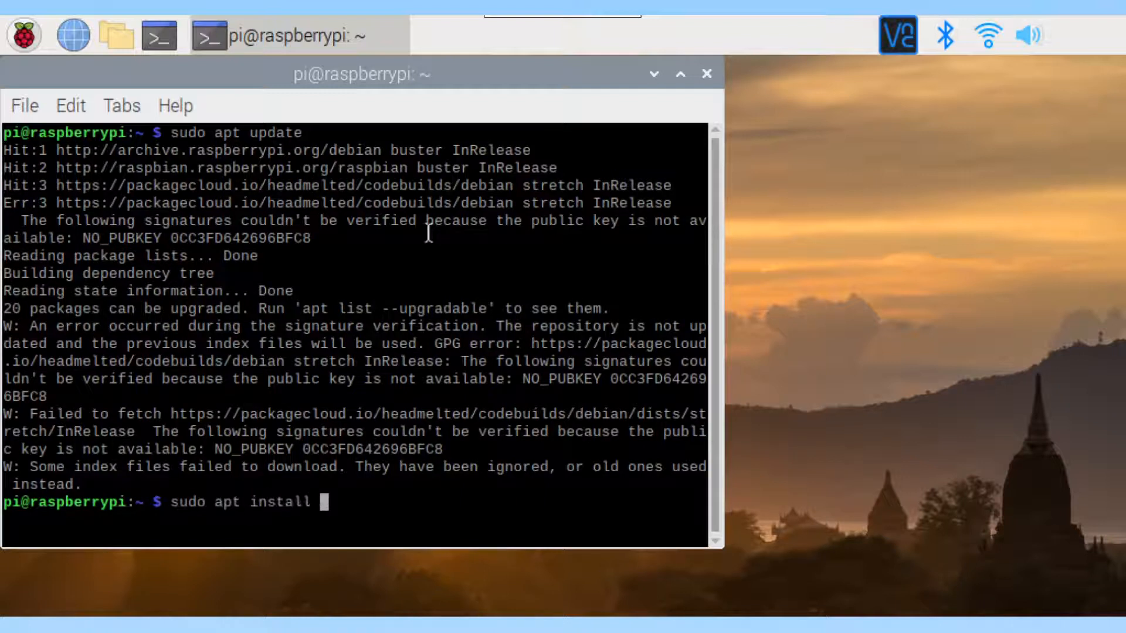
{"action": "type", "text": "python3"}
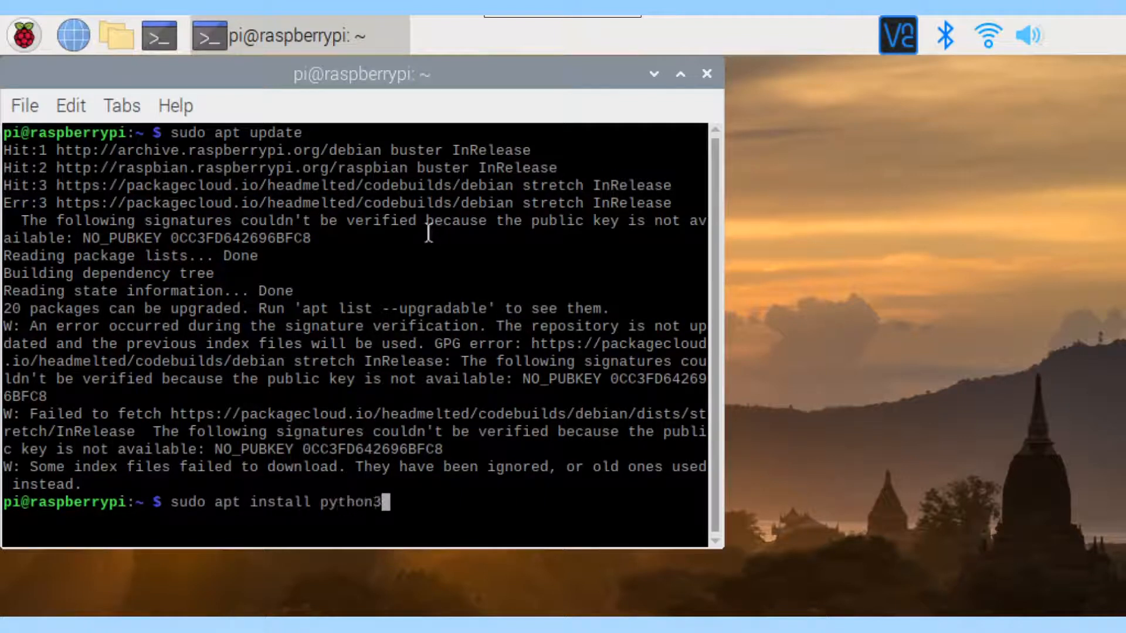
{"action": "type", "text": "-gpiozero"}
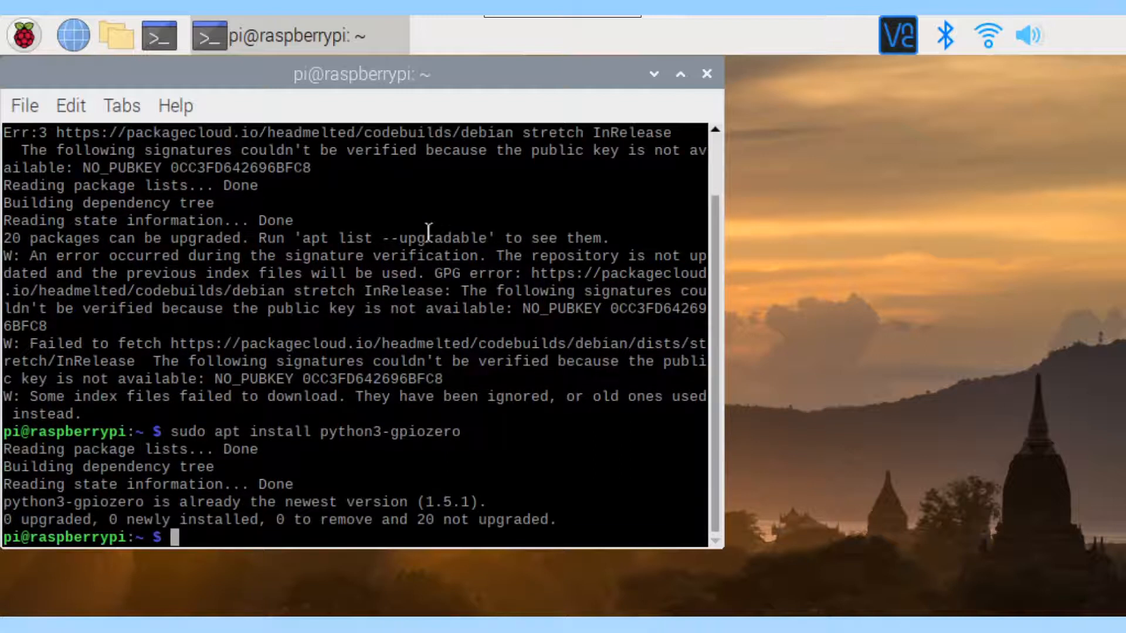
Check the installed gpiozero package details with pip3 show gpiozero
{"action": "type", "text": "pip3"}
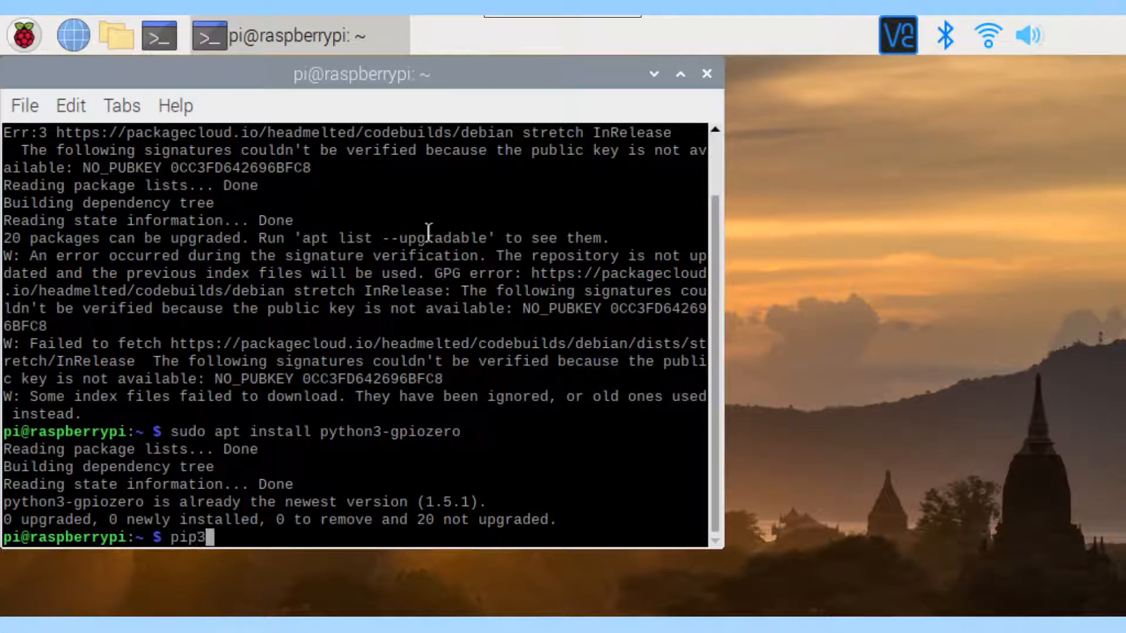
{"action": "type", "text": "show g"}
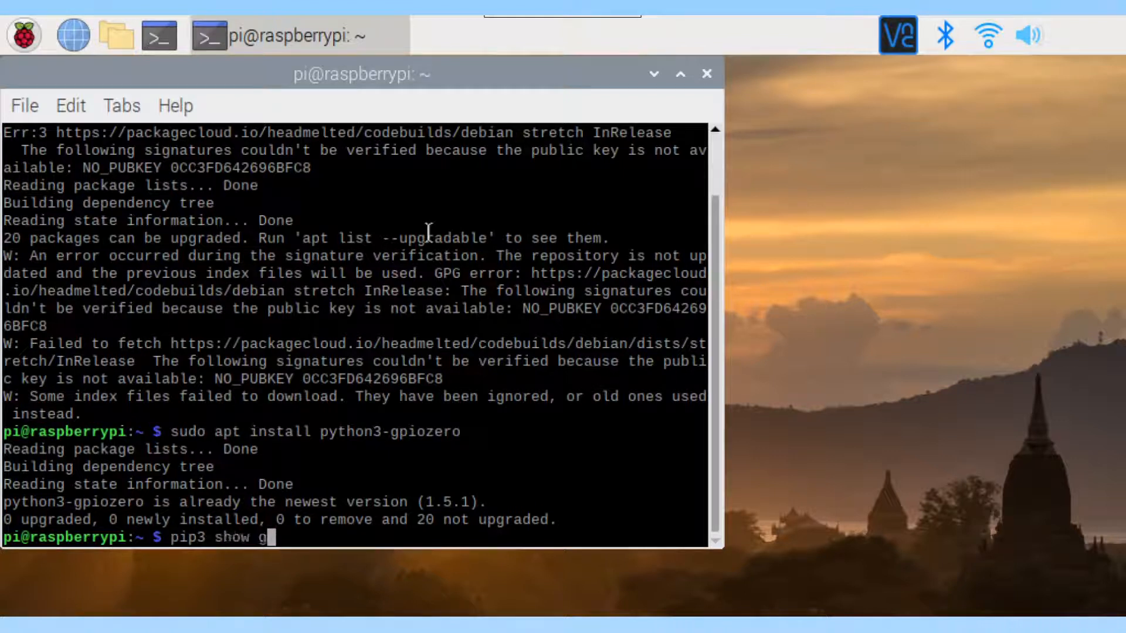
{"action": "type", "text": "piozero"}
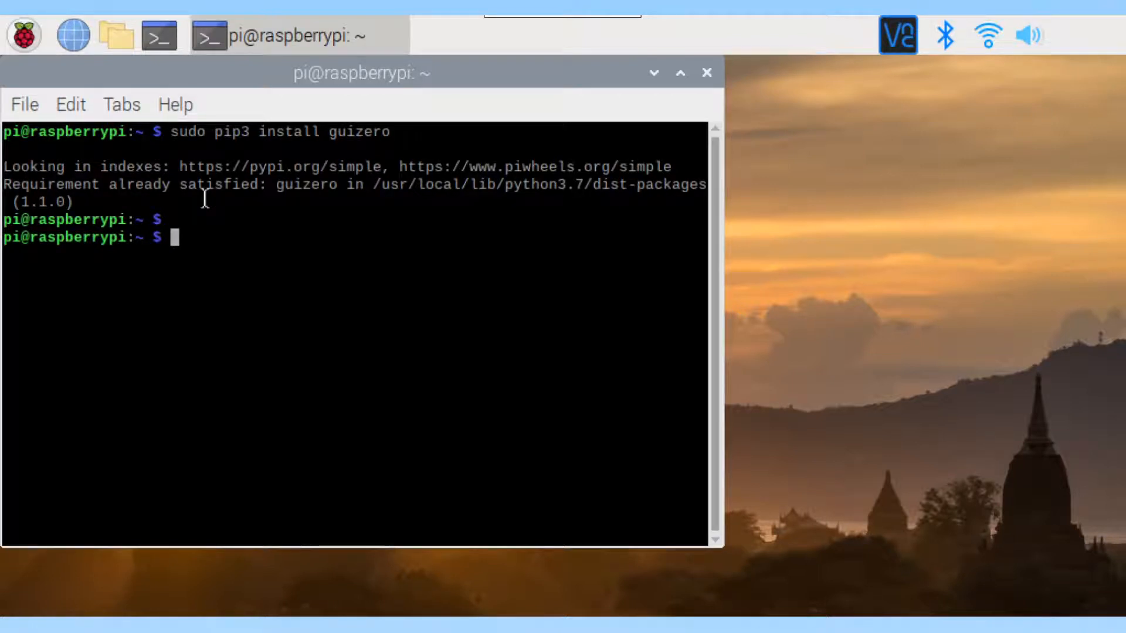
Show guizero's package details (version 1.1.0), then close the terminal
{"action": "type", "text": "pip3 show"}
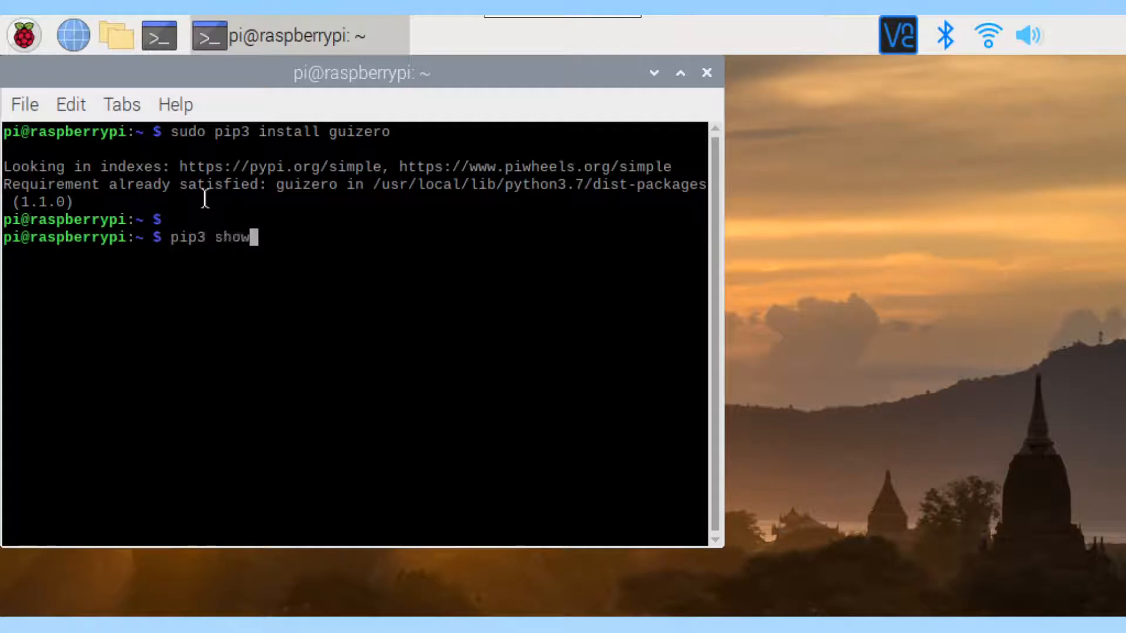
{"action": "type", "text": "guizero"}
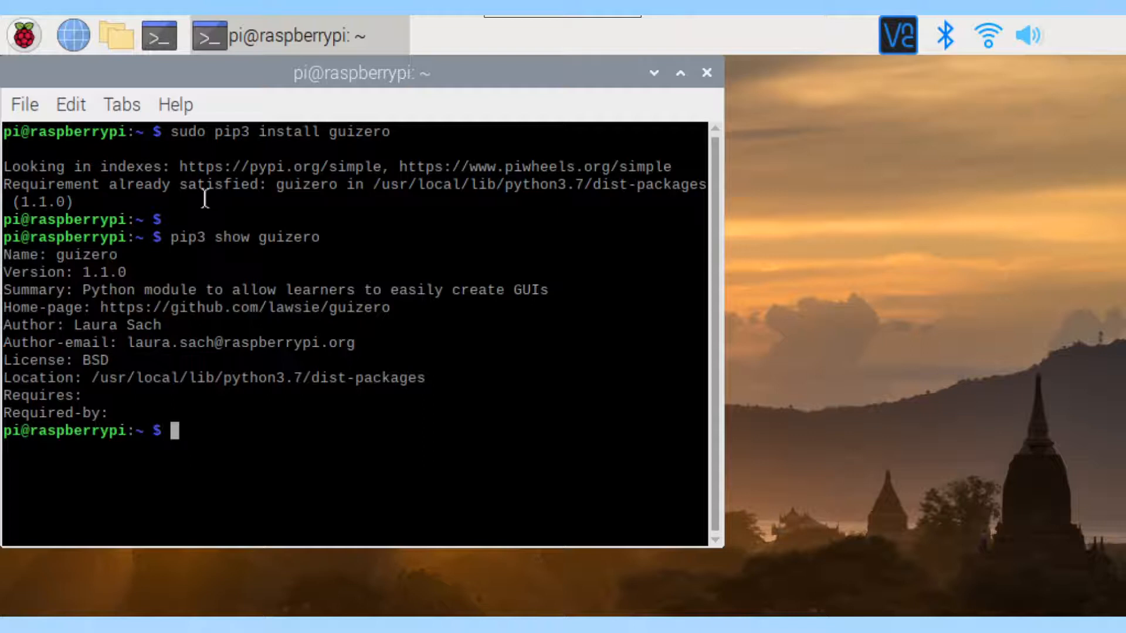
{"action": "left_click", "coordinate": [707, 73]}
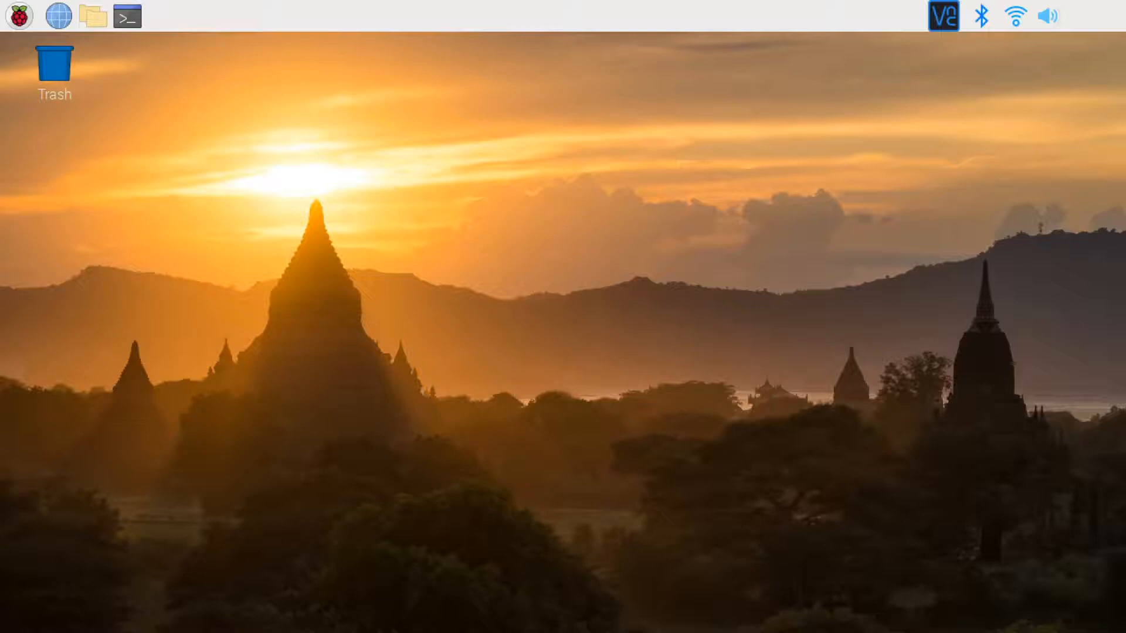
Launch the Code - OSS editor from the taskbar
{"action": "left_click", "coordinate": [19, 16]}
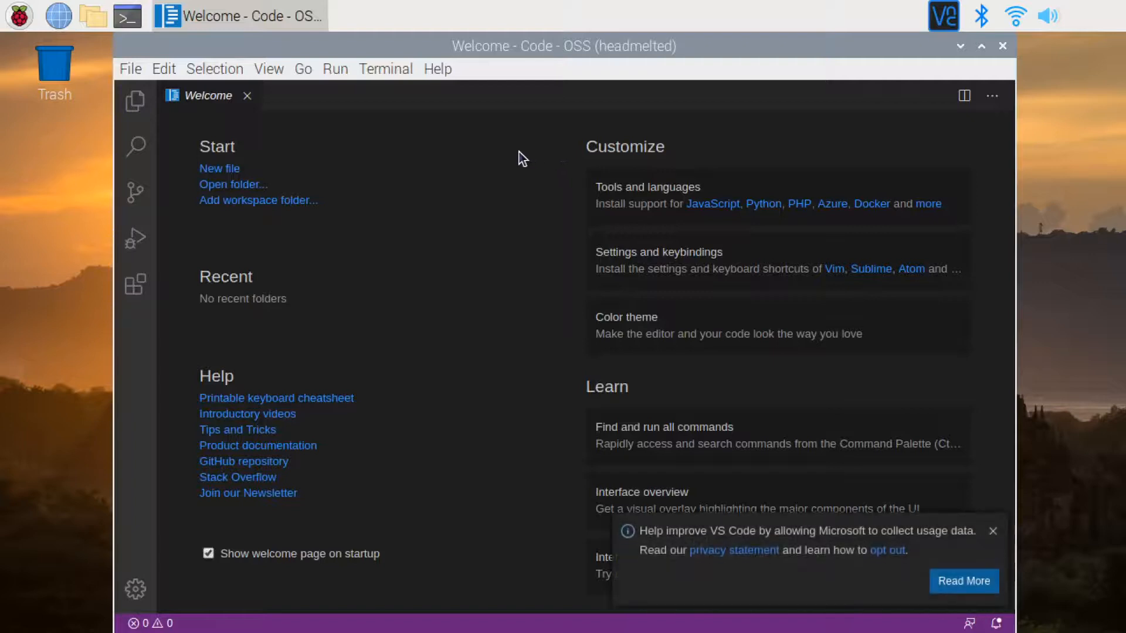
{"action": "mouse_move", "coordinate": [135, 283]}
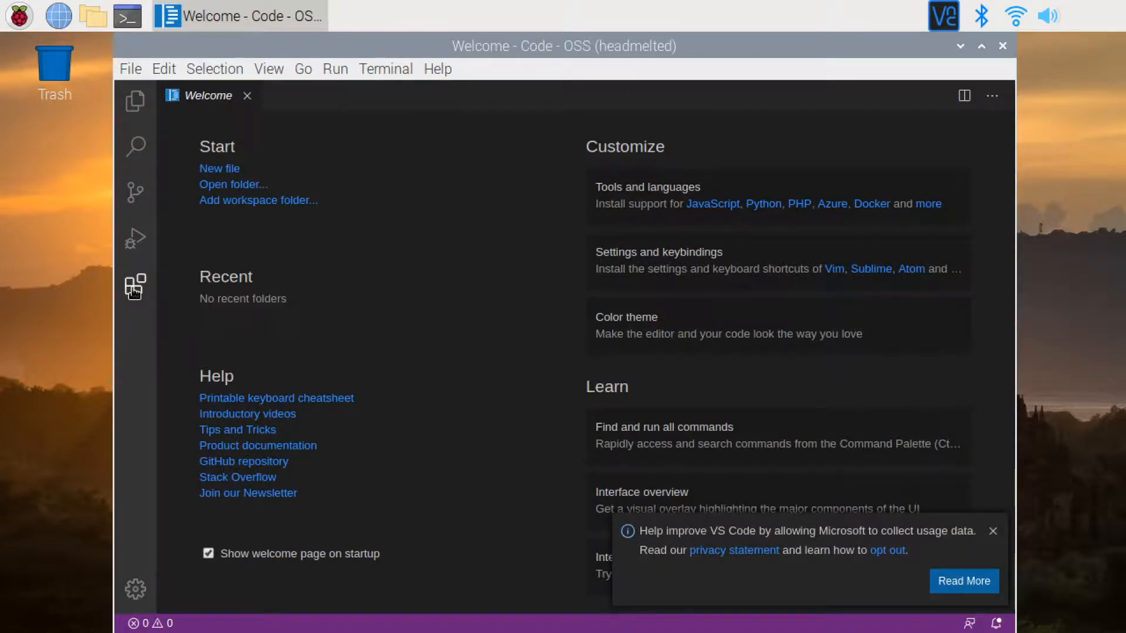
Search extensions for 'python' and install Microsoft's Python extension
{"action": "left_click", "coordinate": [135, 284]}
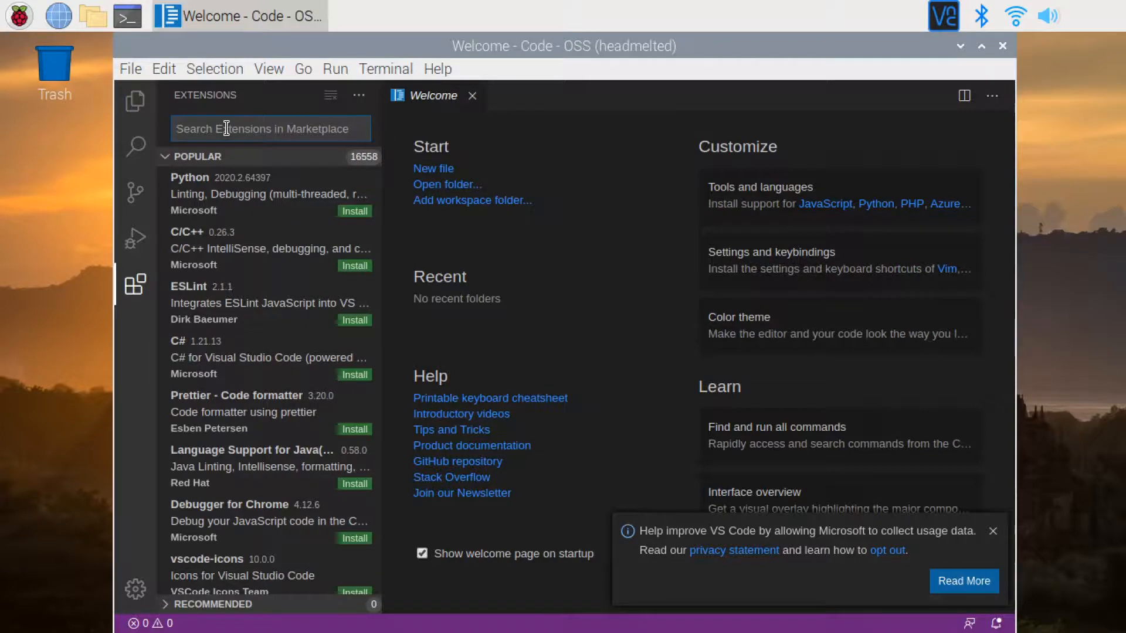
{"action": "type", "text": "python"}
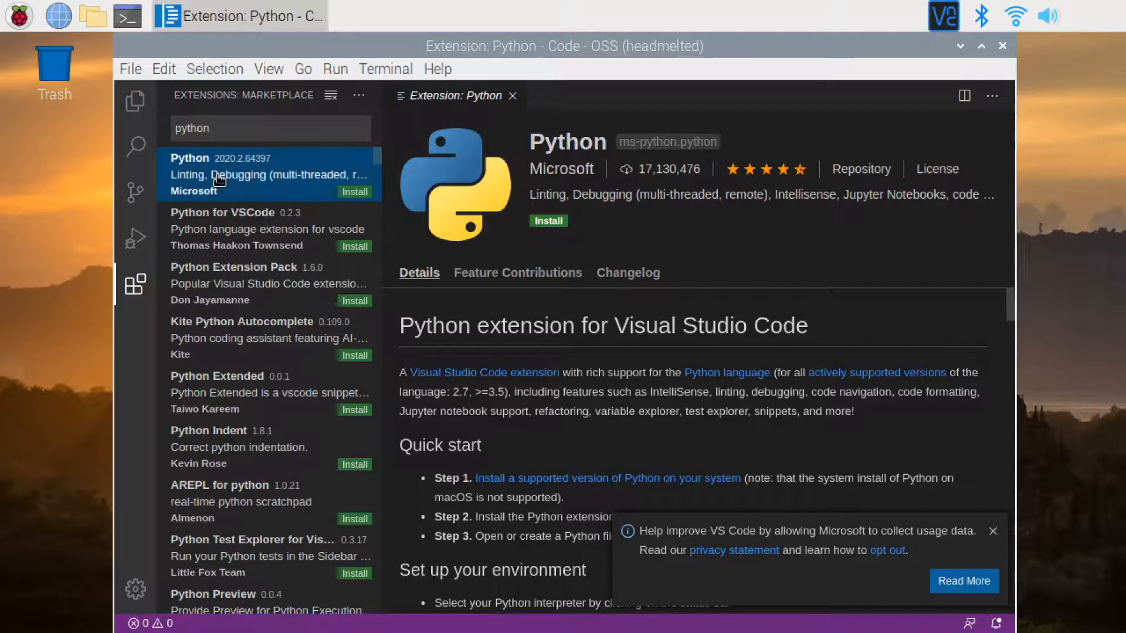
{"action": "mouse_move", "coordinate": [448, 192]}
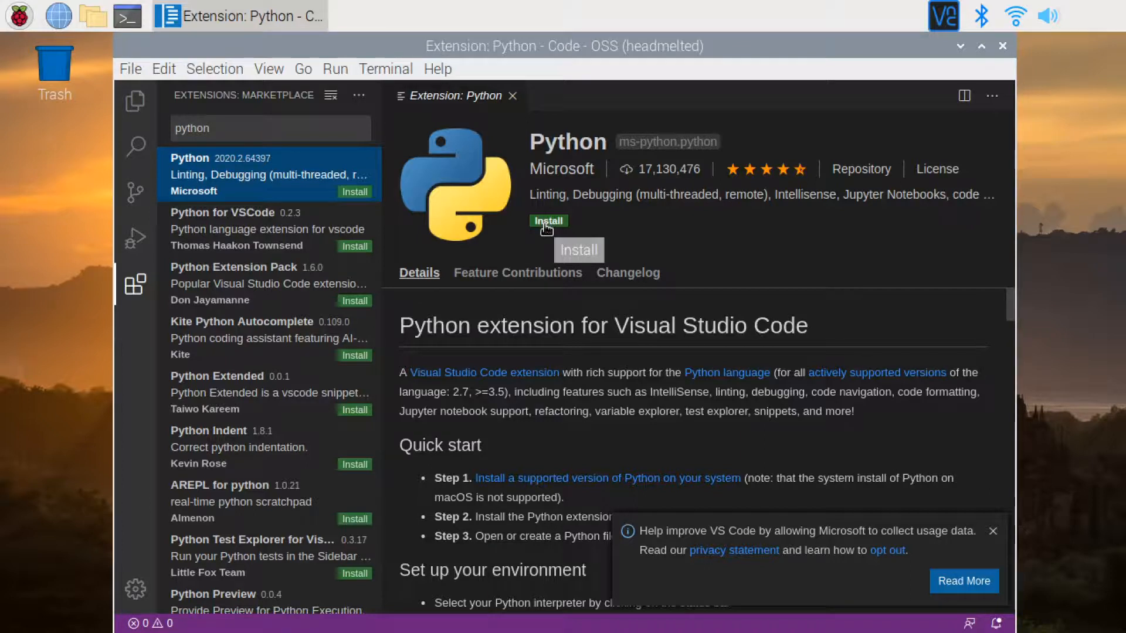
{"action": "left_click", "coordinate": [548, 221]}
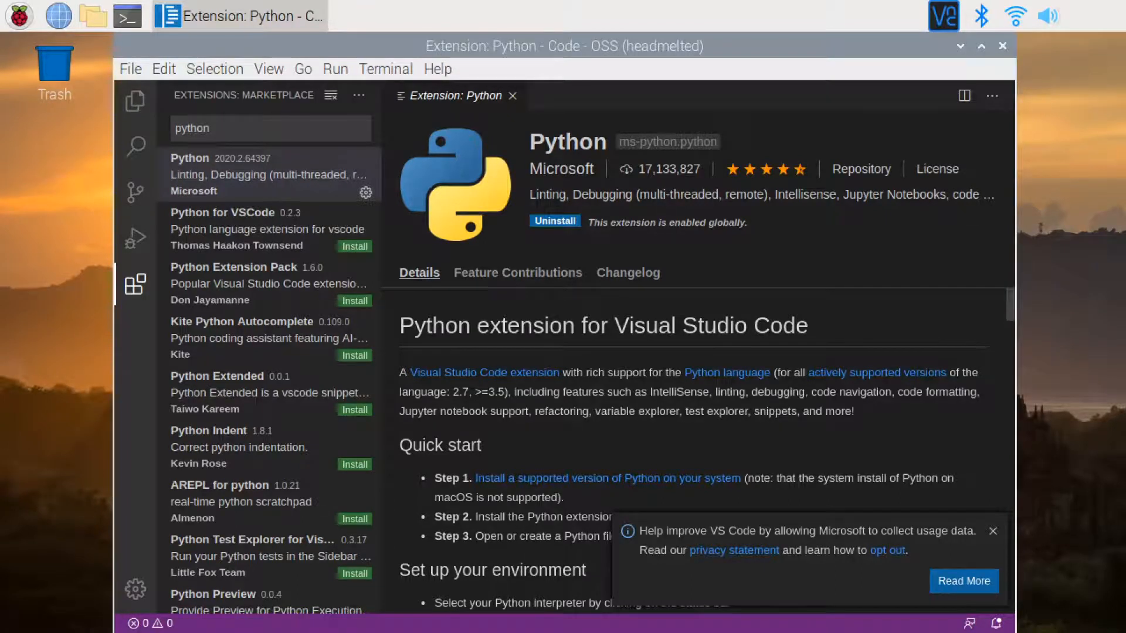
Create a 'project' folder in the home directory, then close File Manager
{"action": "left_click", "coordinate": [93, 15]}
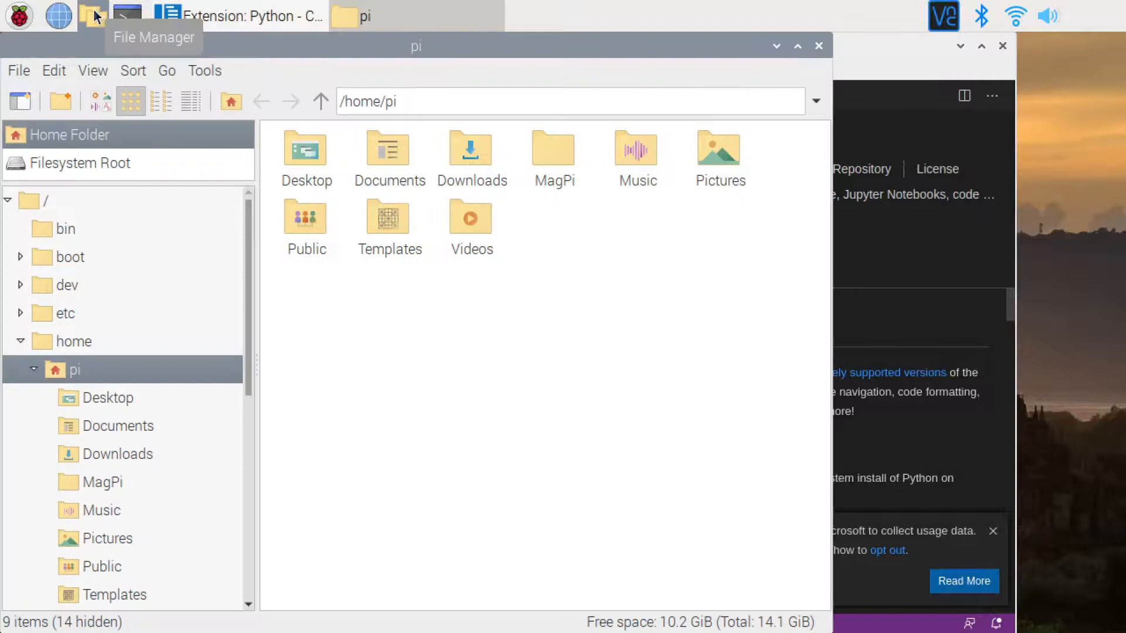
{"action": "right_click", "coordinate": [493, 381]}
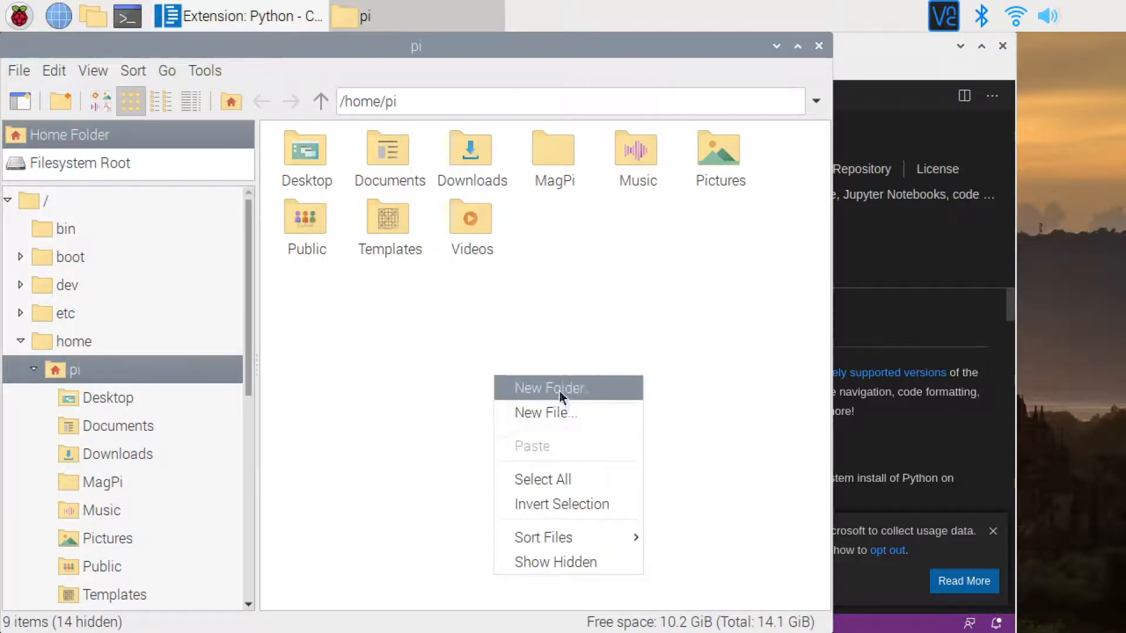
{"action": "left_click", "coordinate": [549, 387]}
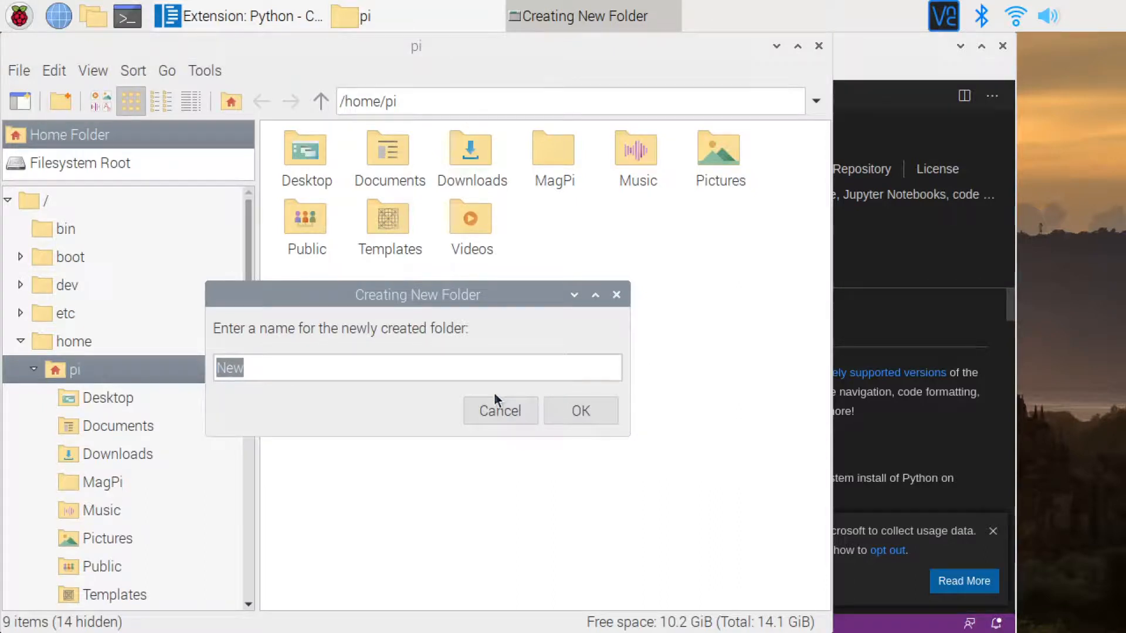
{"action": "type", "text": "project"}
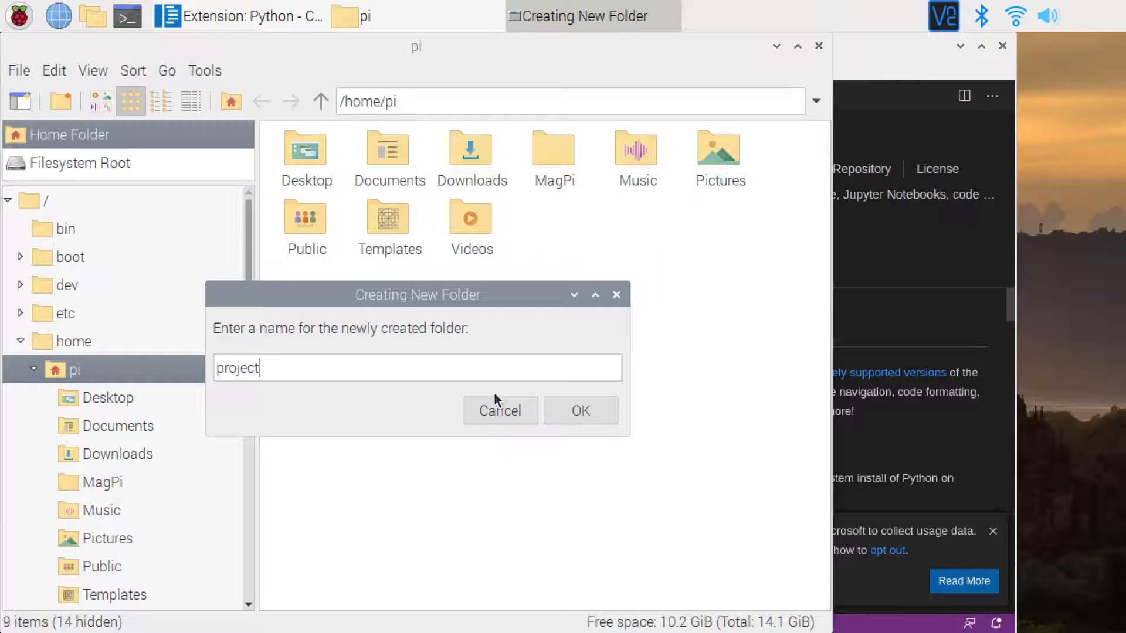
{"action": "left_click", "coordinate": [580, 411]}
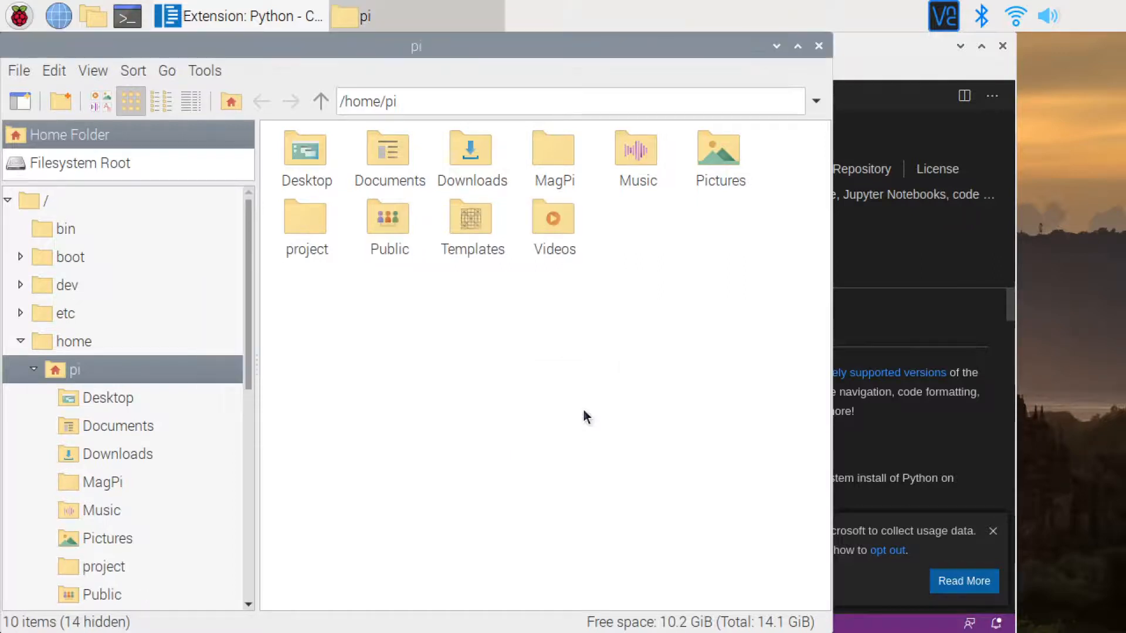
{"action": "mouse_move", "coordinate": [793, 137]}
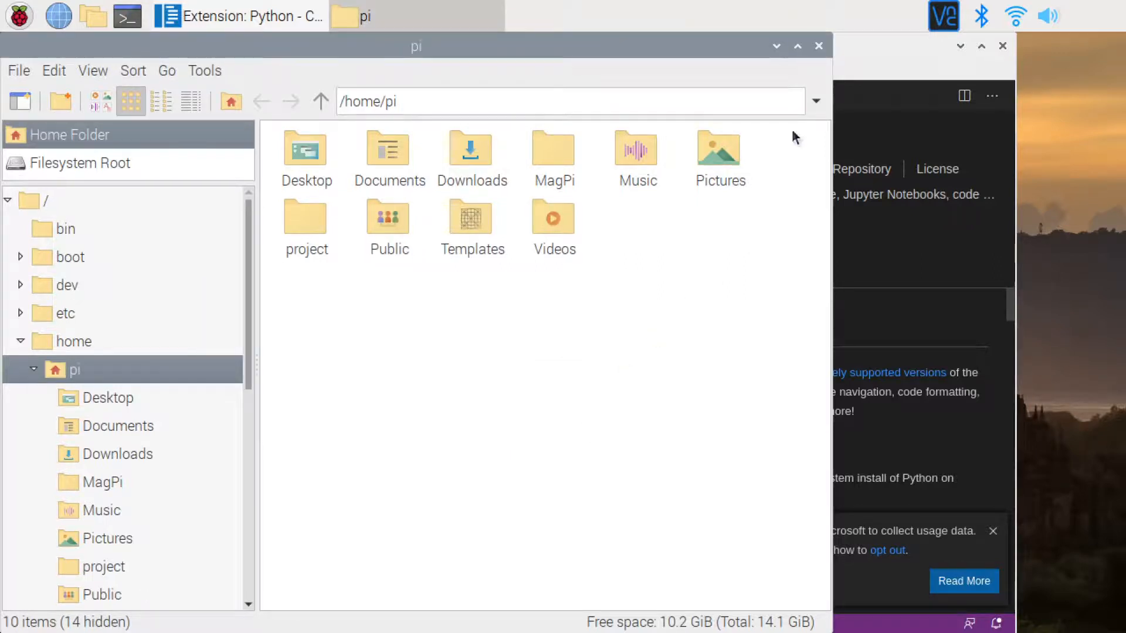
{"action": "left_click", "coordinate": [237, 16]}
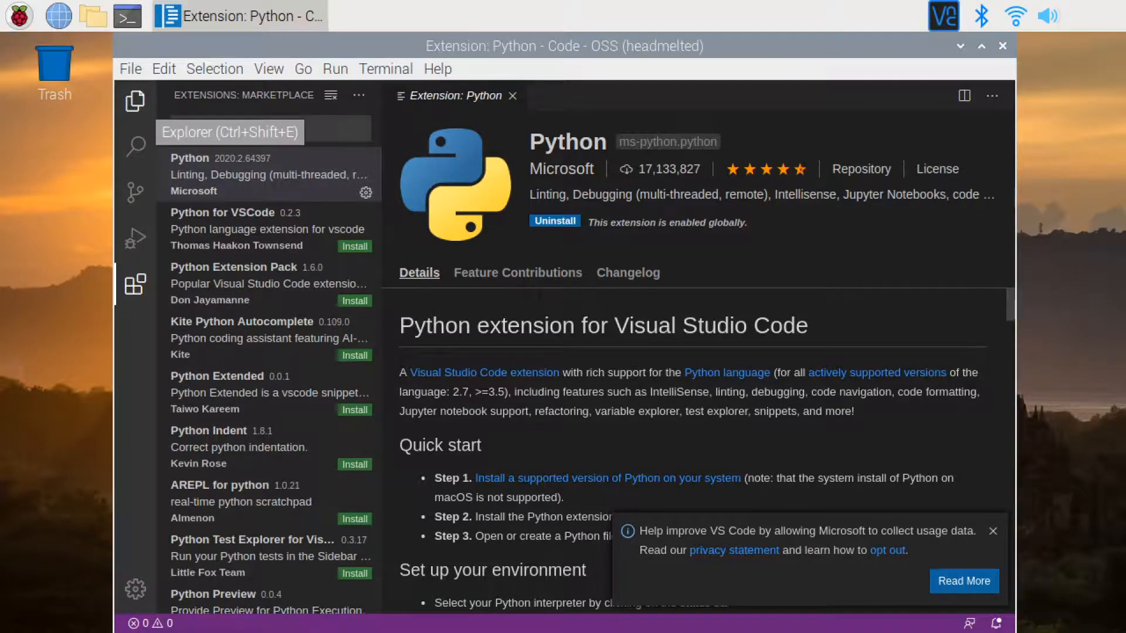
Open the home directory's 'project' folder as the Code - OSS workspace
{"action": "left_click", "coordinate": [134, 99]}
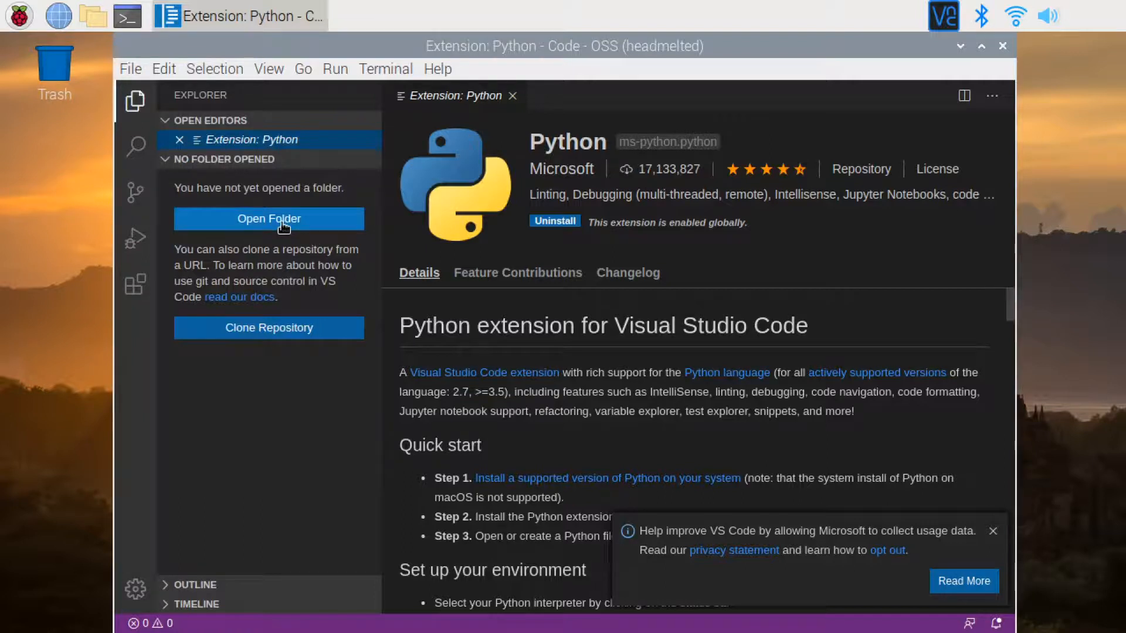
{"action": "left_click", "coordinate": [269, 219]}
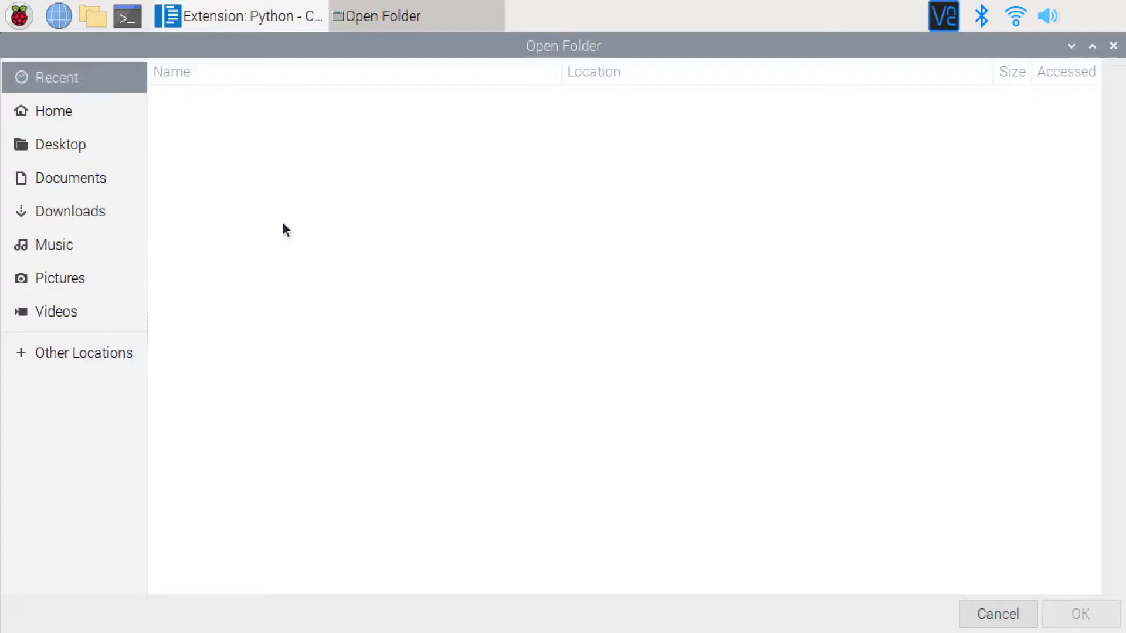
{"action": "mouse_move", "coordinate": [186, 229]}
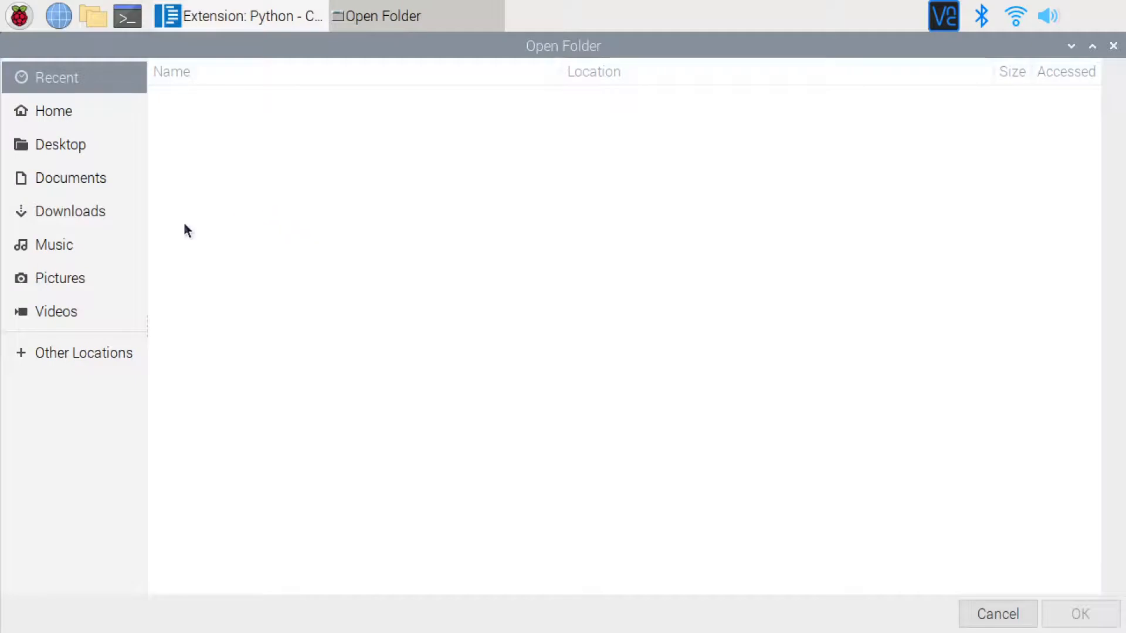
{"action": "mouse_move", "coordinate": [172, 231]}
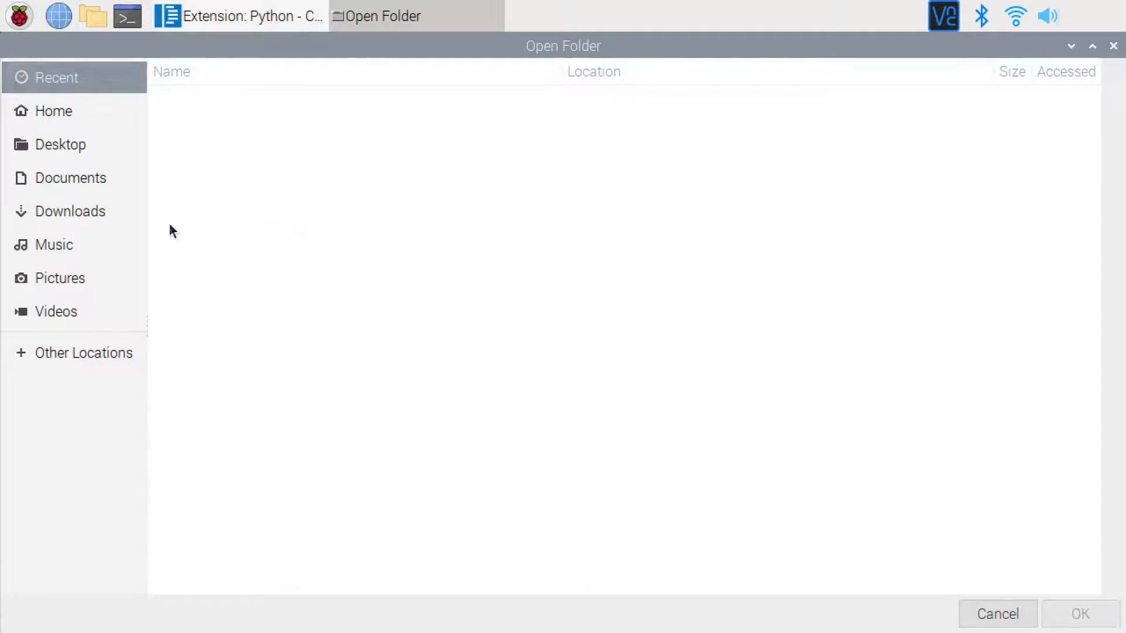
{"action": "mouse_move", "coordinate": [53, 111]}
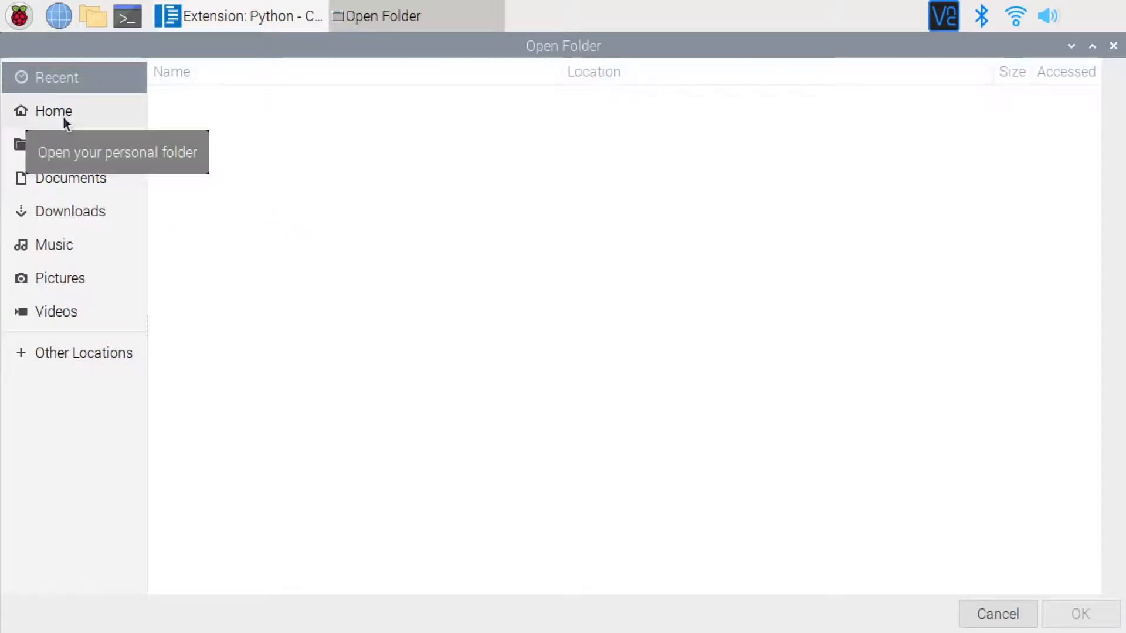
{"action": "left_click", "coordinate": [52, 111]}
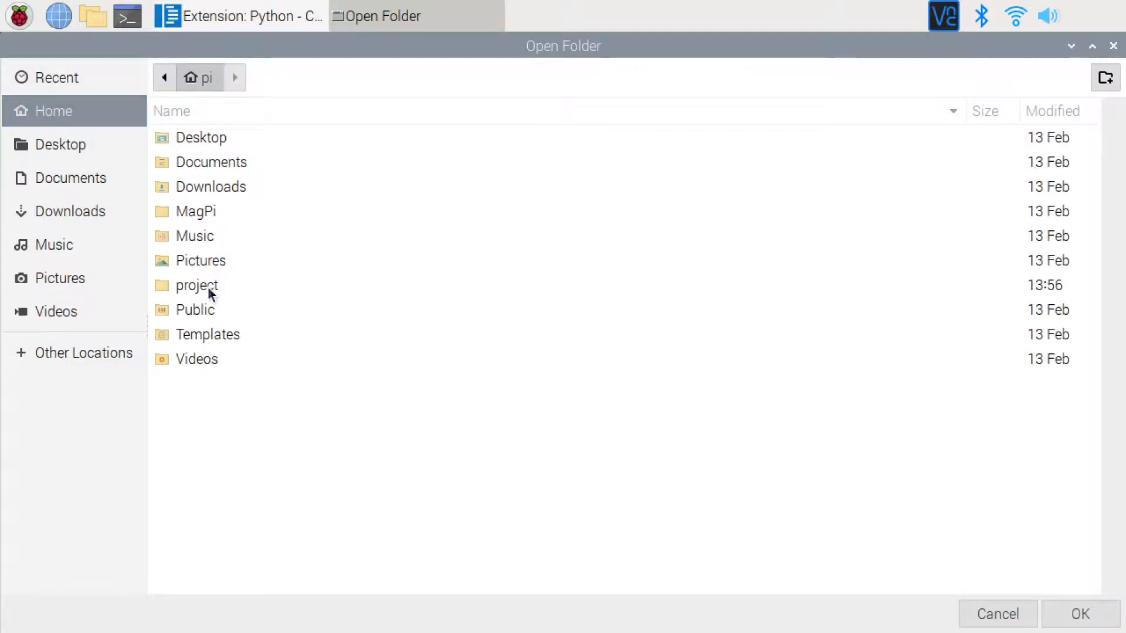
{"action": "left_click", "coordinate": [196, 285]}
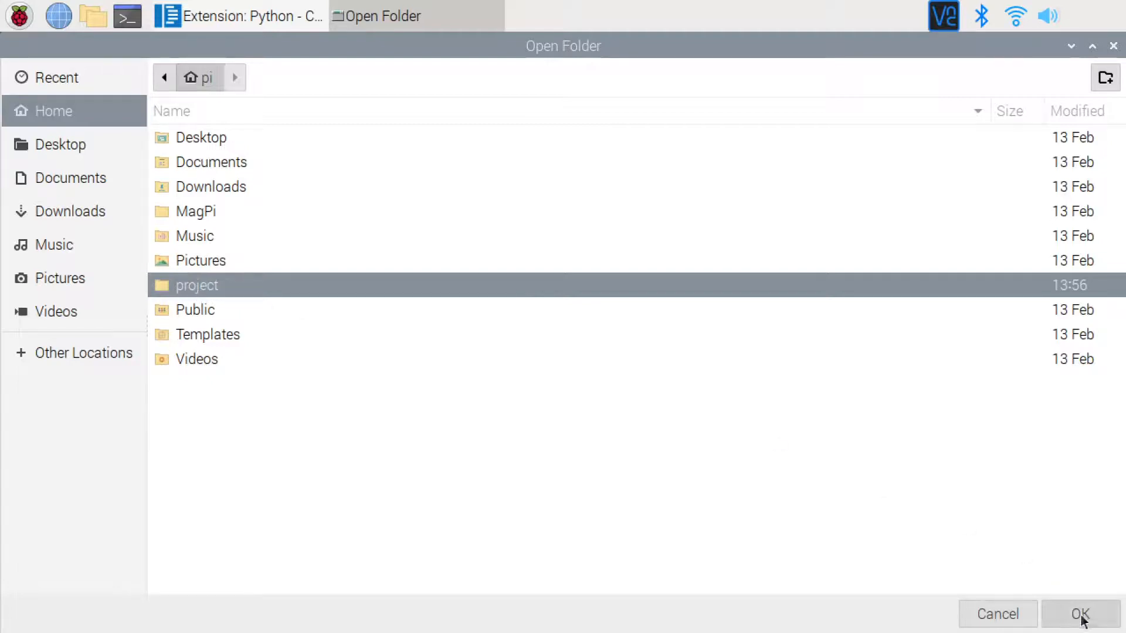
{"action": "left_click", "coordinate": [1080, 614]}
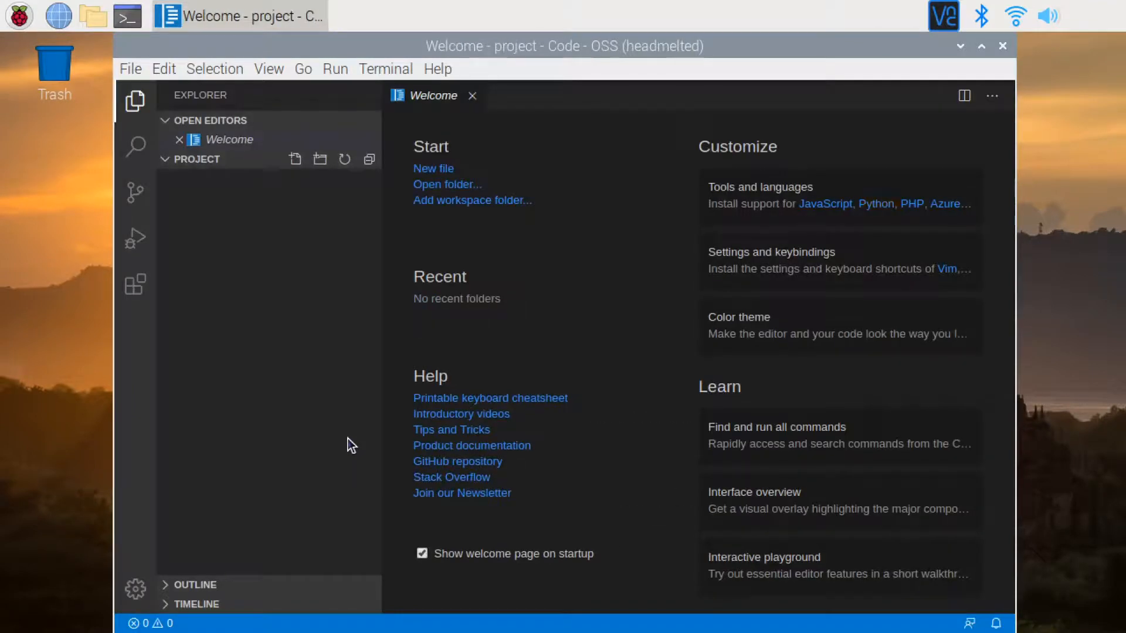
{"action": "mouse_move", "coordinate": [295, 160]}
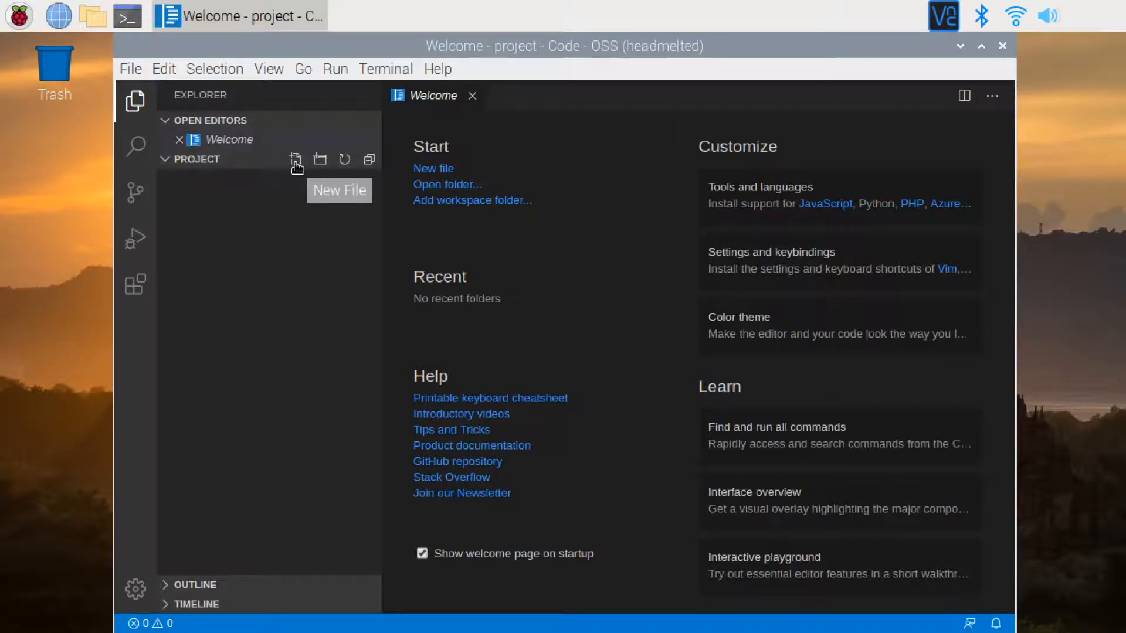
Add a new file named helloworld.py to the project folder
{"action": "left_click", "coordinate": [295, 159]}
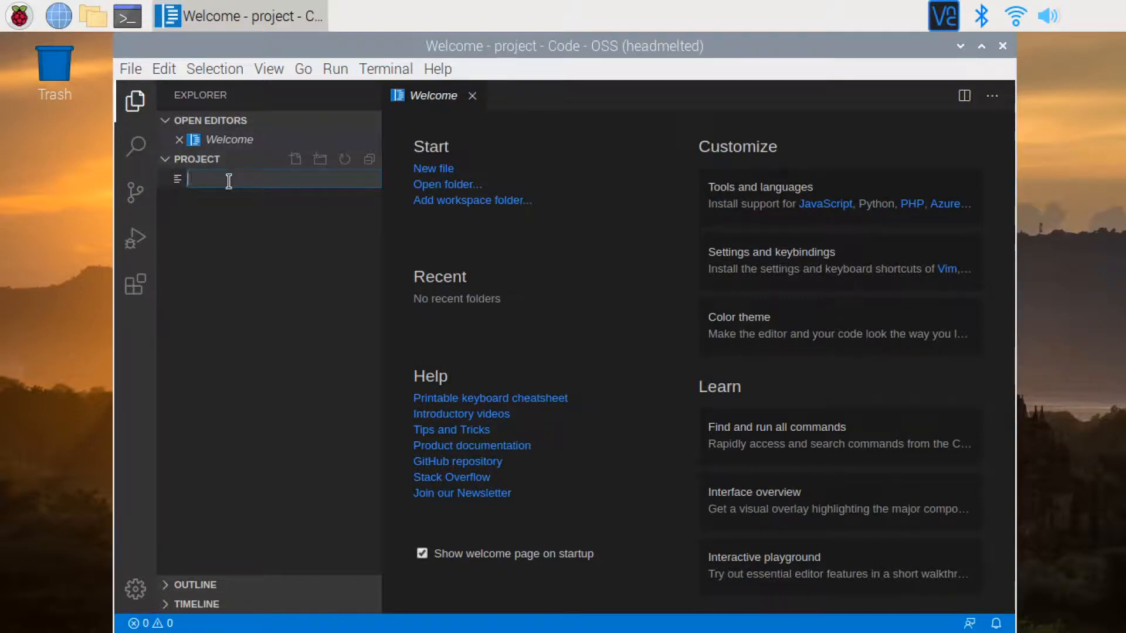
{"action": "type", "text": "h"}
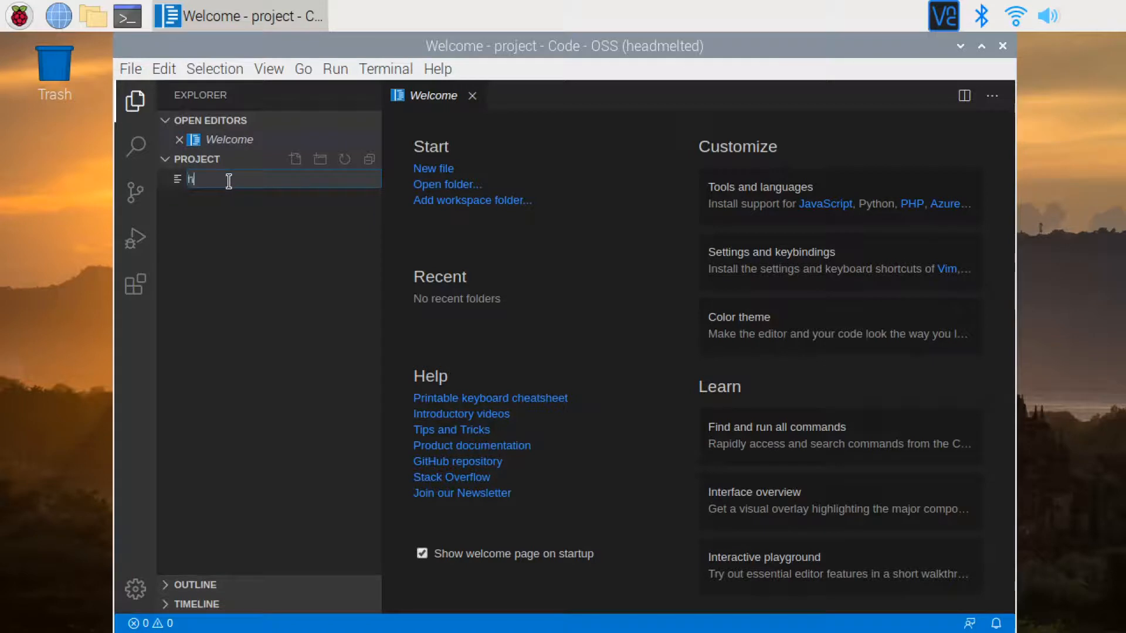
{"action": "type", "text": "elloworld.py"}
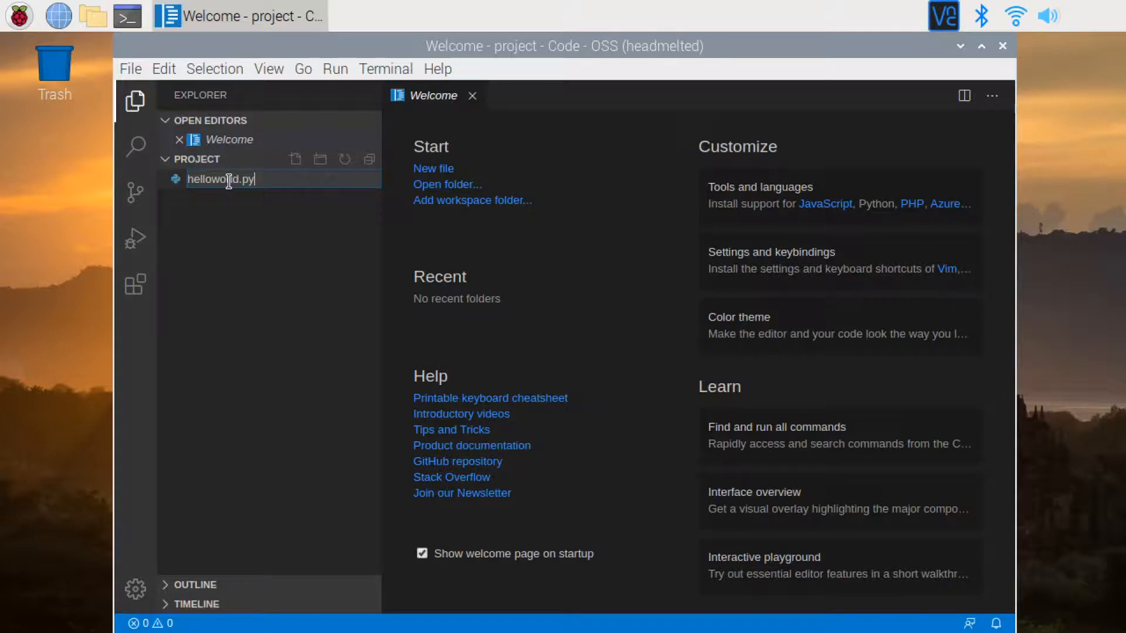
{"action": "key", "text": "Enter"}
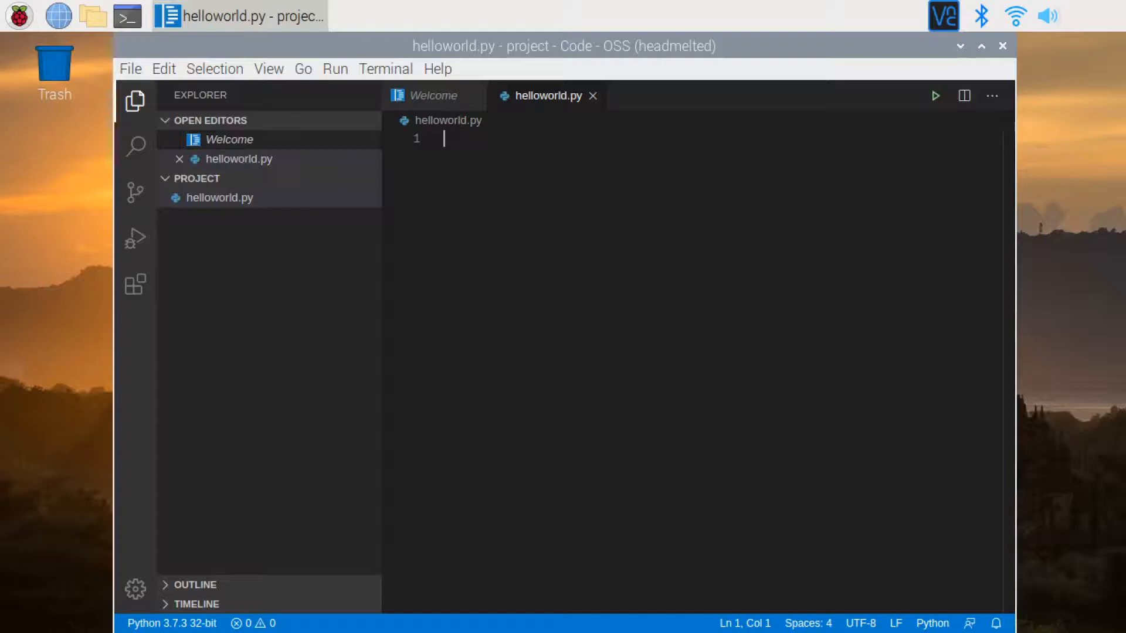
{"action": "mouse_move", "coordinate": [775, 141]}
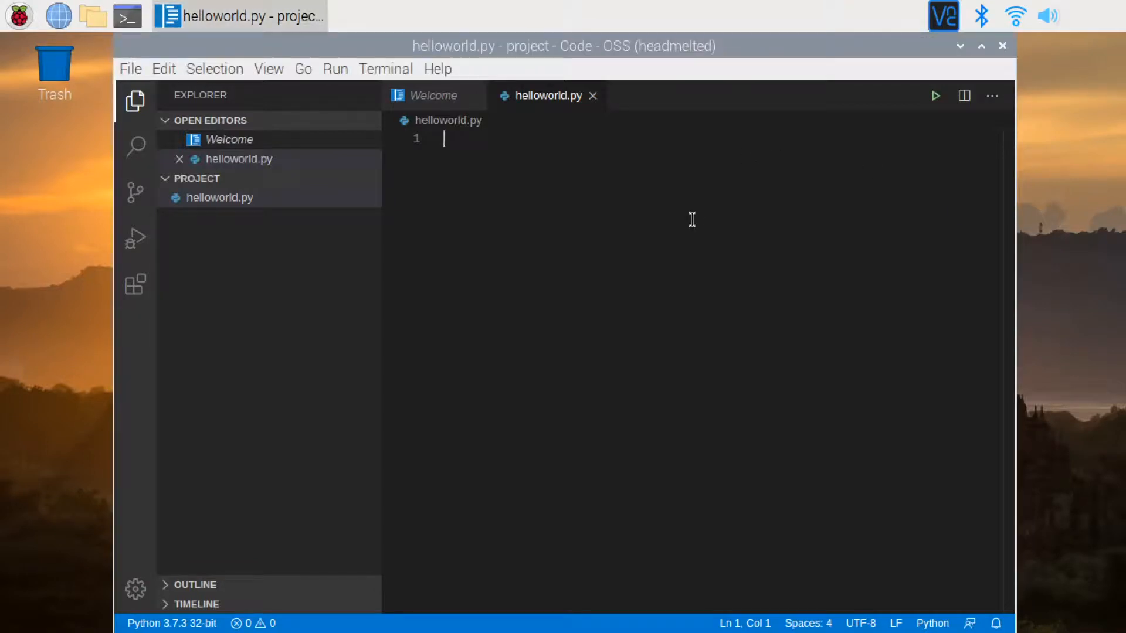
Type print("Hello World!") as line 1 of helloworld.py
{"action": "type", "text": "print()"}
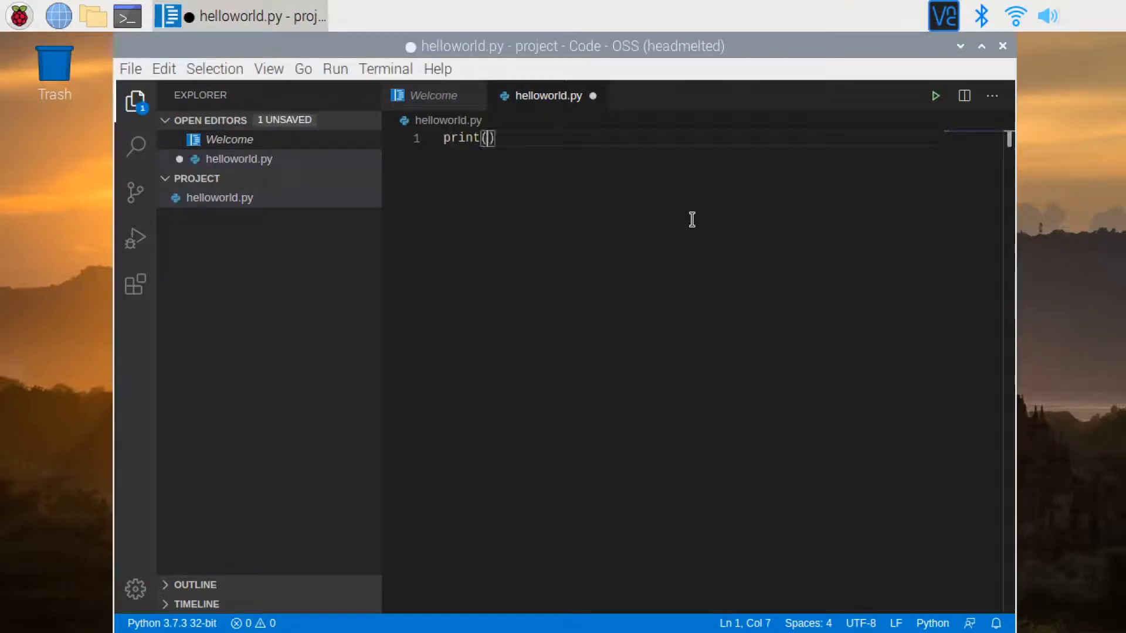
{"action": "type", "text": "\"Hello\""}
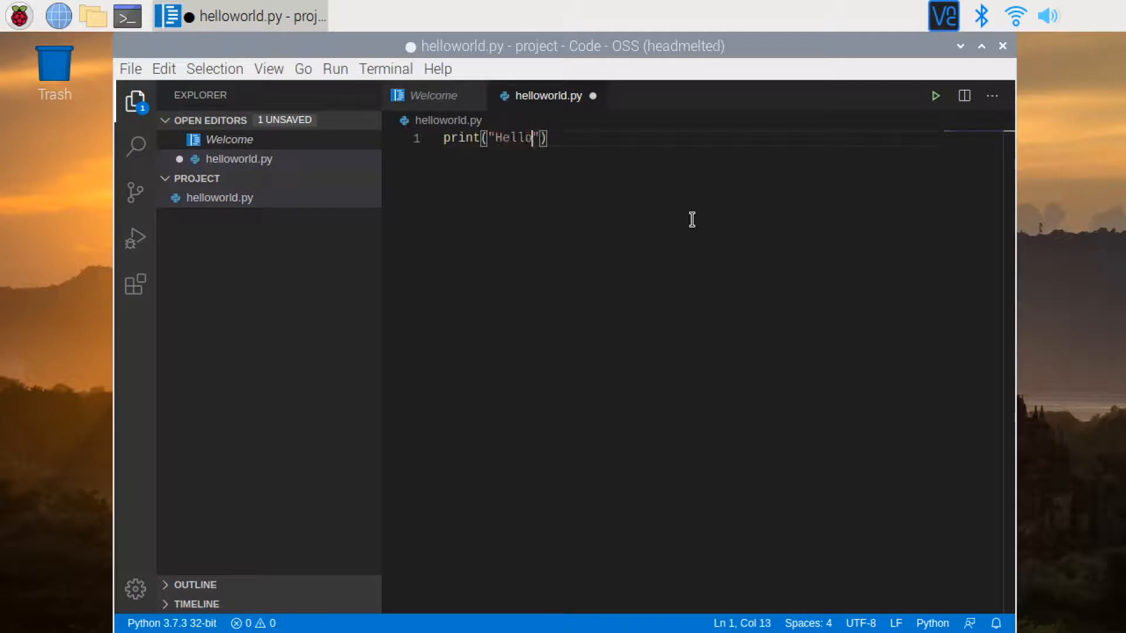
{"action": "type", "text": "World"}
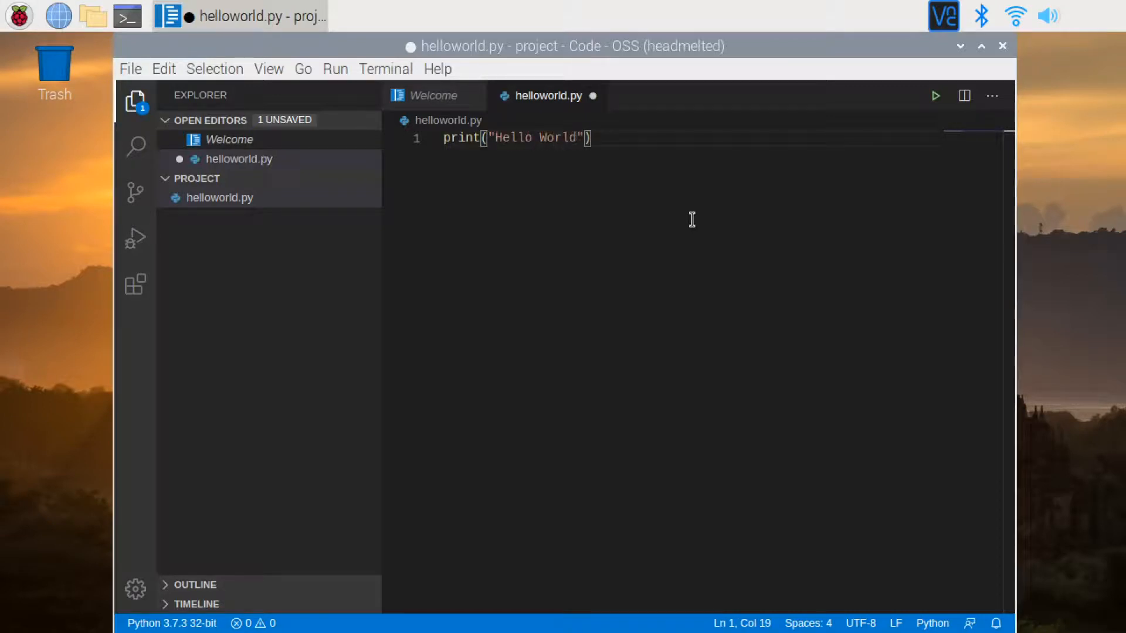
{"action": "type", "text": "!"}
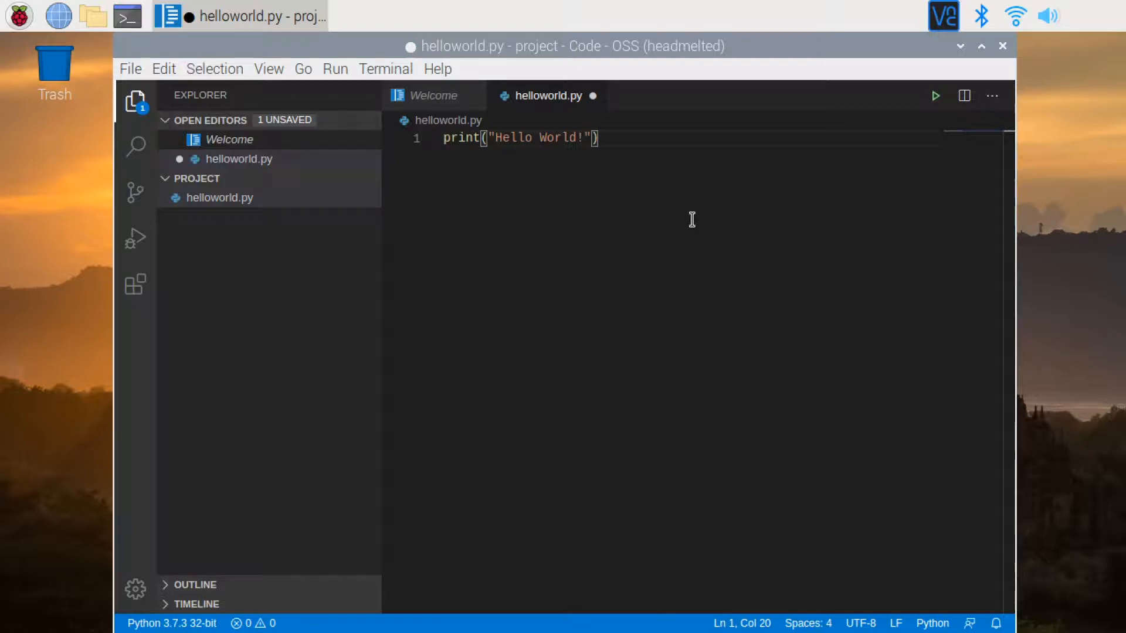
{"action": "mouse_move", "coordinate": [748, 215]}
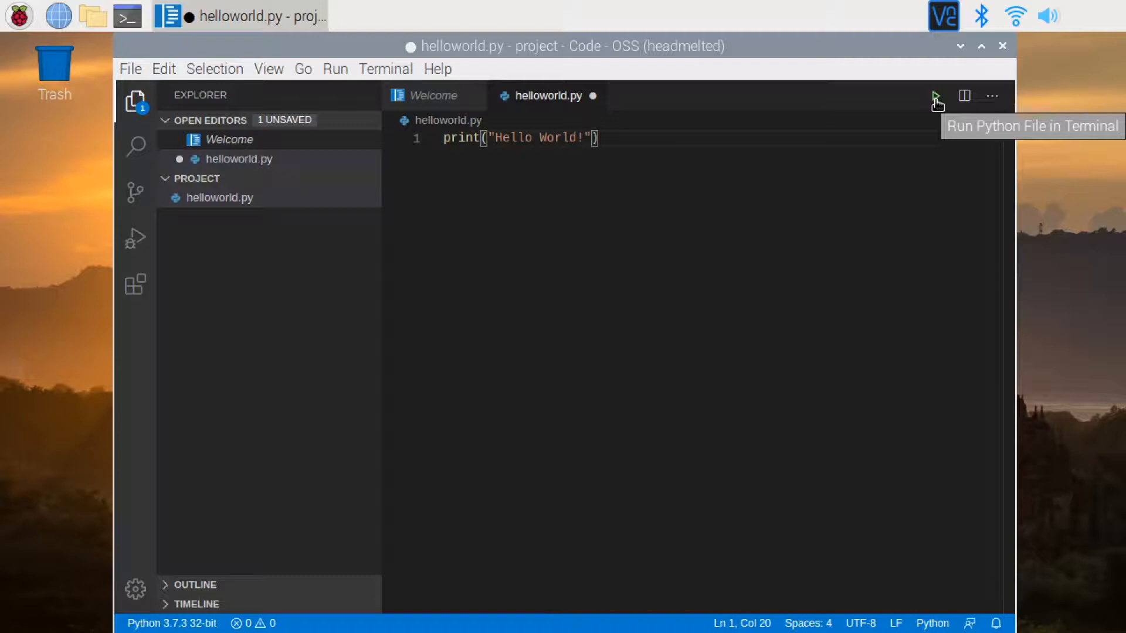
{"action": "mouse_move", "coordinate": [508, 254]}
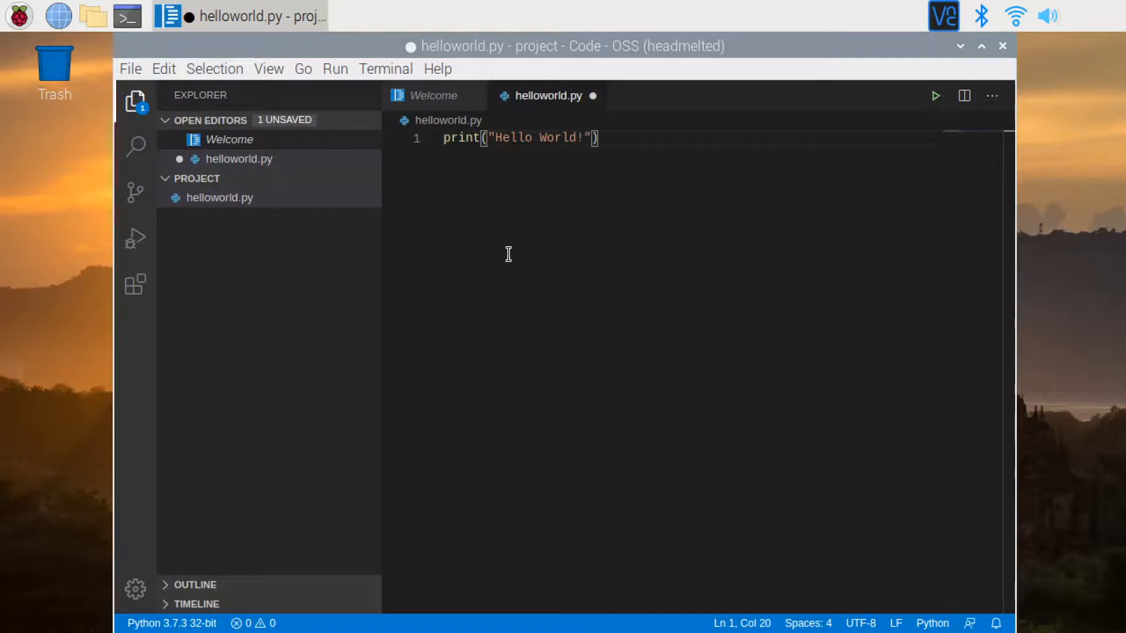
Run helloworld.py in the terminal from the editor's context menu
{"action": "right_click", "coordinate": [509, 254]}
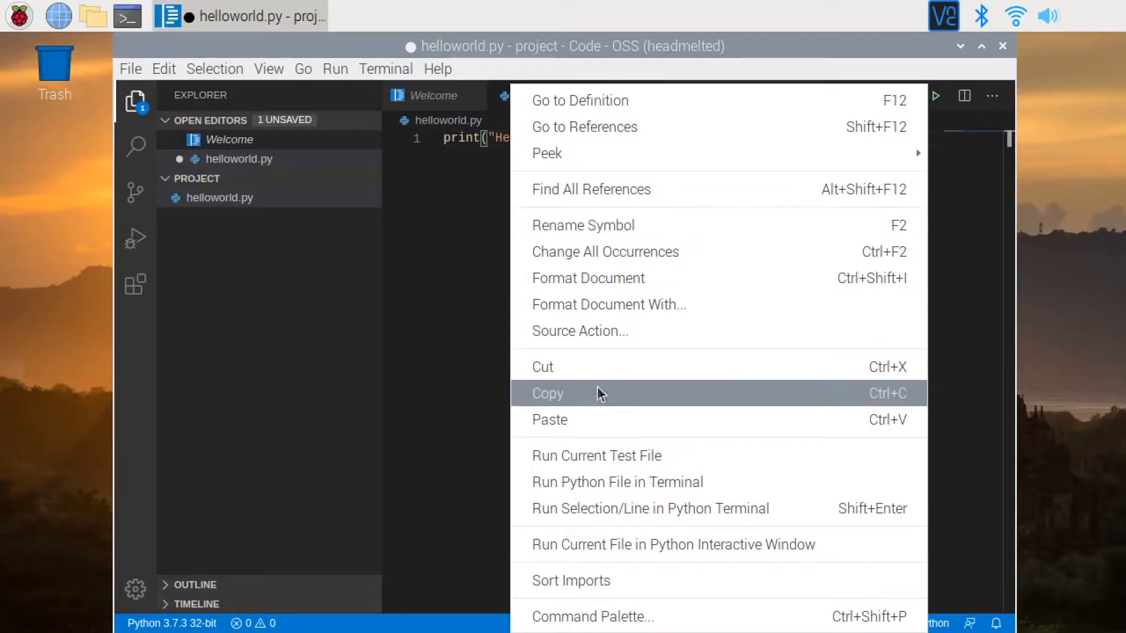
{"action": "mouse_move", "coordinate": [601, 489]}
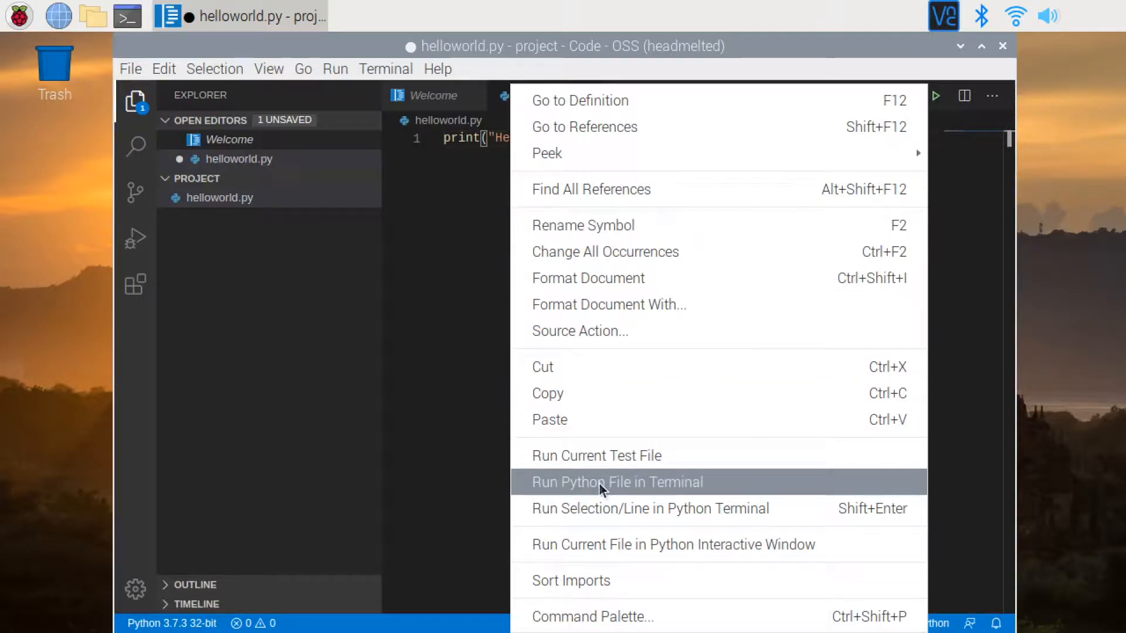
{"action": "left_click", "coordinate": [616, 482]}
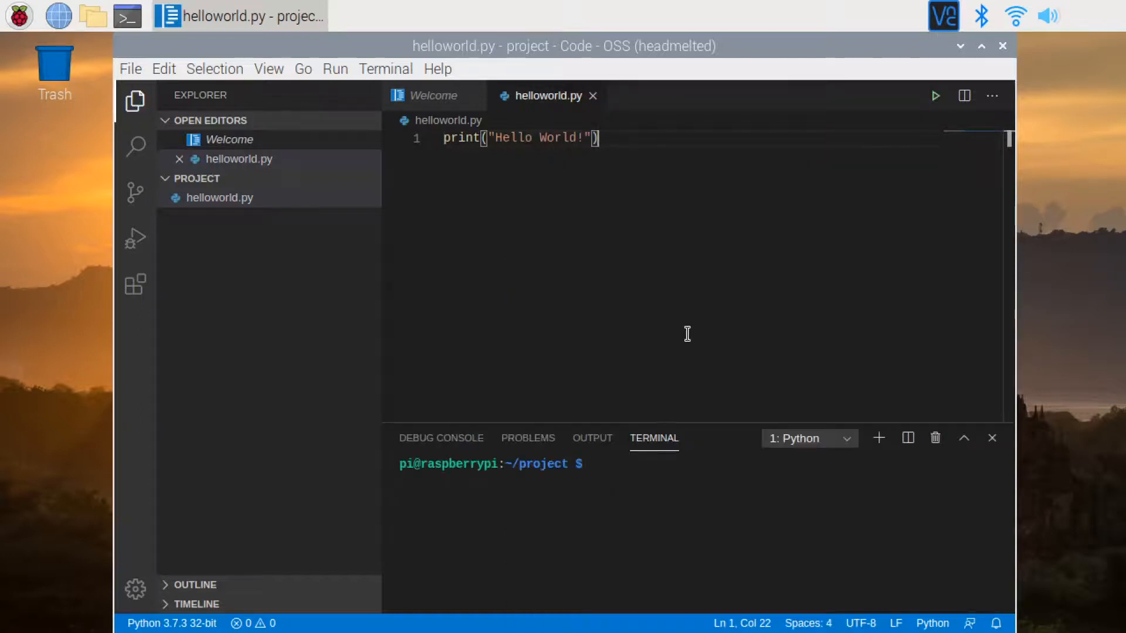
{"action": "left_click", "coordinate": [934, 96]}
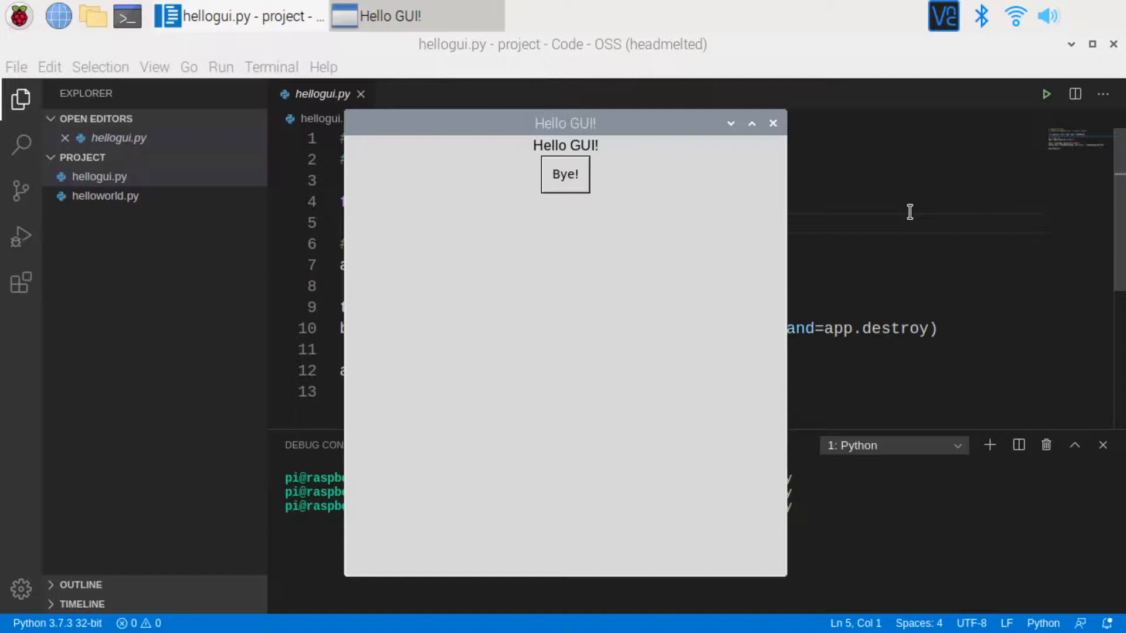
{"action": "mouse_move", "coordinate": [622, 128]}
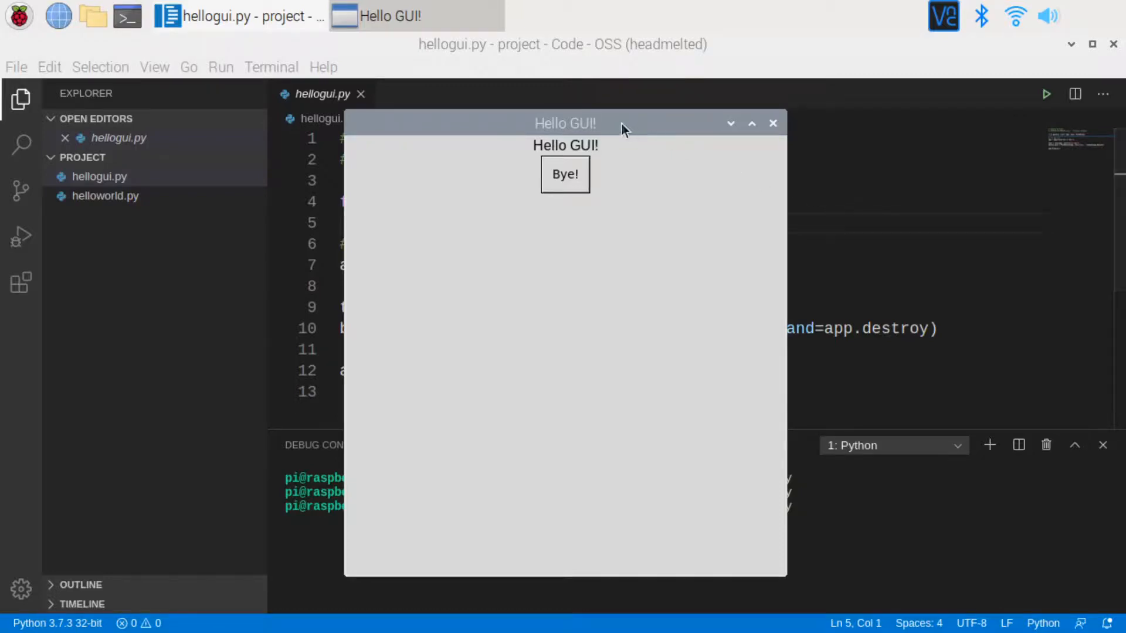
{"action": "mouse_move", "coordinate": [594, 243]}
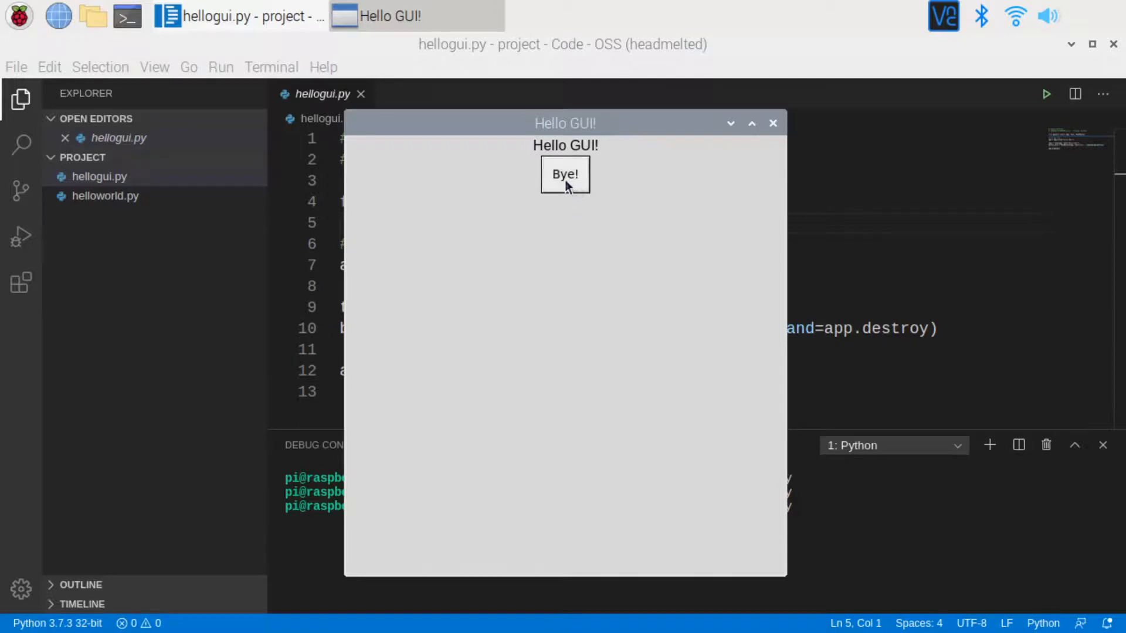
Close the Hello GUI! app with its Bye! button
{"action": "left_click", "coordinate": [564, 174]}
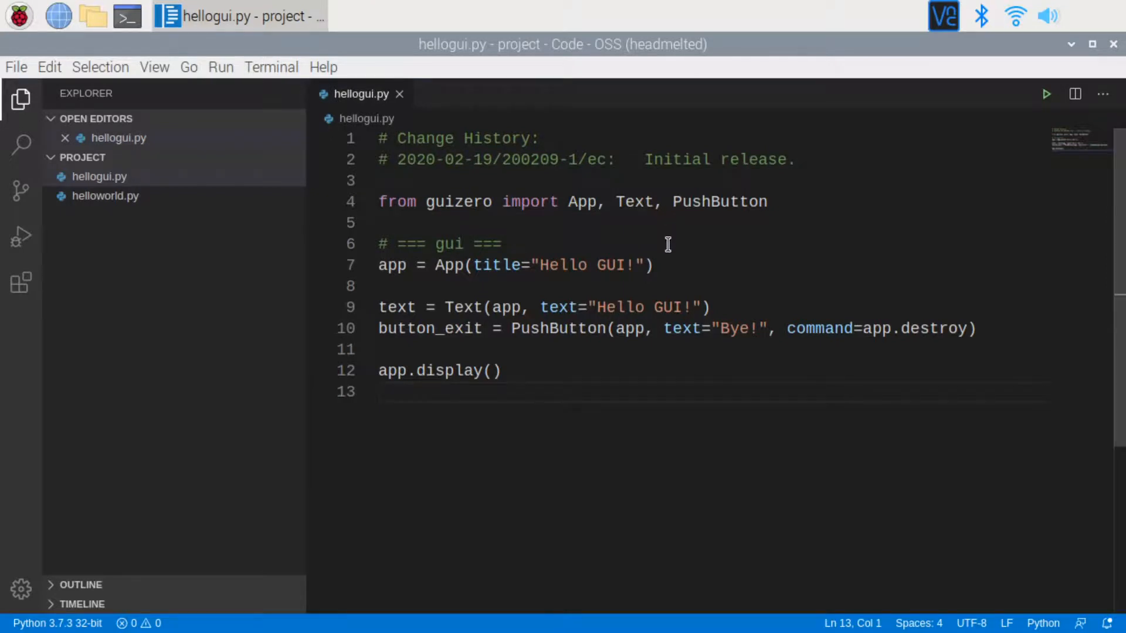
{"action": "mouse_move", "coordinate": [549, 230]}
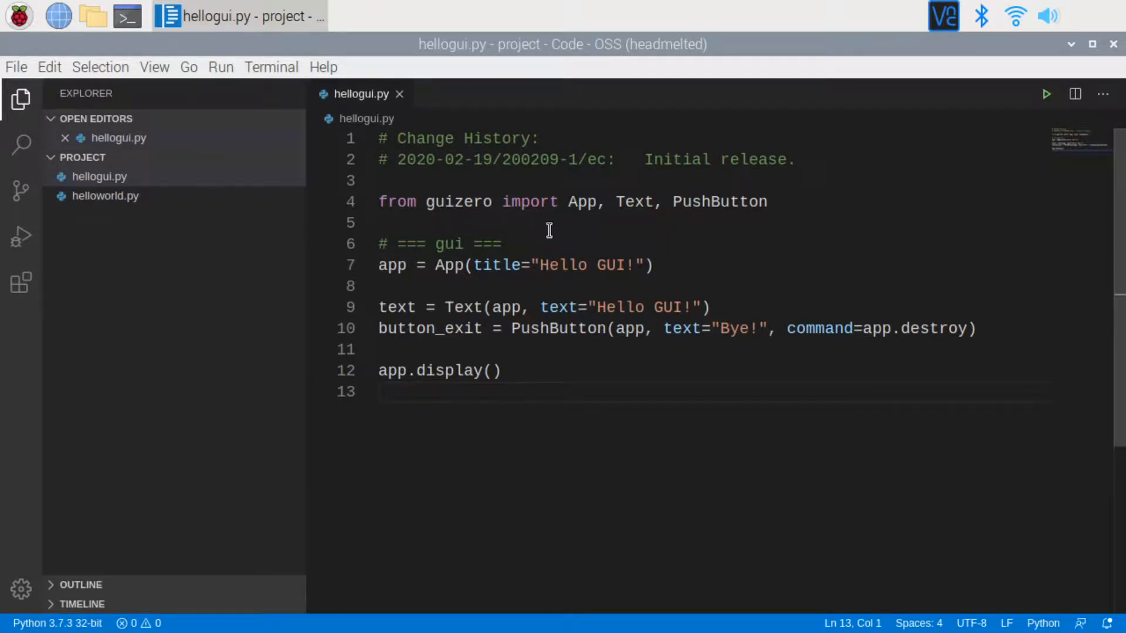
{"action": "mouse_move", "coordinate": [567, 201]}
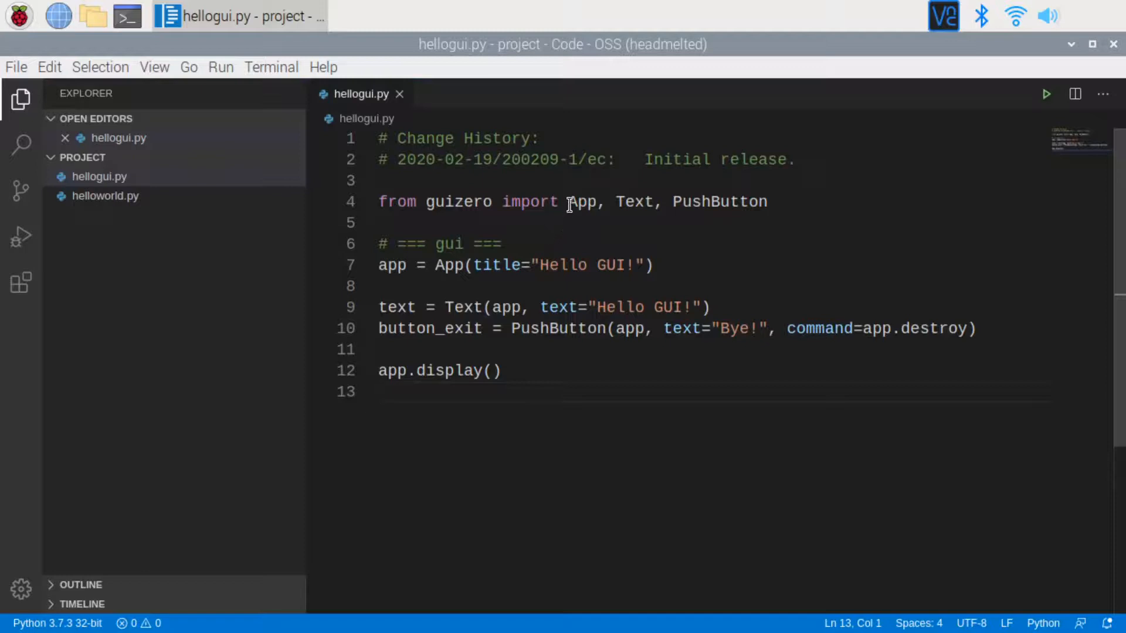
{"action": "left_click_drag", "start_coordinate": [567, 202], "coordinate": [731, 201]}
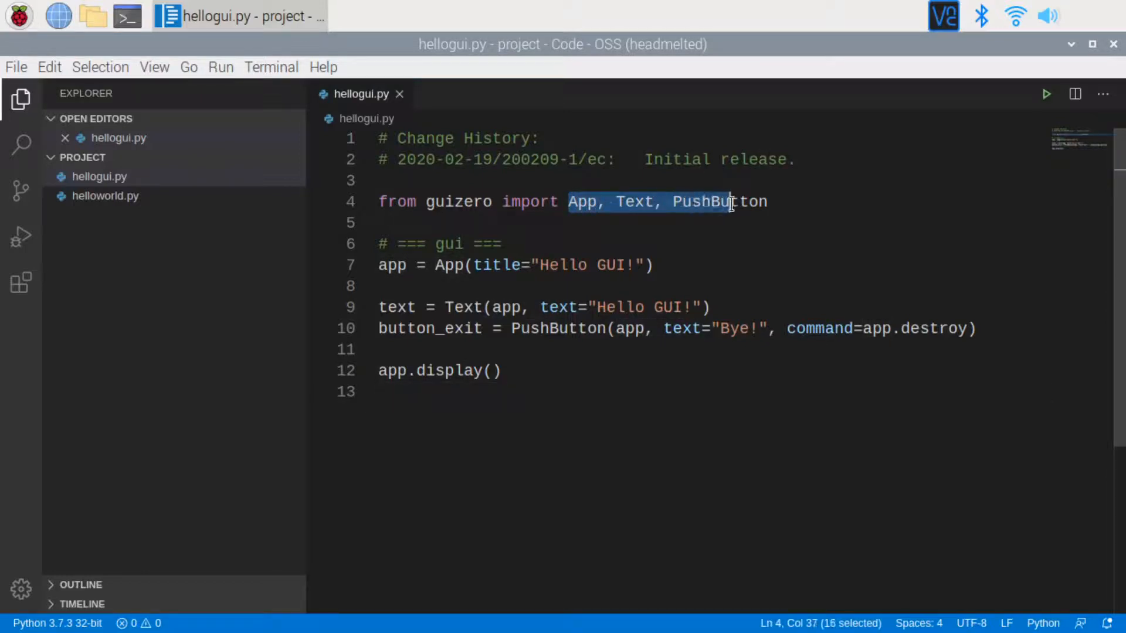
{"action": "left_click_drag", "start_coordinate": [729, 202], "coordinate": [768, 202]}
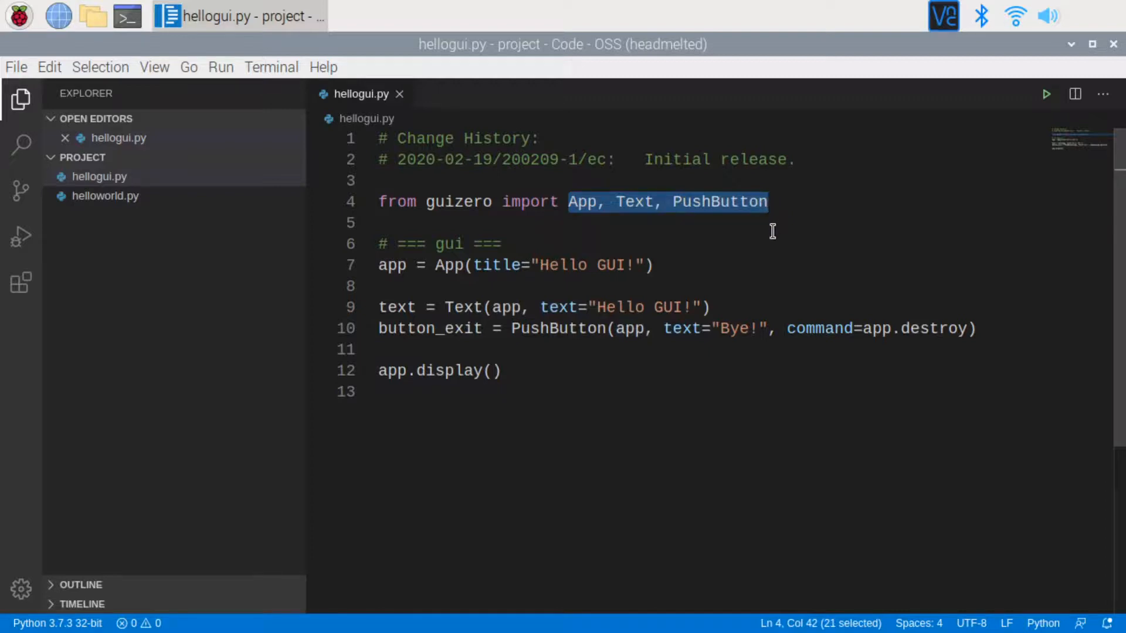
{"action": "double_click", "coordinate": [475, 202]}
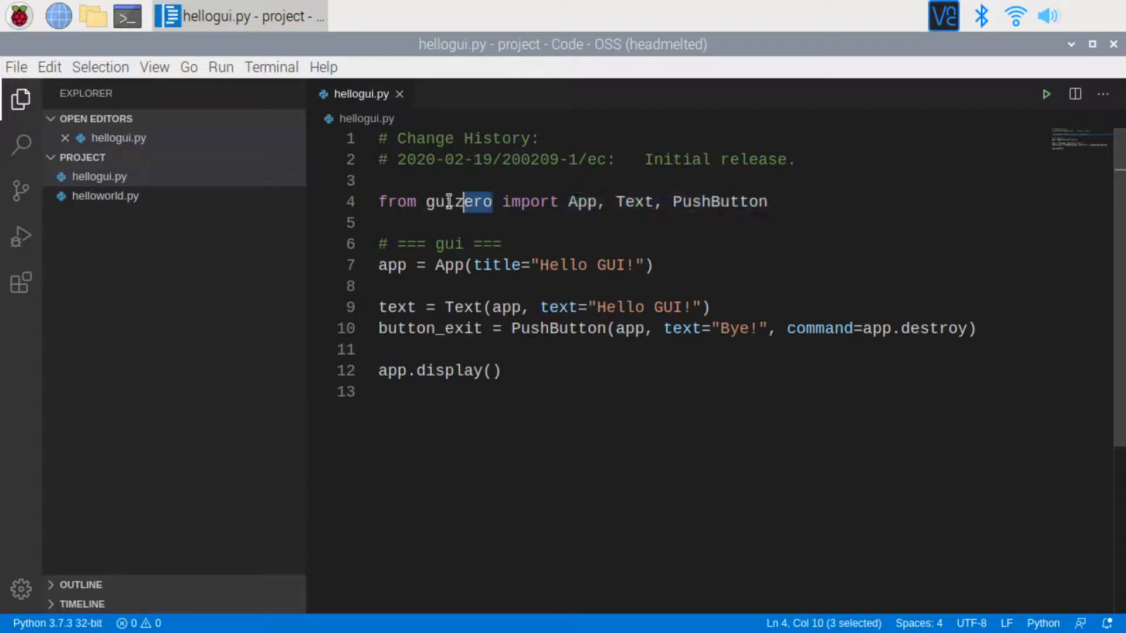
{"action": "double_click", "coordinate": [458, 201]}
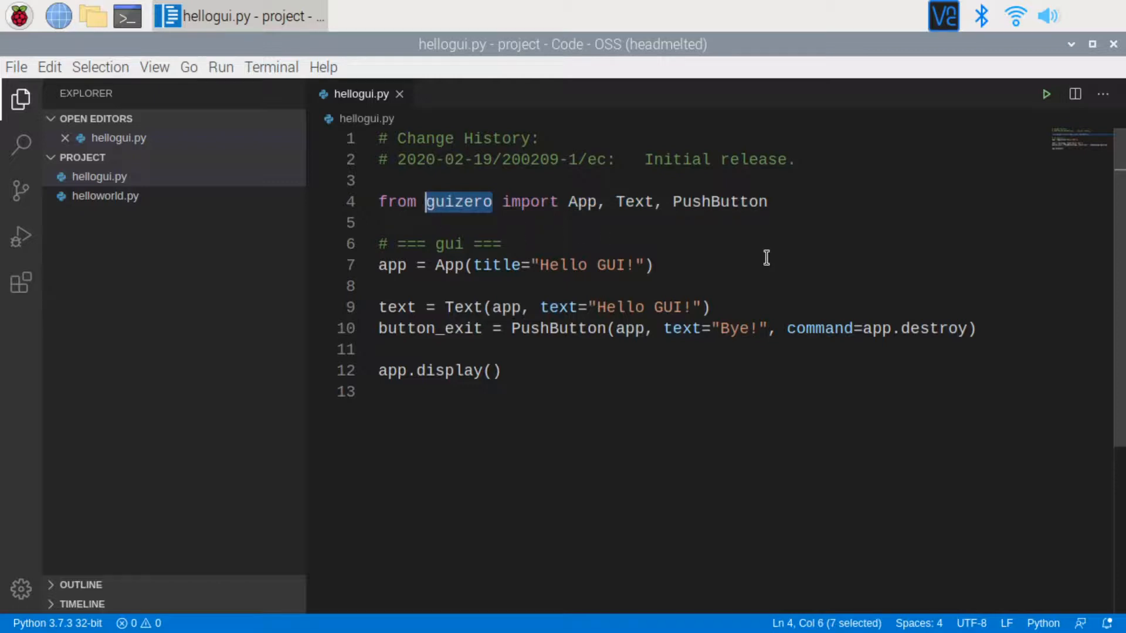
{"action": "left_click", "coordinate": [488, 285]}
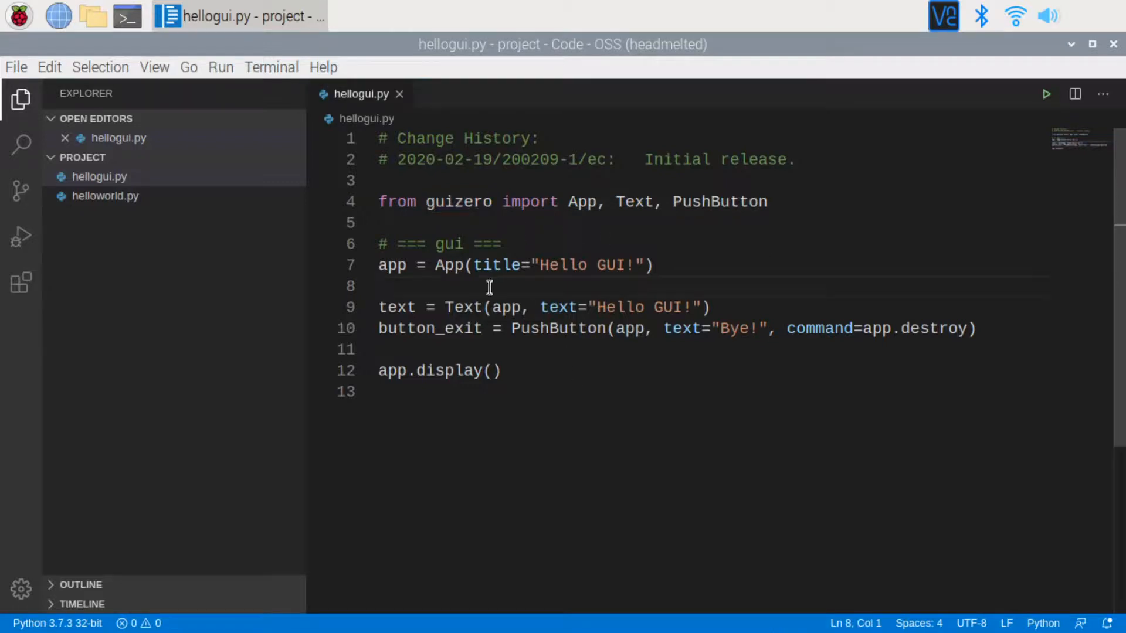
{"action": "mouse_move", "coordinate": [450, 288]}
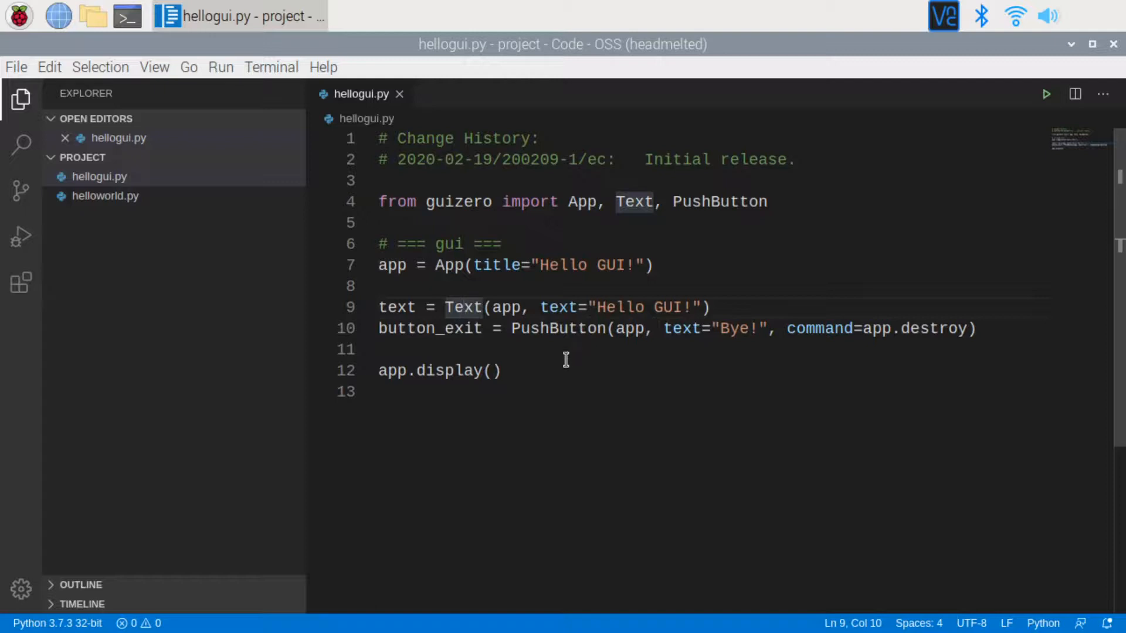
{"action": "mouse_move", "coordinate": [554, 329]}
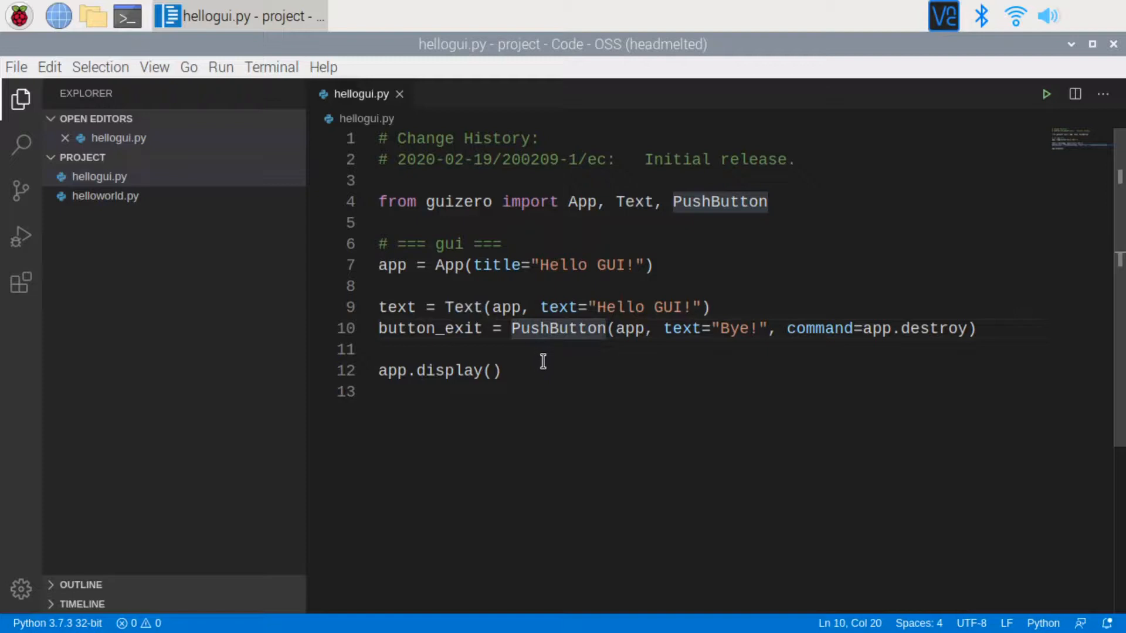
{"action": "mouse_move", "coordinate": [547, 358]}
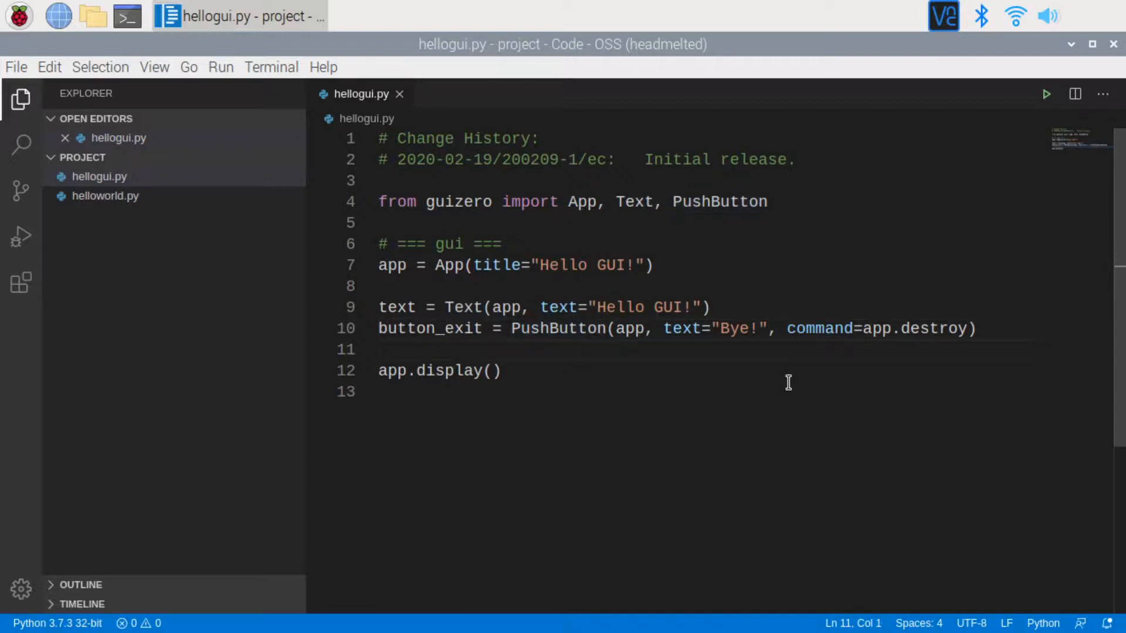
{"action": "double_click", "coordinate": [818, 328]}
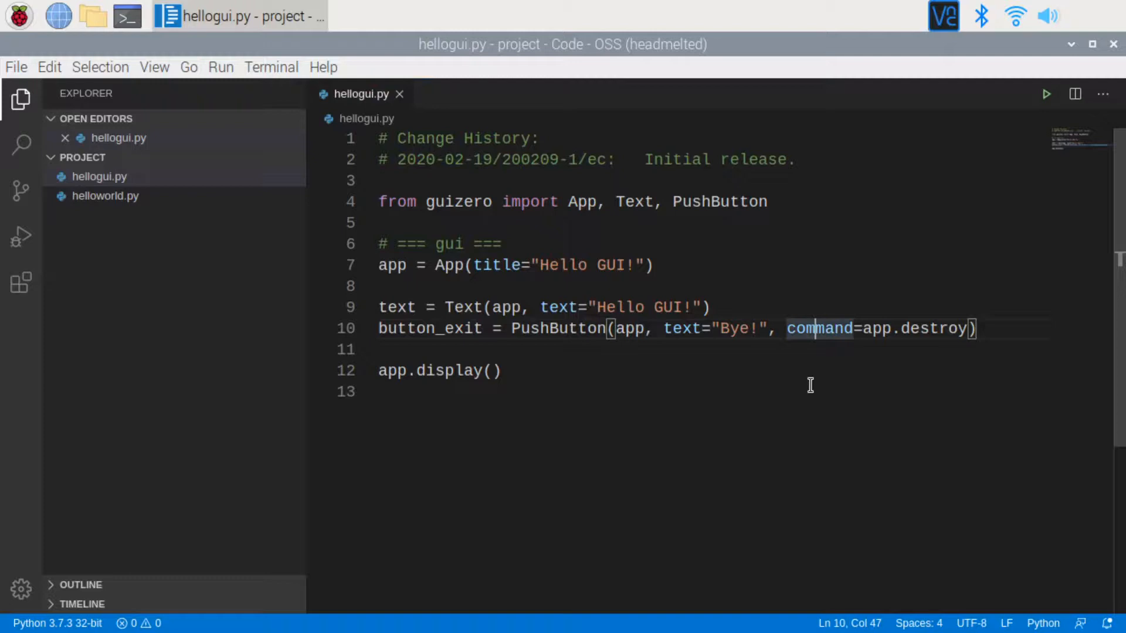
{"action": "mouse_move", "coordinate": [902, 352]}
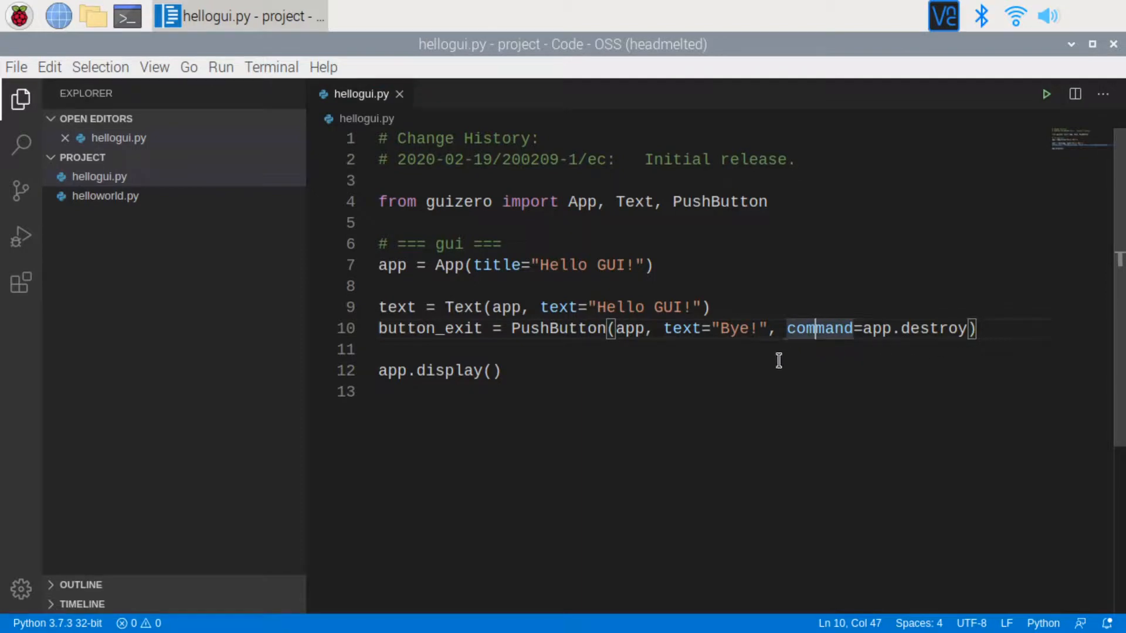
{"action": "mouse_move", "coordinate": [444, 370]}
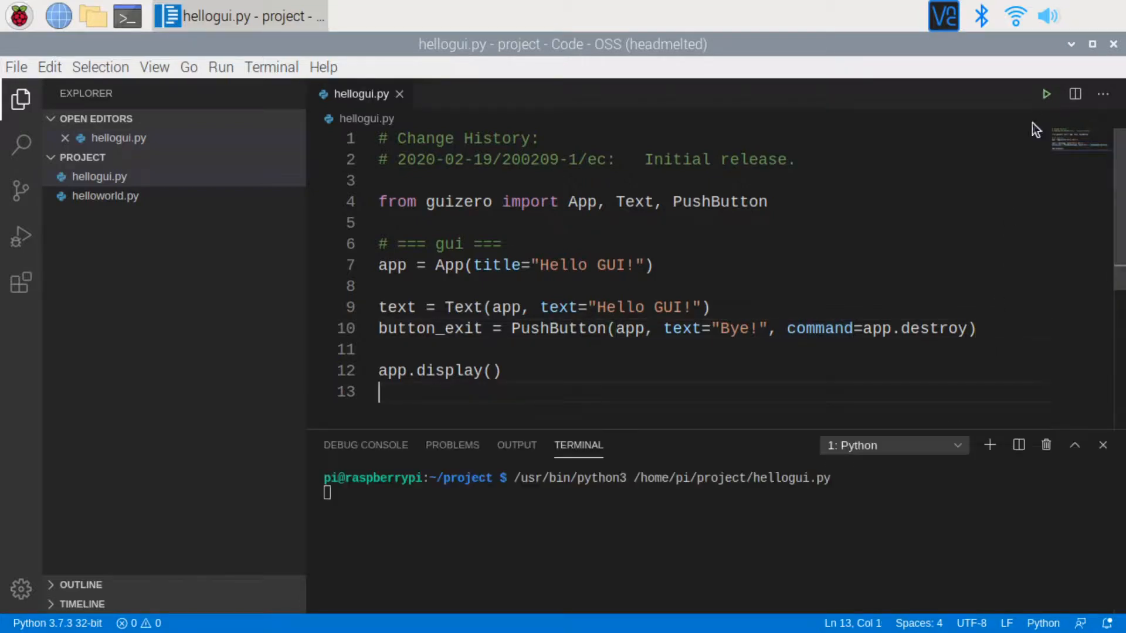
Run hellogui.py with the Run Python File play button
{"action": "left_click", "coordinate": [1045, 94]}
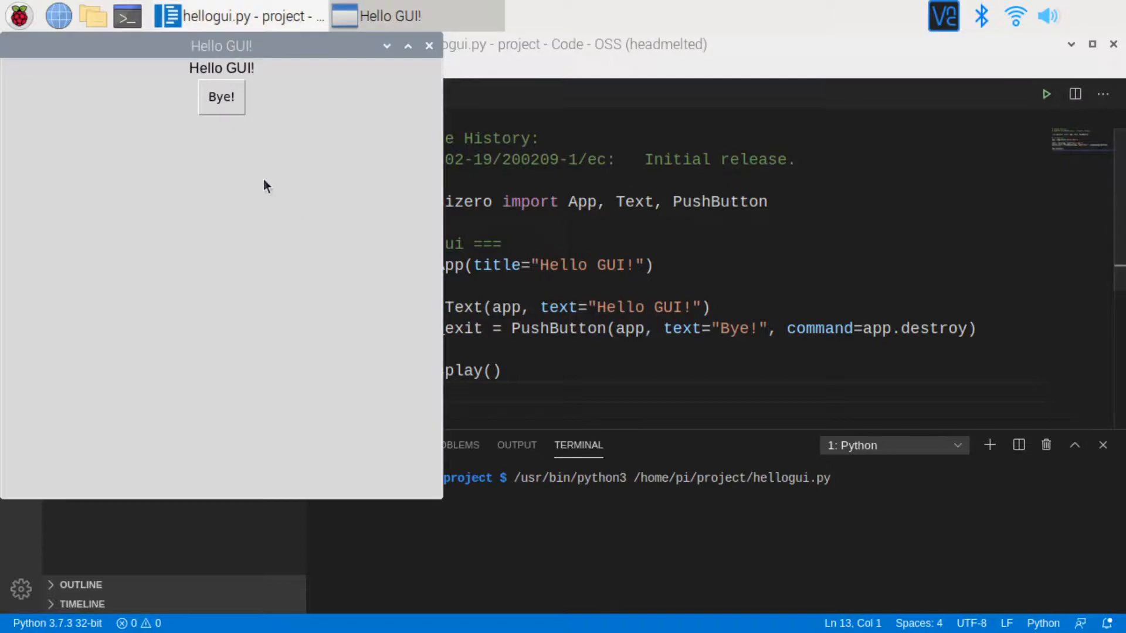
{"action": "left_click", "coordinate": [221, 97]}
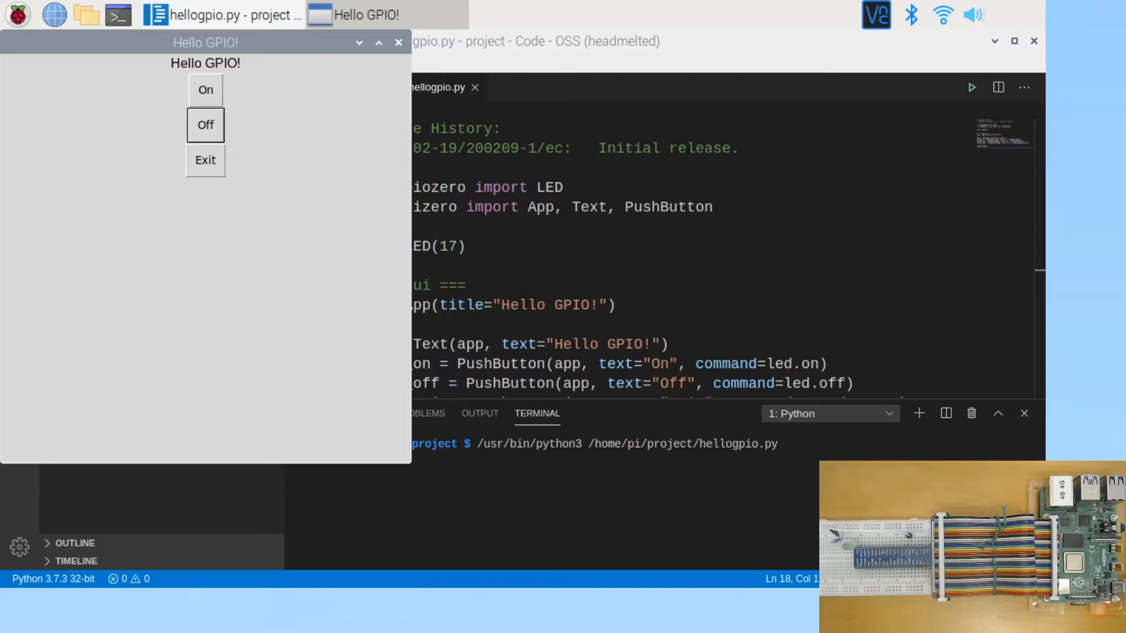
{"action": "mouse_move", "coordinate": [906, 180]}
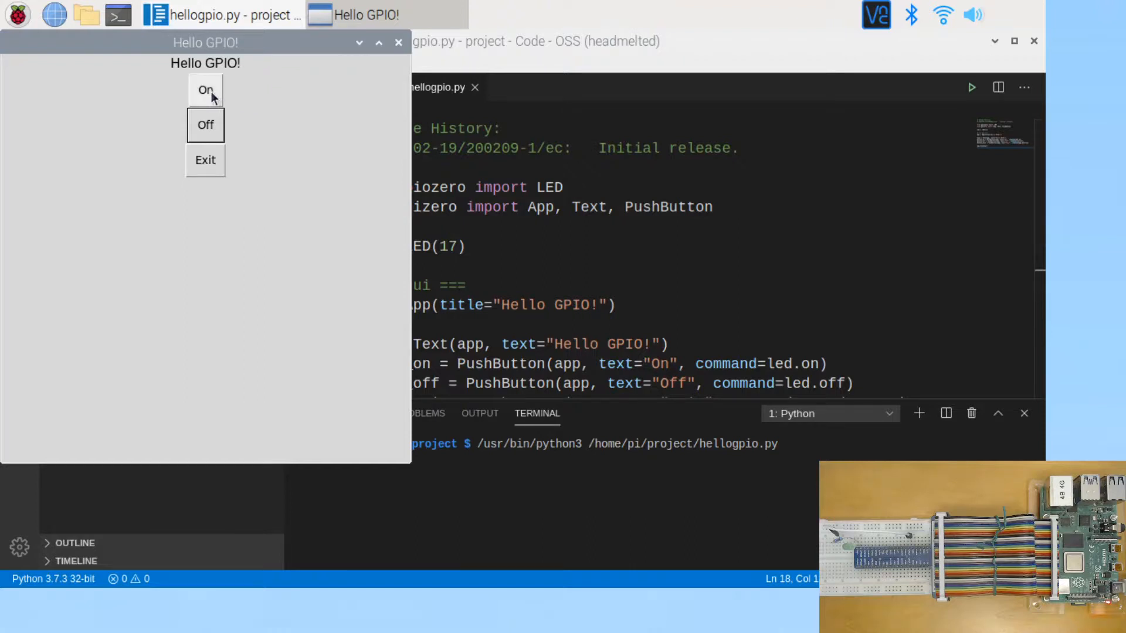
Toggle the breadboard LED On and Off twice, then click Exit
{"action": "left_click", "coordinate": [205, 89]}
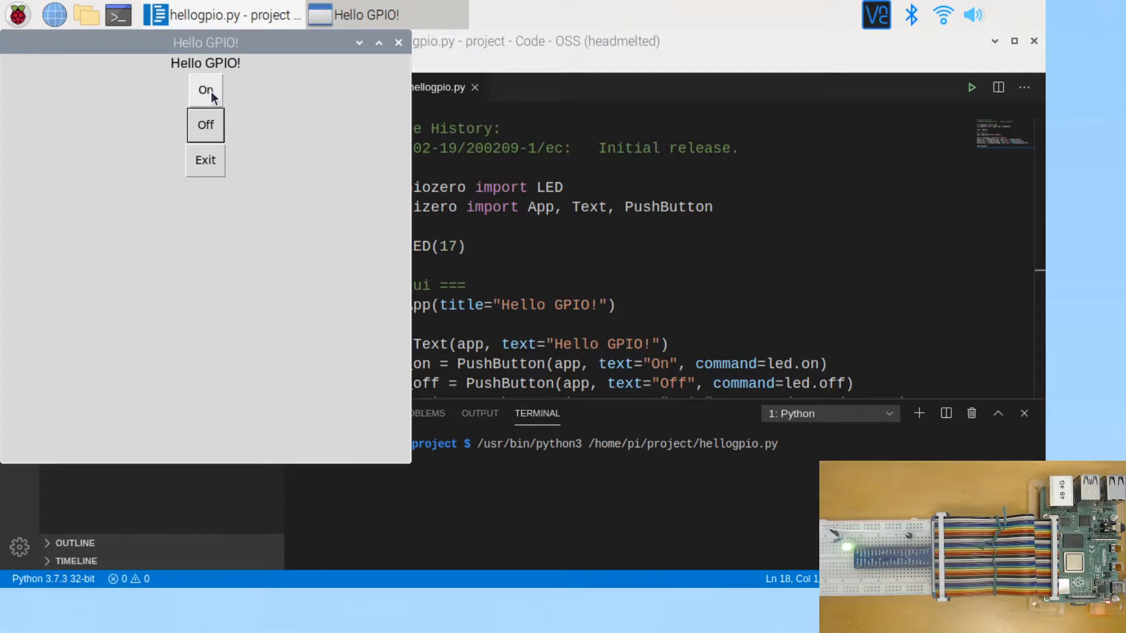
{"action": "mouse_move", "coordinate": [206, 124]}
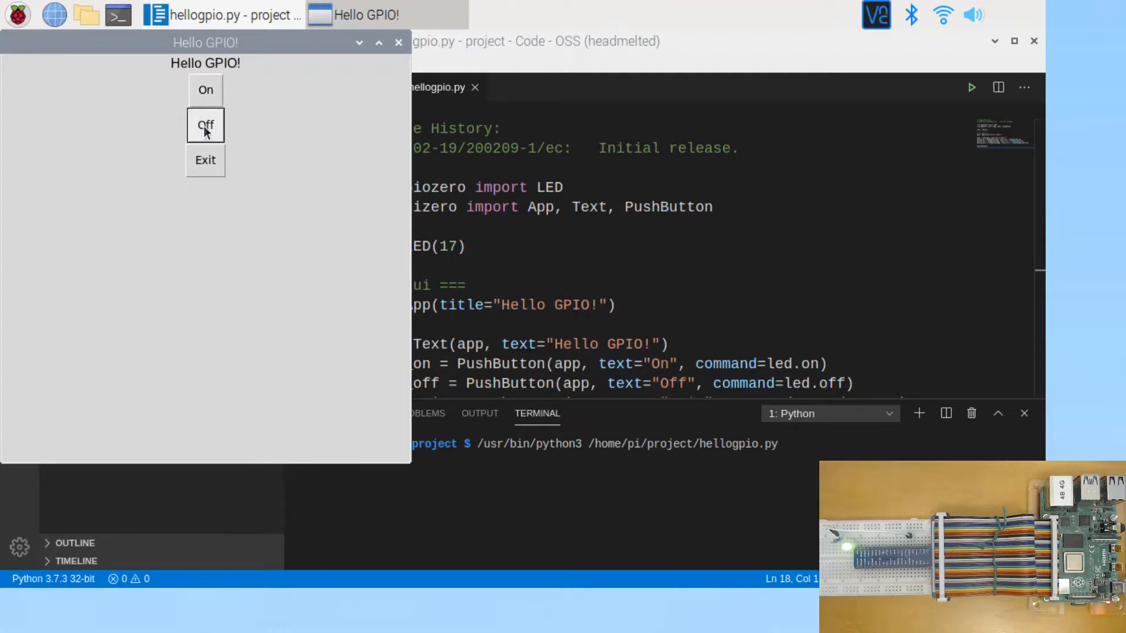
{"action": "left_click", "coordinate": [205, 125]}
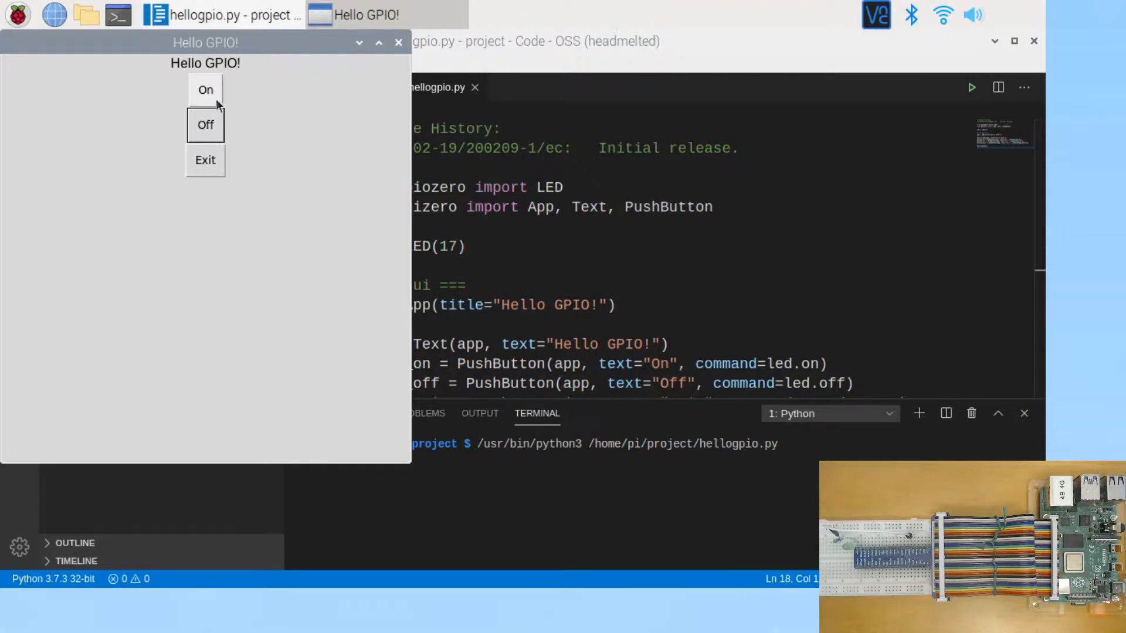
{"action": "left_click", "coordinate": [205, 89]}
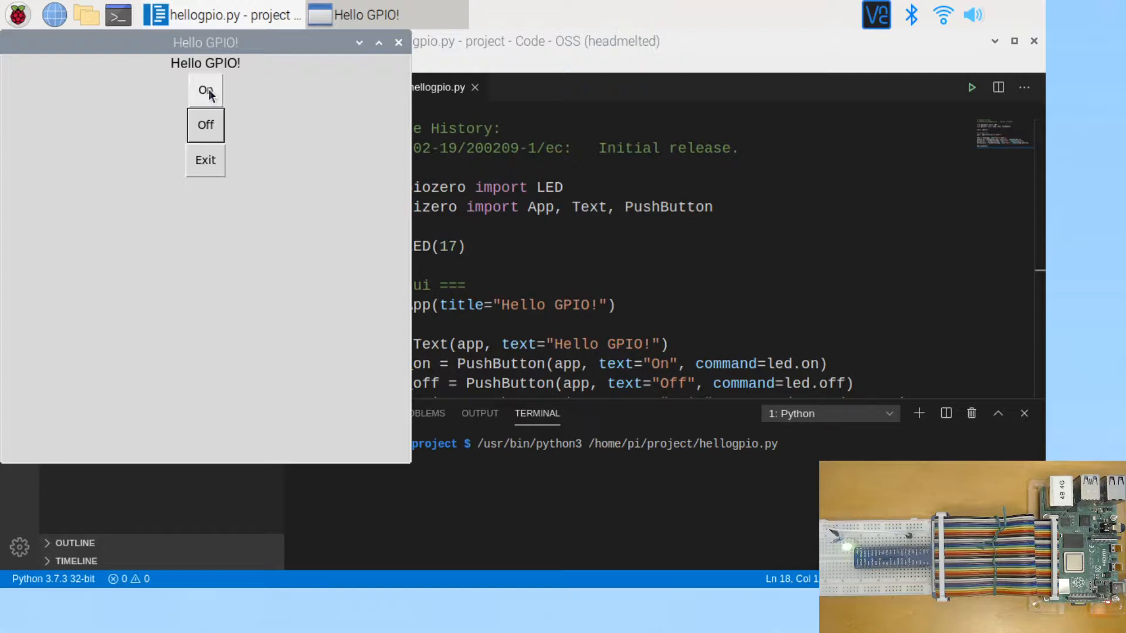
{"action": "left_click", "coordinate": [205, 124]}
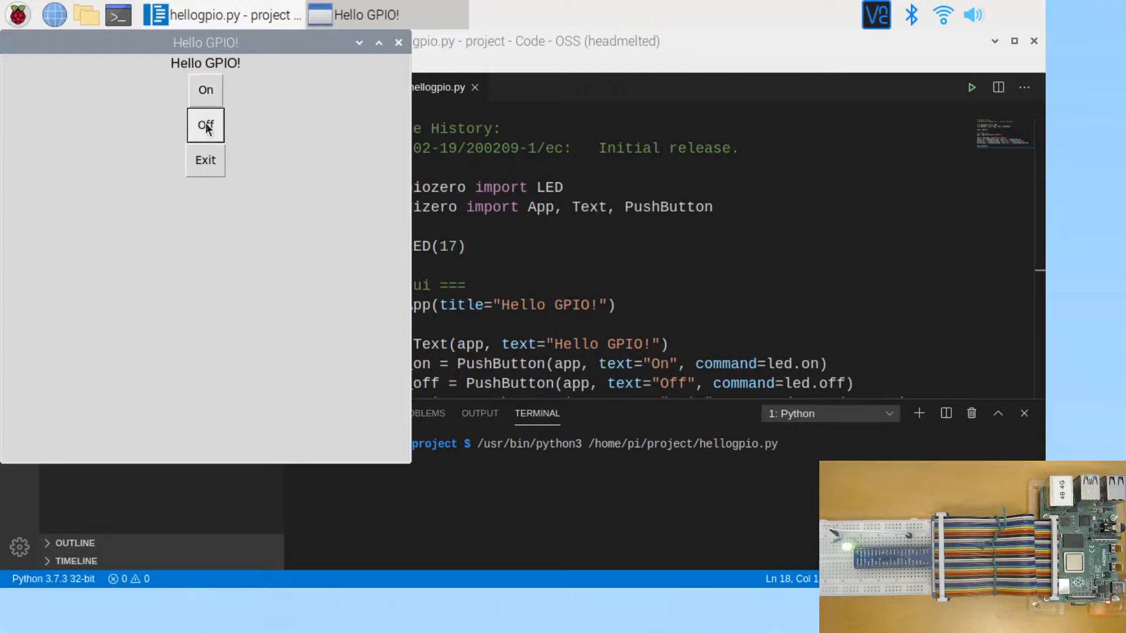
{"action": "left_click", "coordinate": [205, 125]}
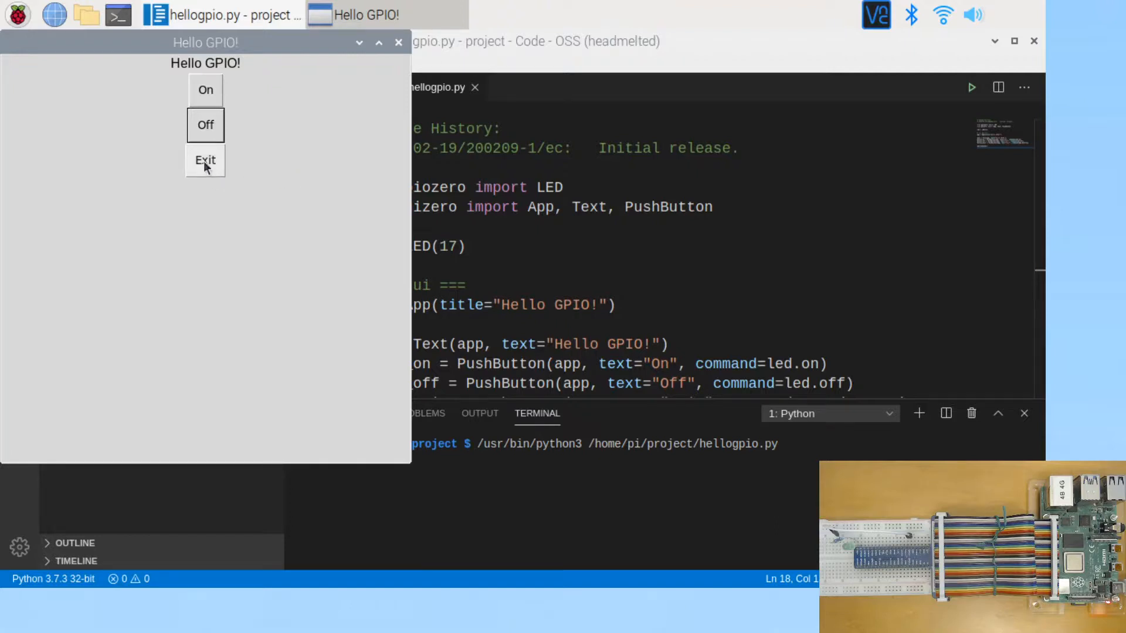
{"action": "left_click", "coordinate": [205, 160]}
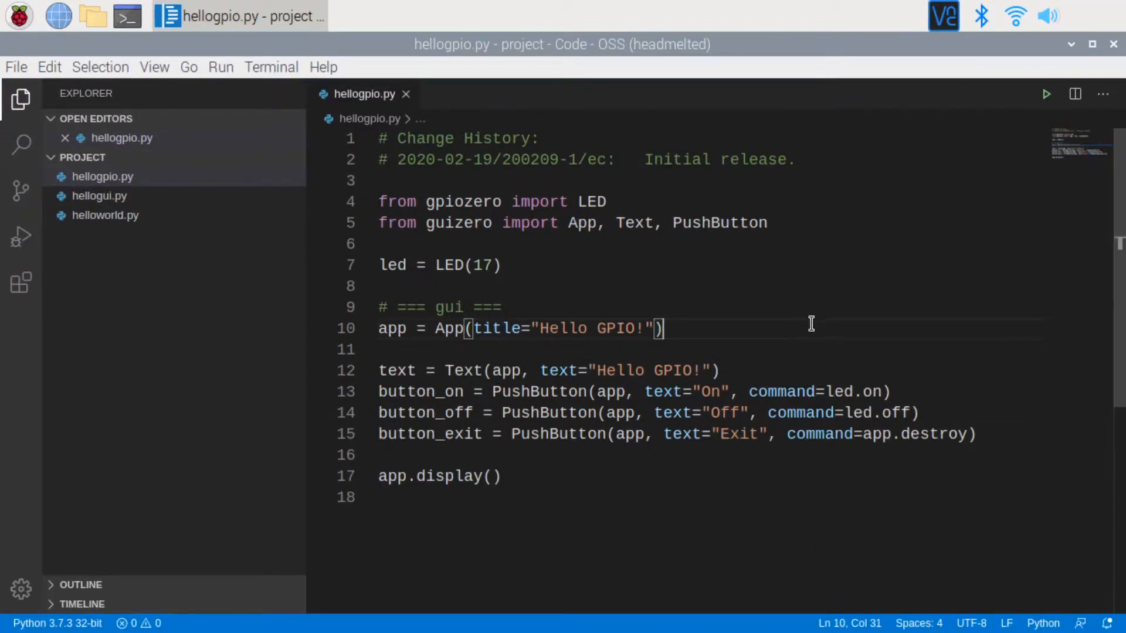
{"action": "mouse_move", "coordinate": [544, 266]}
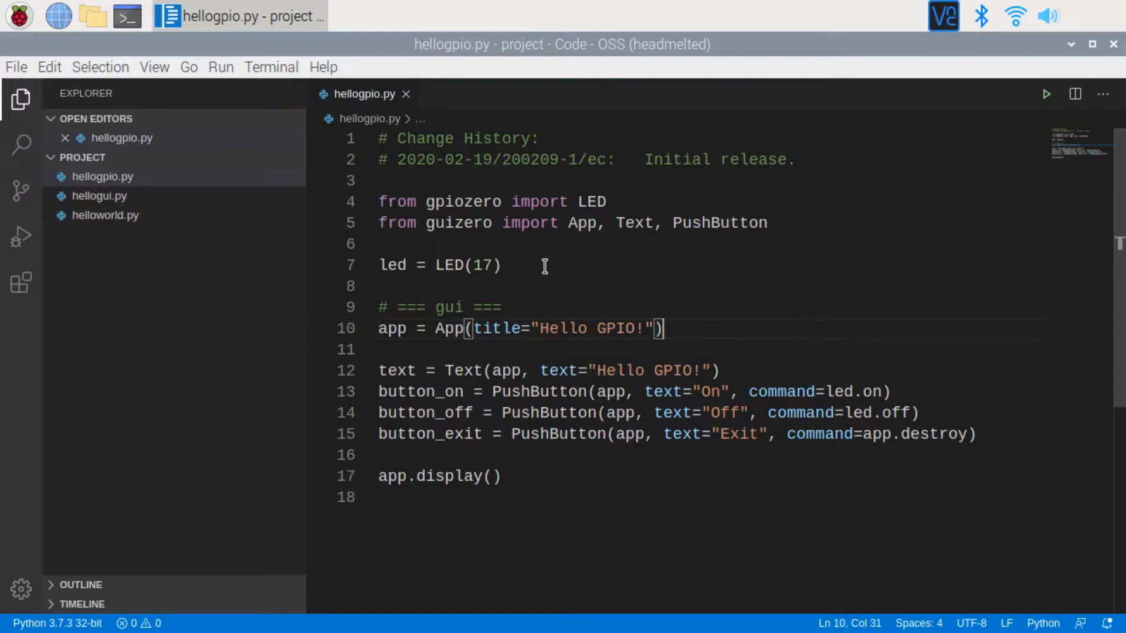
{"action": "mouse_move", "coordinate": [502, 237]}
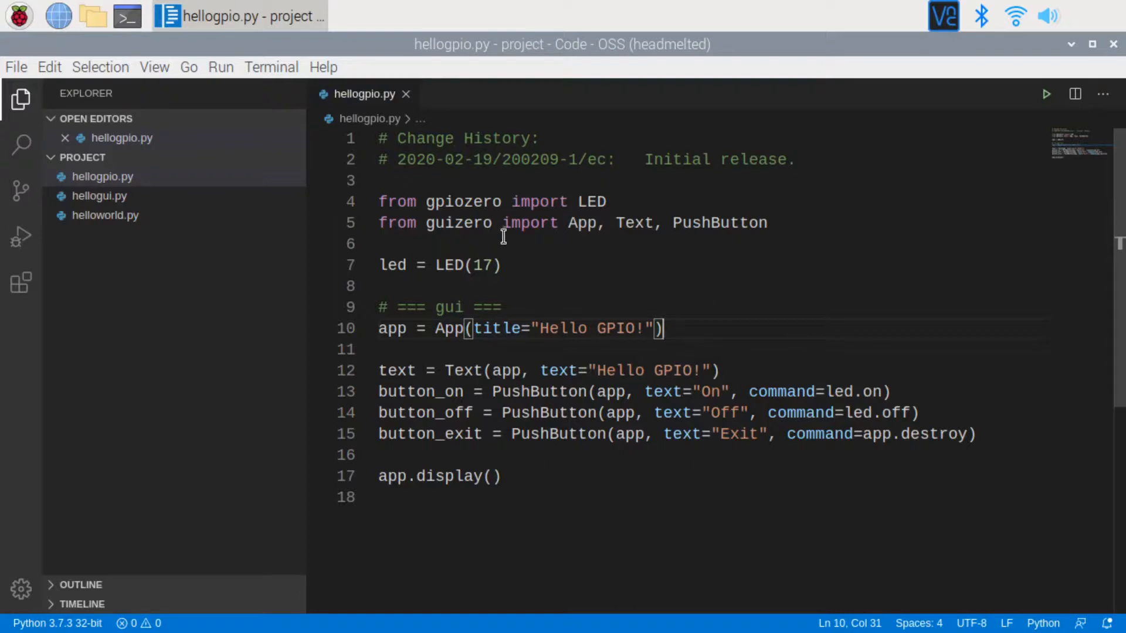
{"action": "double_click", "coordinate": [463, 202]}
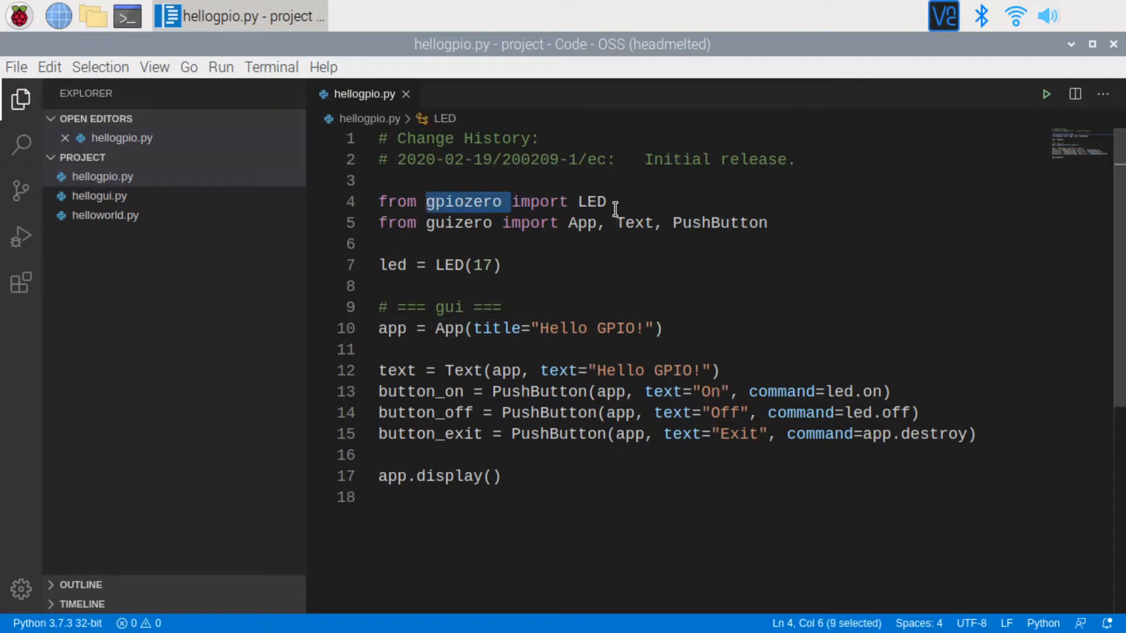
{"action": "left_click", "coordinate": [574, 285]}
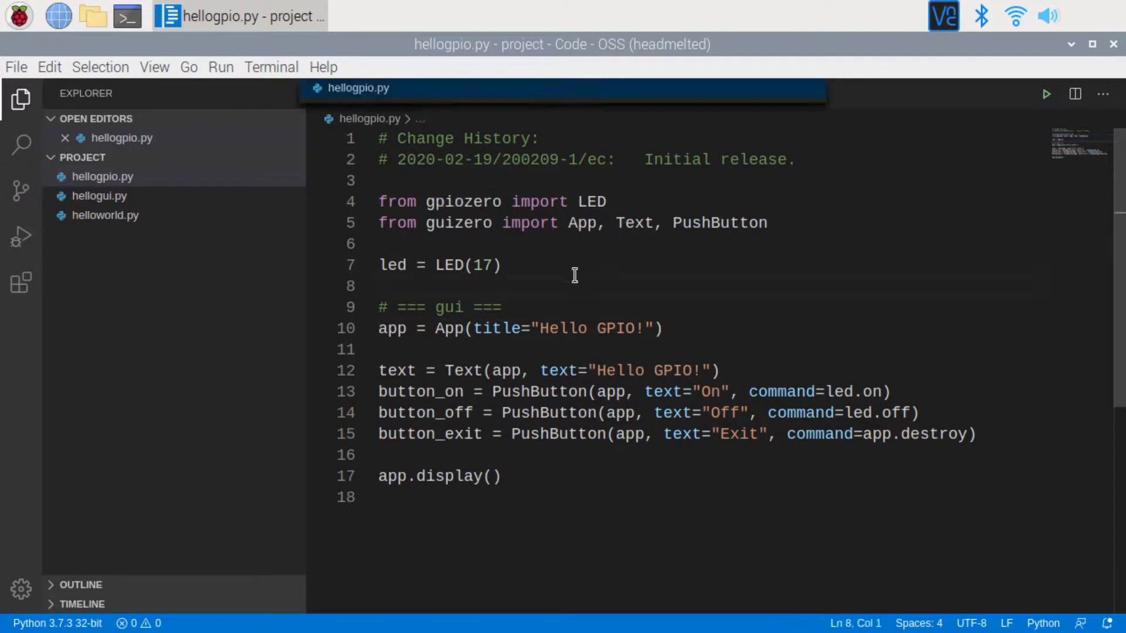
{"action": "double_click", "coordinate": [480, 265]}
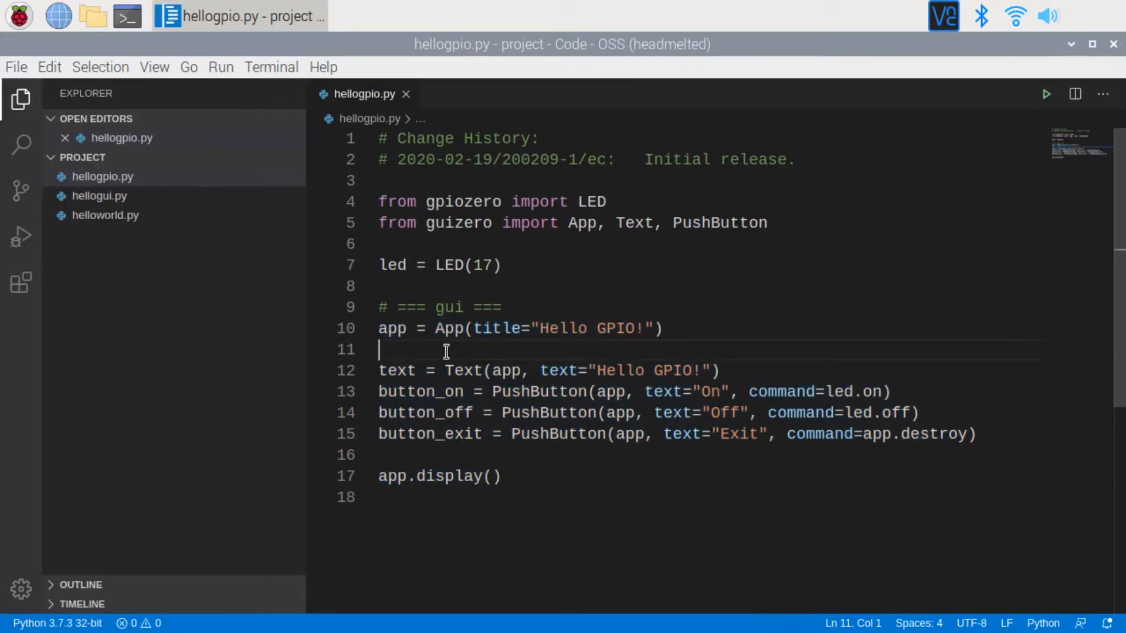
{"action": "mouse_move", "coordinate": [449, 328]}
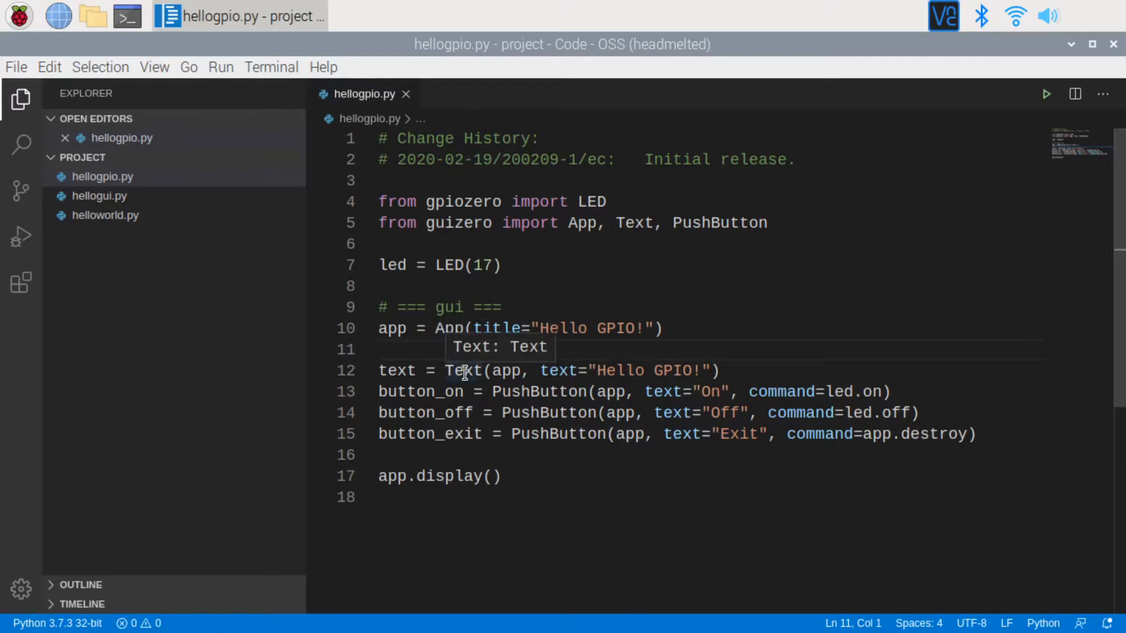
{"action": "mouse_move", "coordinate": [640, 370]}
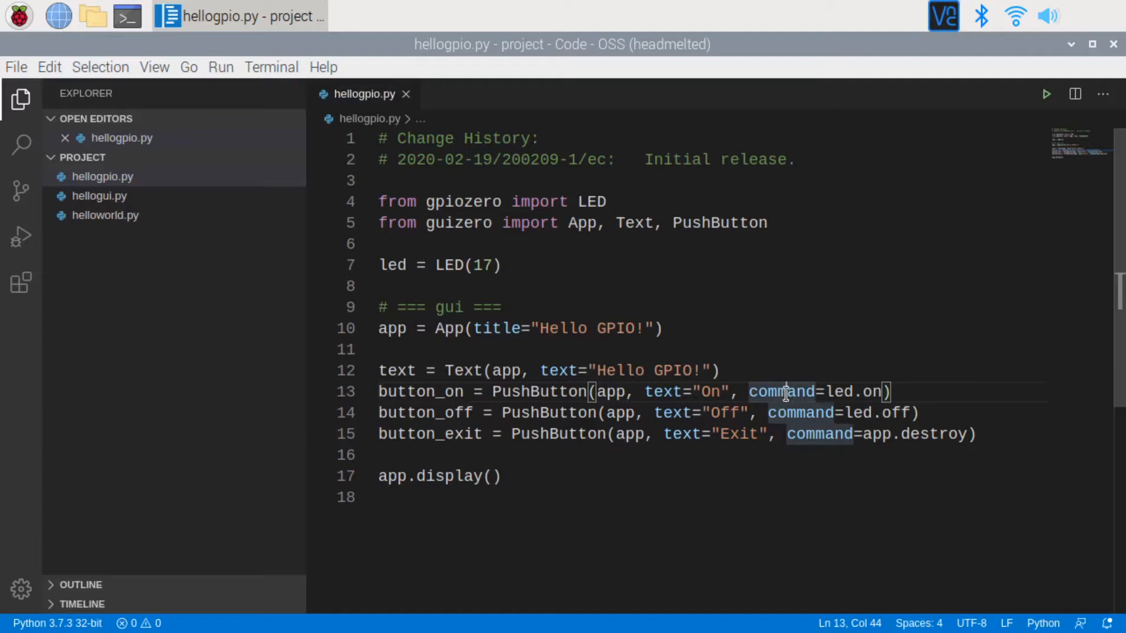
{"action": "mouse_move", "coordinate": [836, 391]}
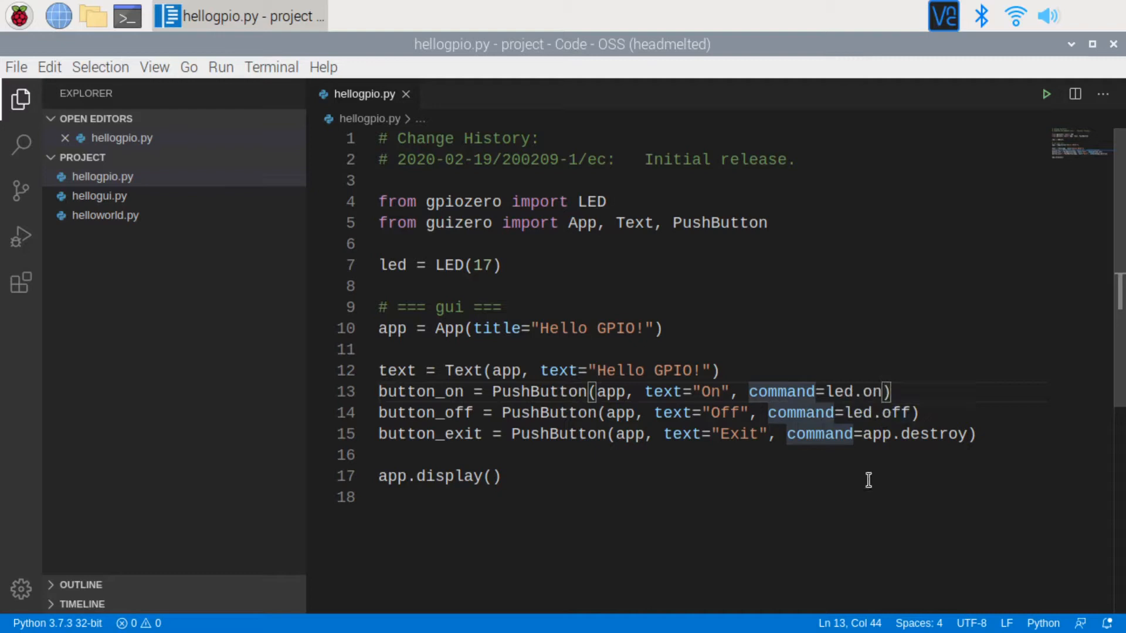
{"action": "left_click", "coordinate": [824, 434]}
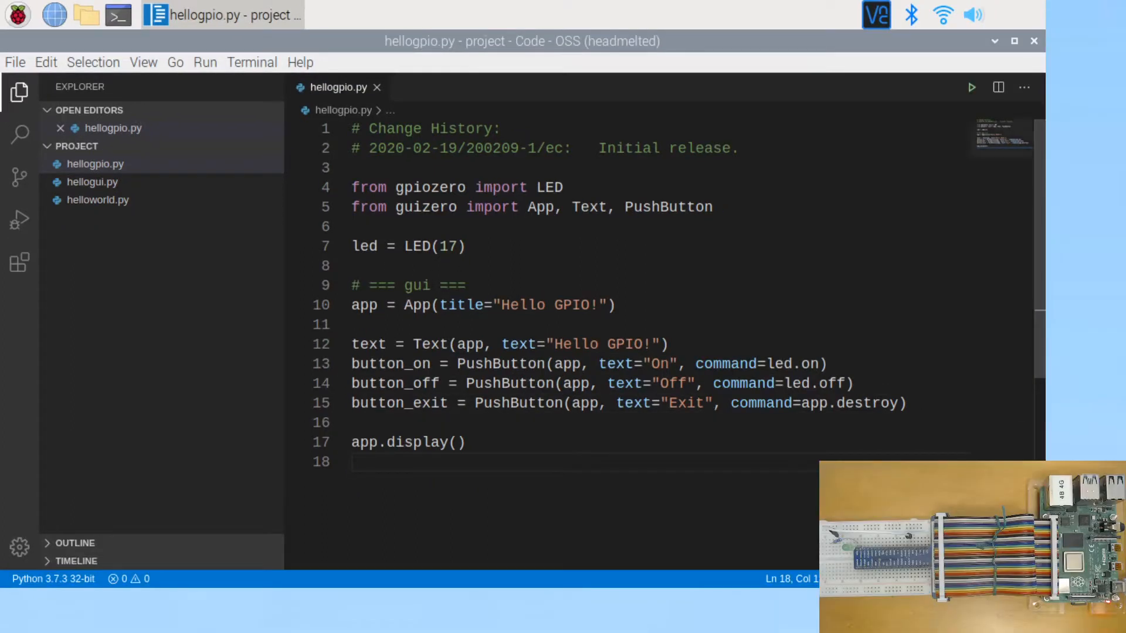
Run hellogpio.py and close its Hello GPIO! window with Exit
{"action": "left_click", "coordinate": [971, 86]}
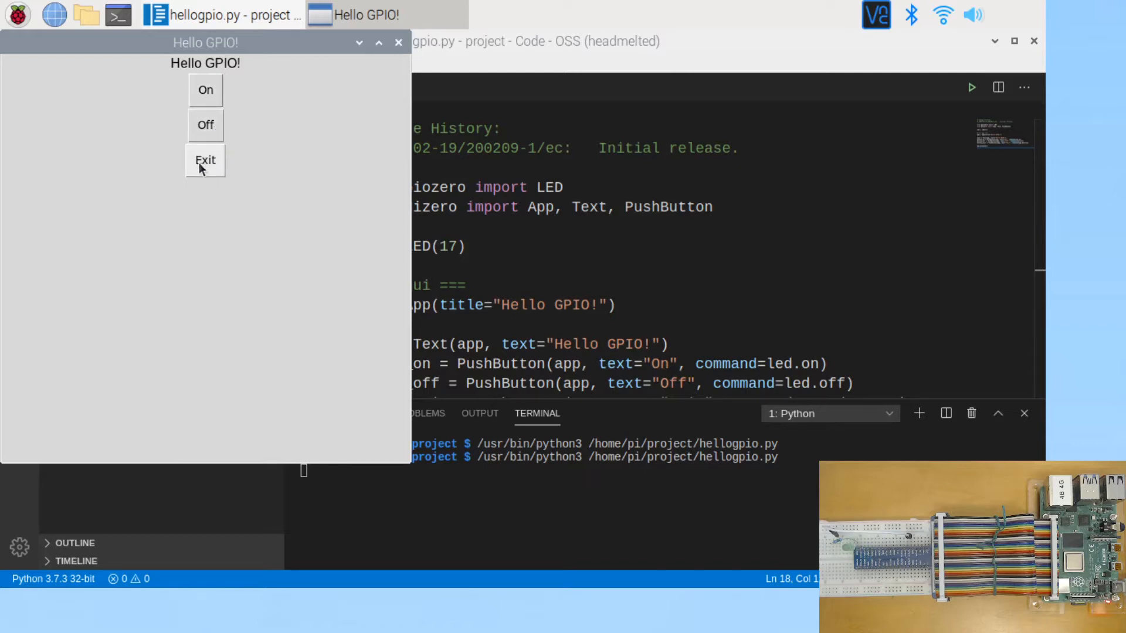
{"action": "left_click", "coordinate": [205, 160]}
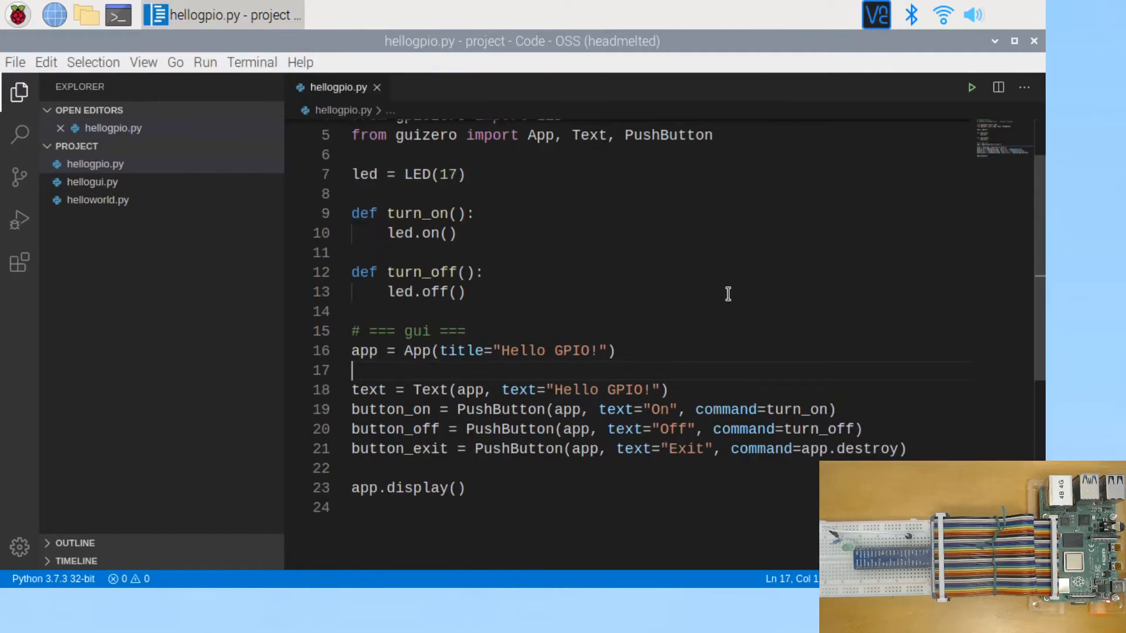
{"action": "mouse_move", "coordinate": [659, 293]}
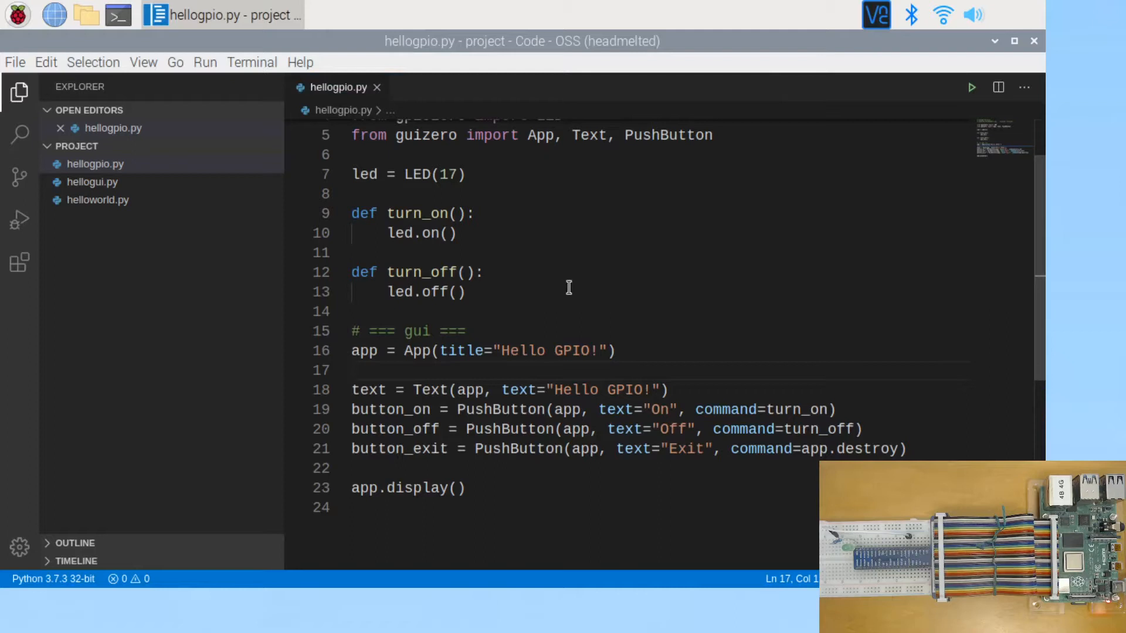
{"action": "mouse_move", "coordinate": [474, 275]}
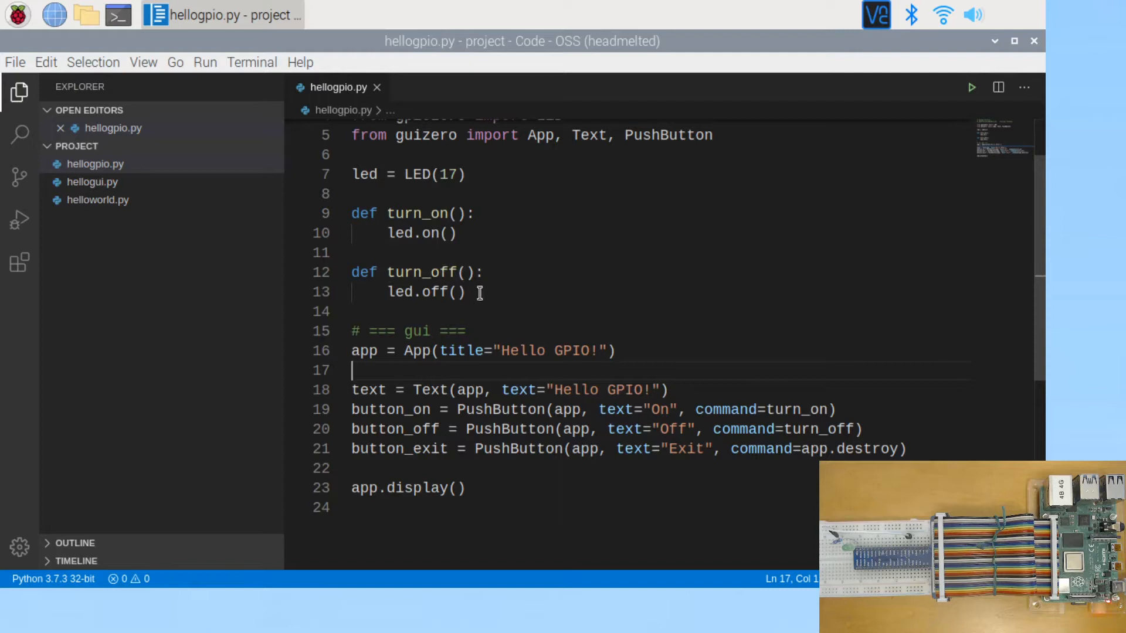
{"action": "mouse_move", "coordinate": [762, 412]}
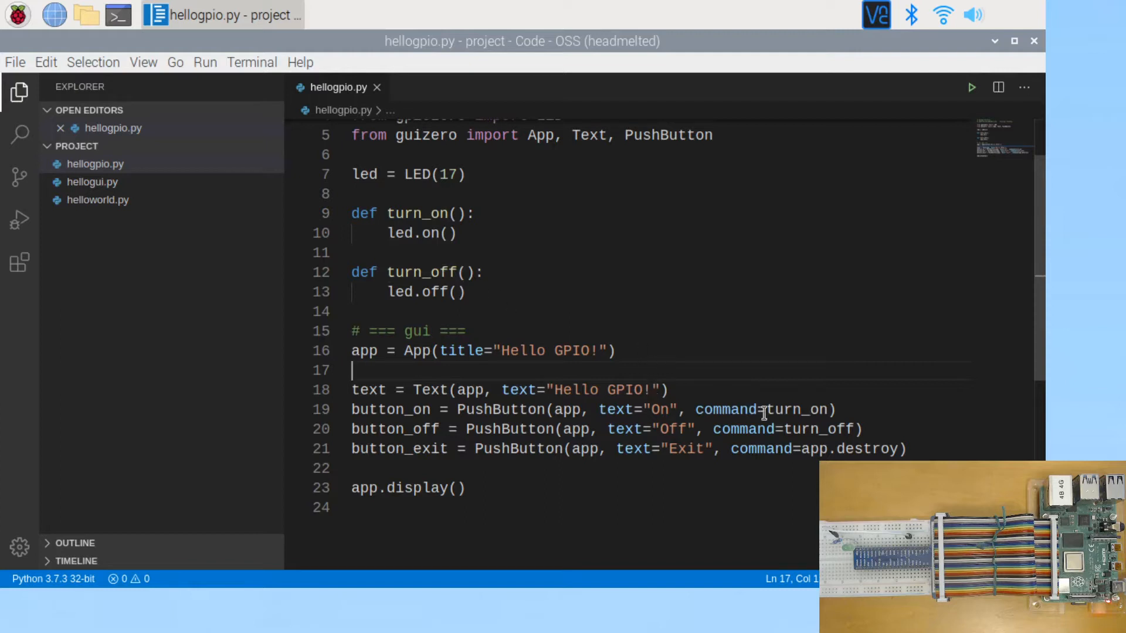
{"action": "mouse_move", "coordinate": [803, 409]}
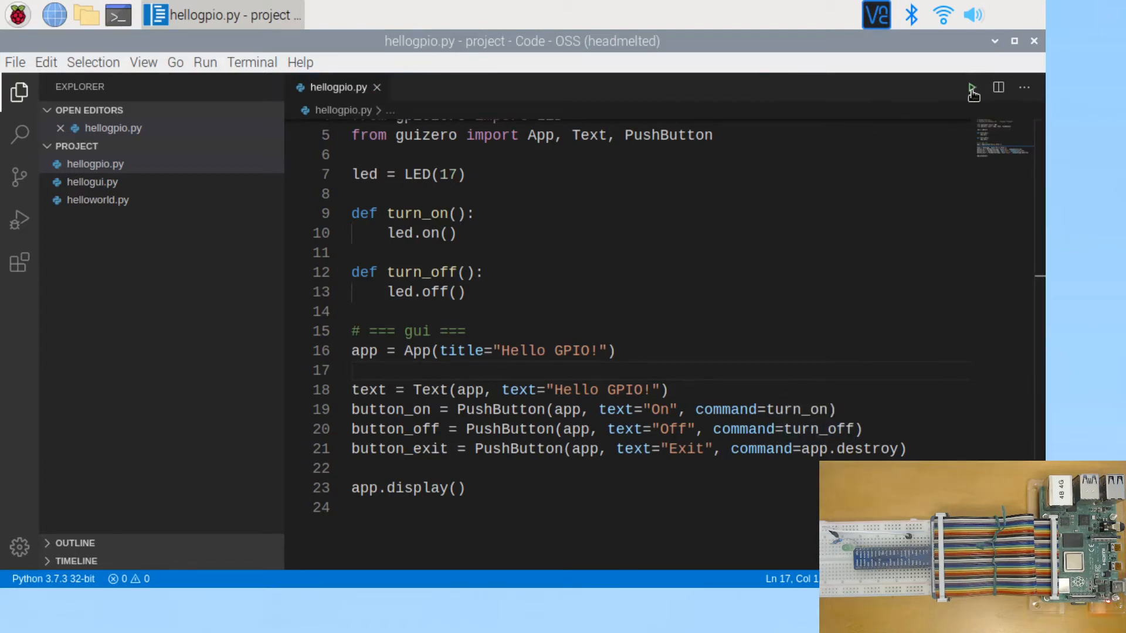
Run the updated hellogpio.py and switch the LED on and off, then exit
{"action": "left_click", "coordinate": [971, 87]}
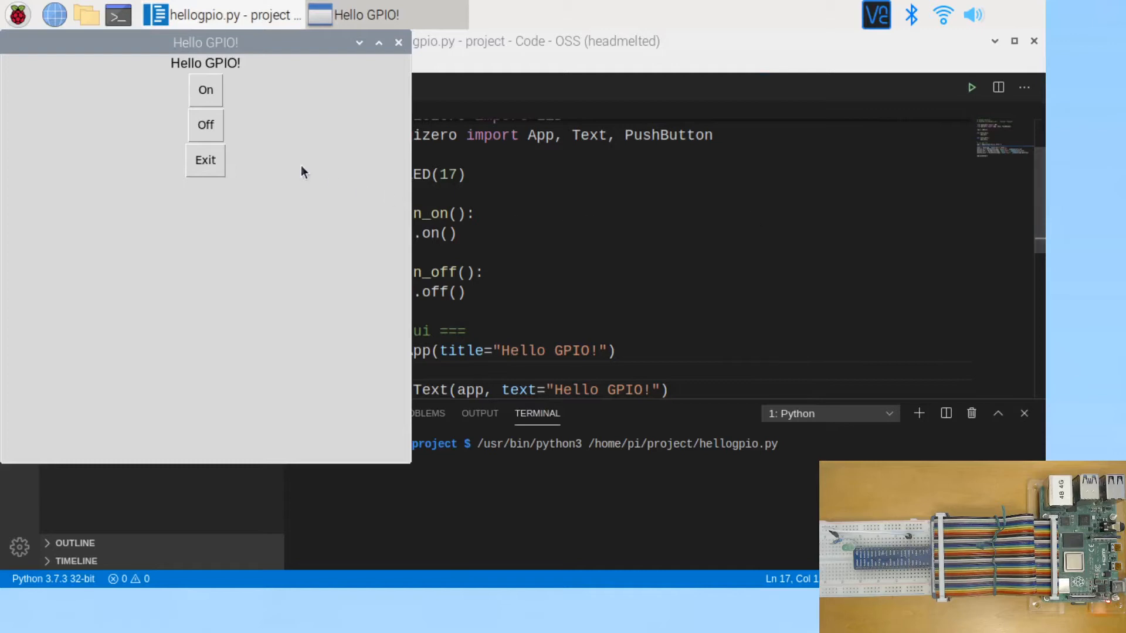
{"action": "left_click", "coordinate": [205, 90]}
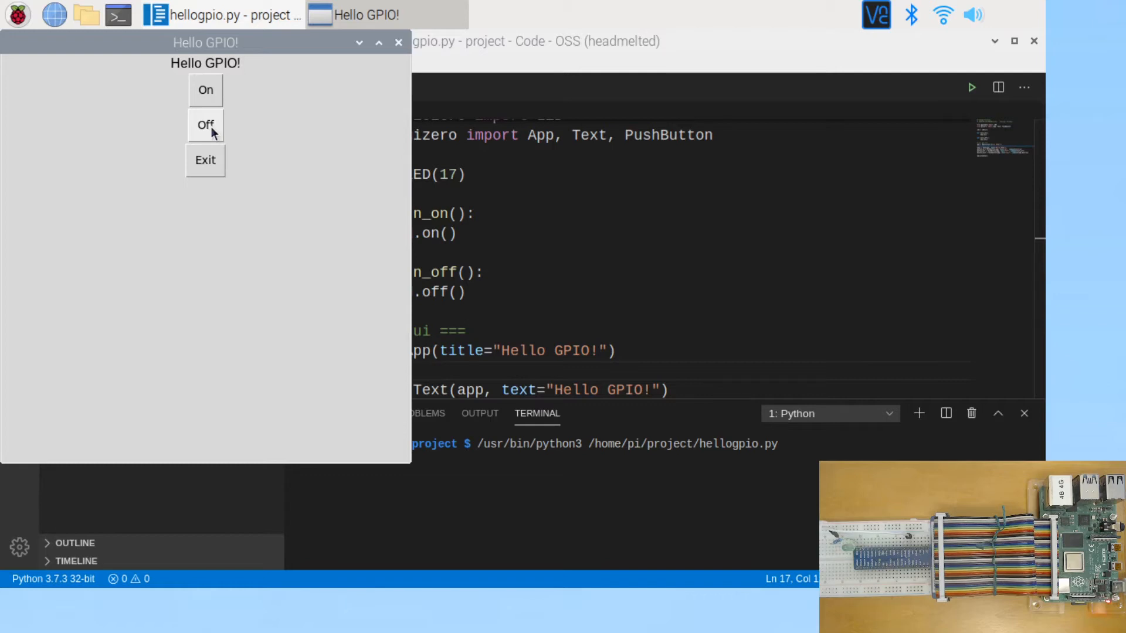
{"action": "left_click", "coordinate": [205, 90]}
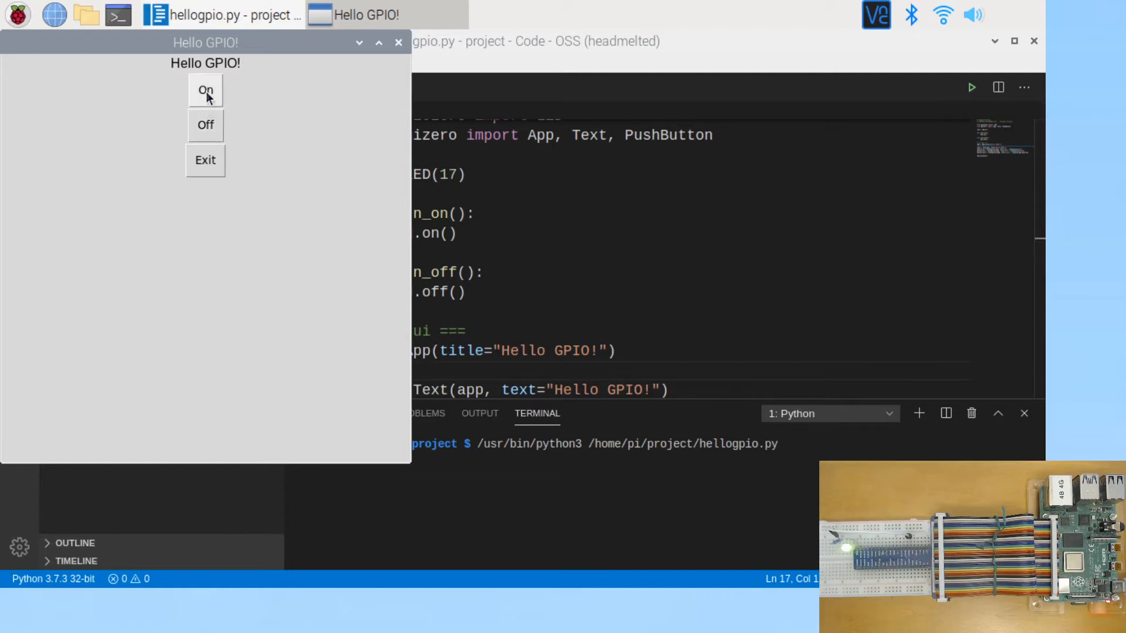
{"action": "left_click", "coordinate": [206, 124]}
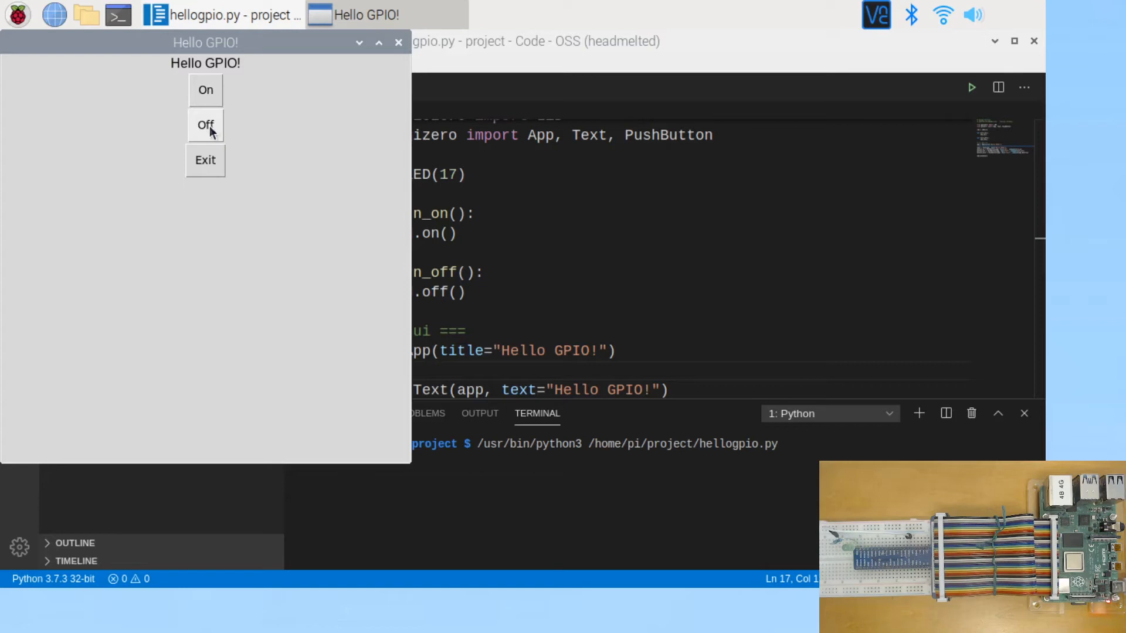
{"action": "left_click", "coordinate": [205, 160]}
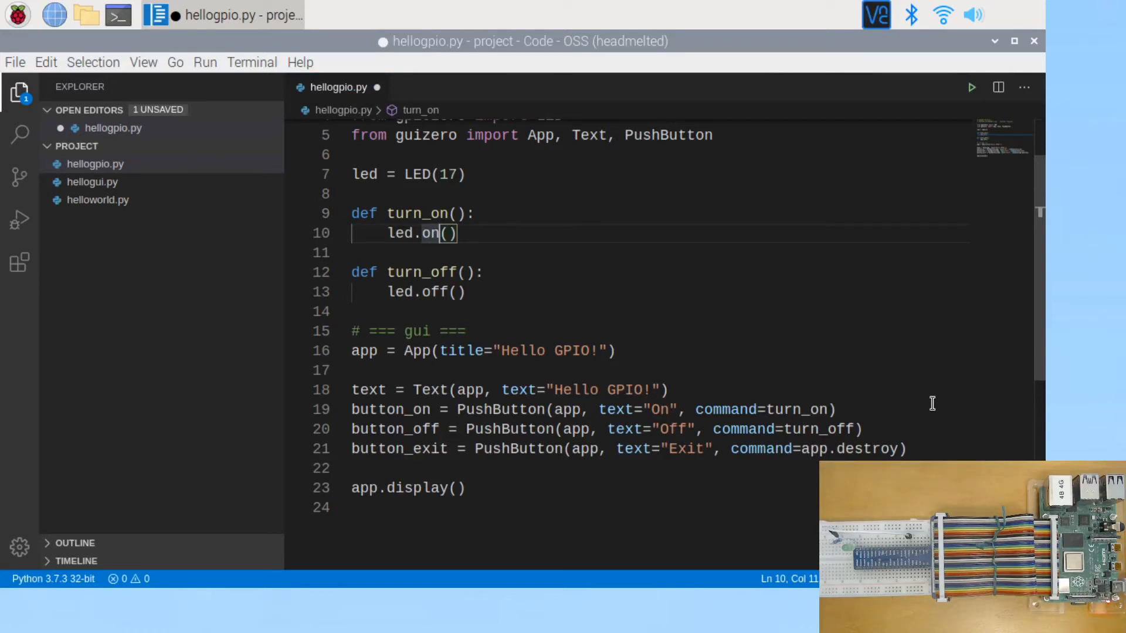
Replace 'on' with 'blink' in turn_on's led call
{"action": "key", "text": "BackSpace"}
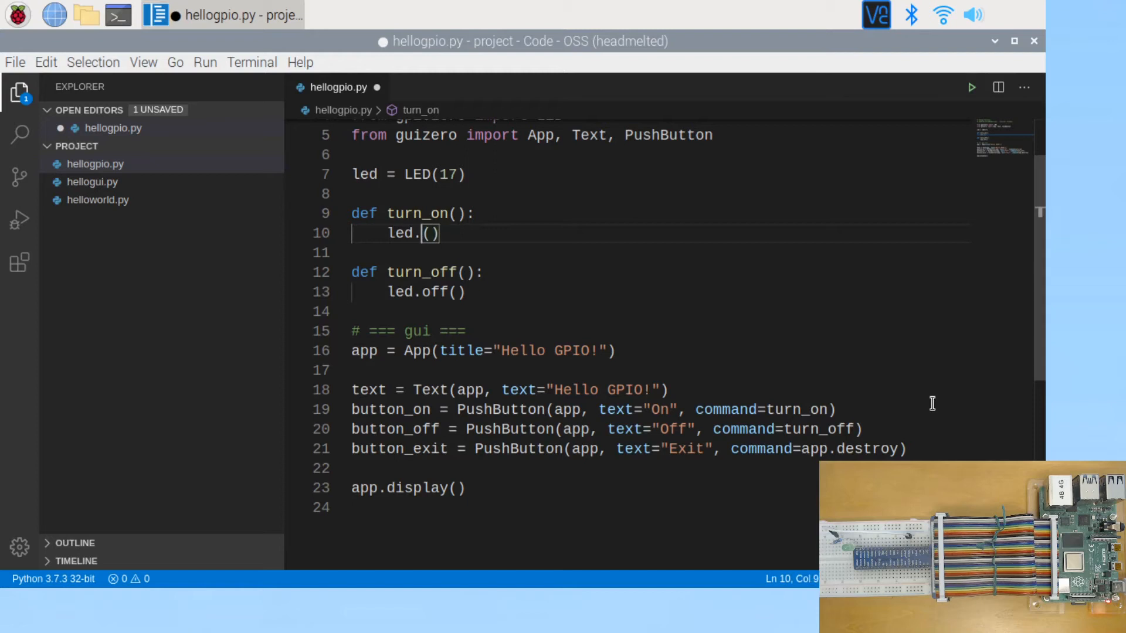
{"action": "type", "text": "blink"}
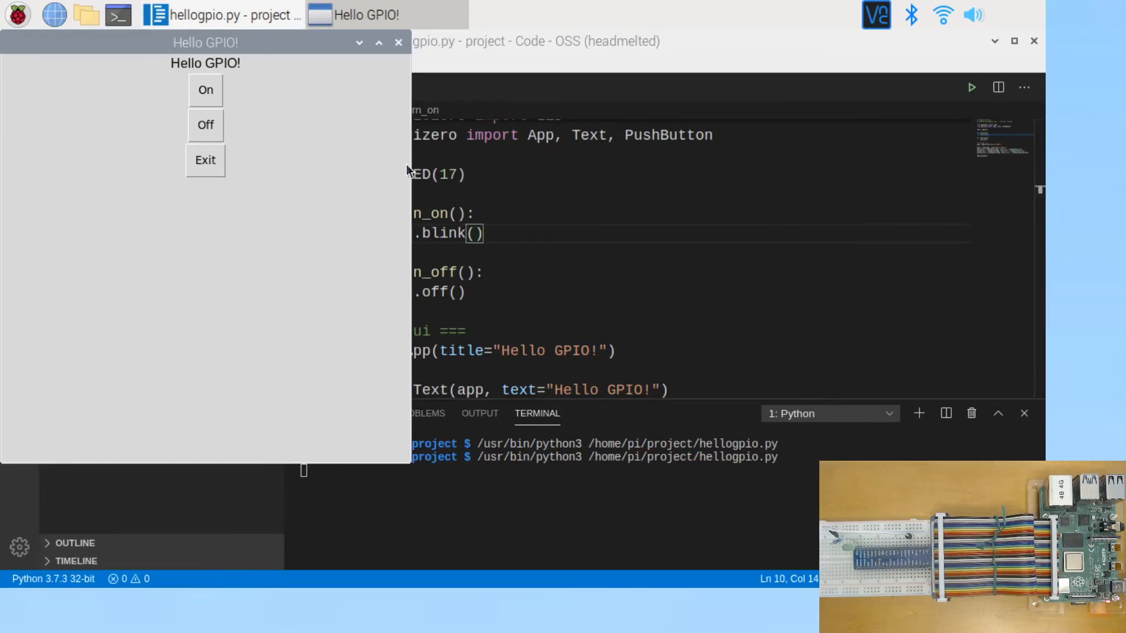
Stop the LED blinking with Off, then exit the Hello GPIO! app
{"action": "left_click", "coordinate": [205, 125]}
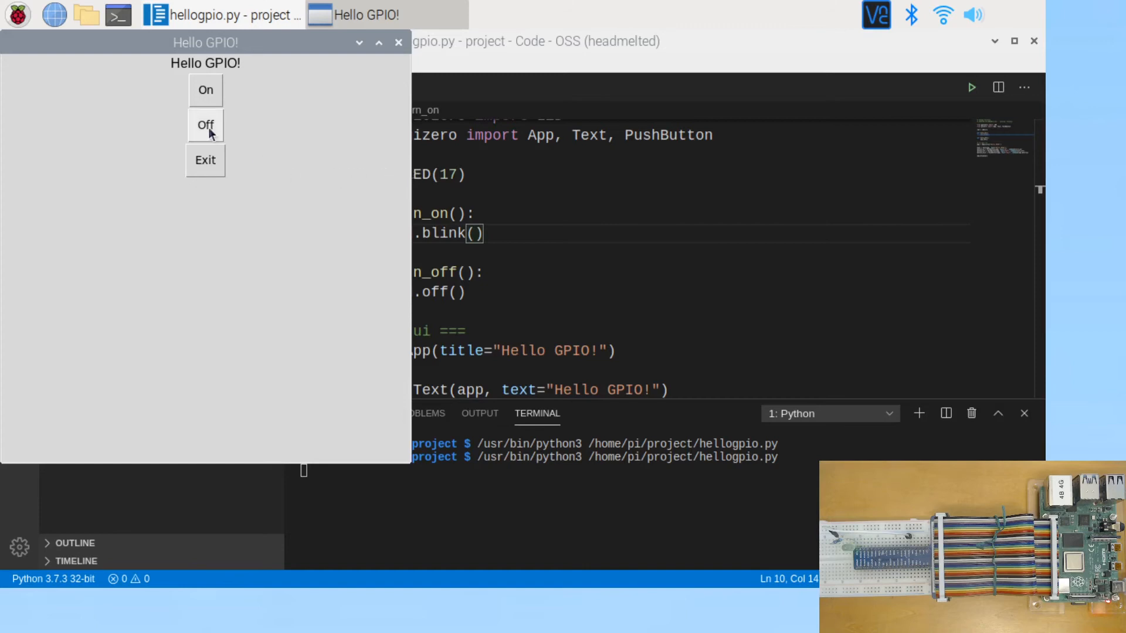
{"action": "mouse_move", "coordinate": [206, 160]}
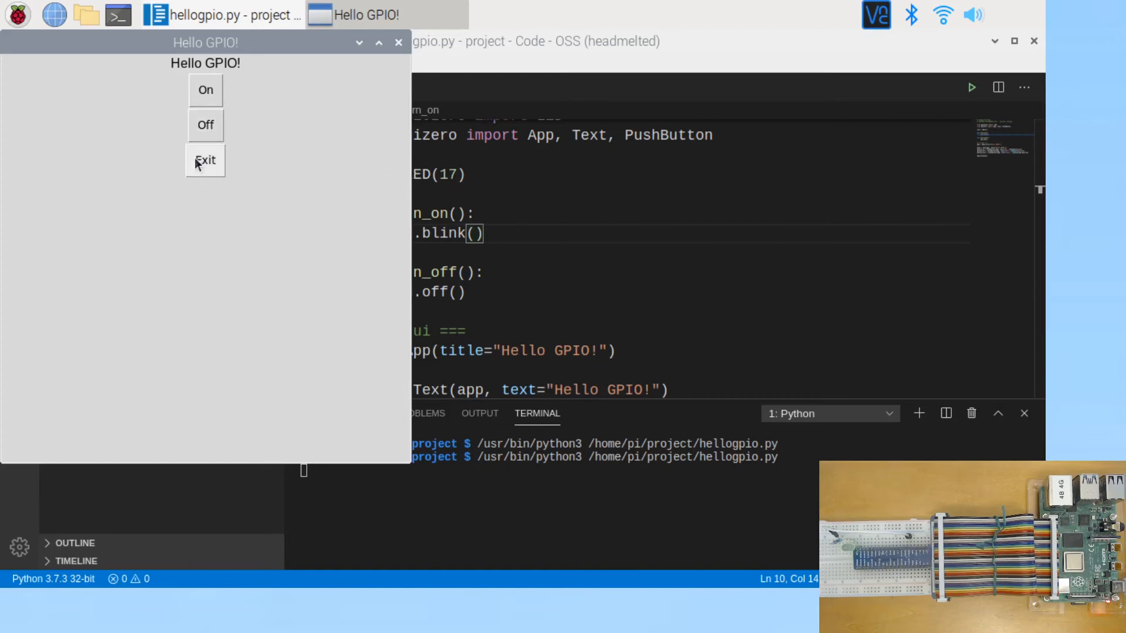
{"action": "mouse_move", "coordinate": [205, 159]}
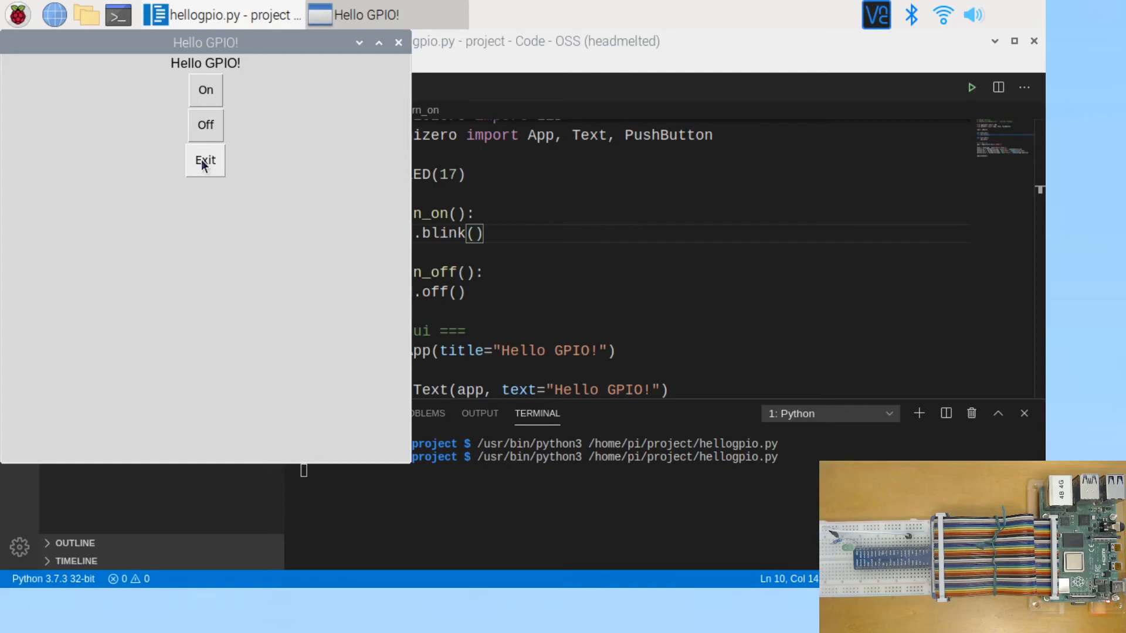
{"action": "left_click", "coordinate": [205, 160]}
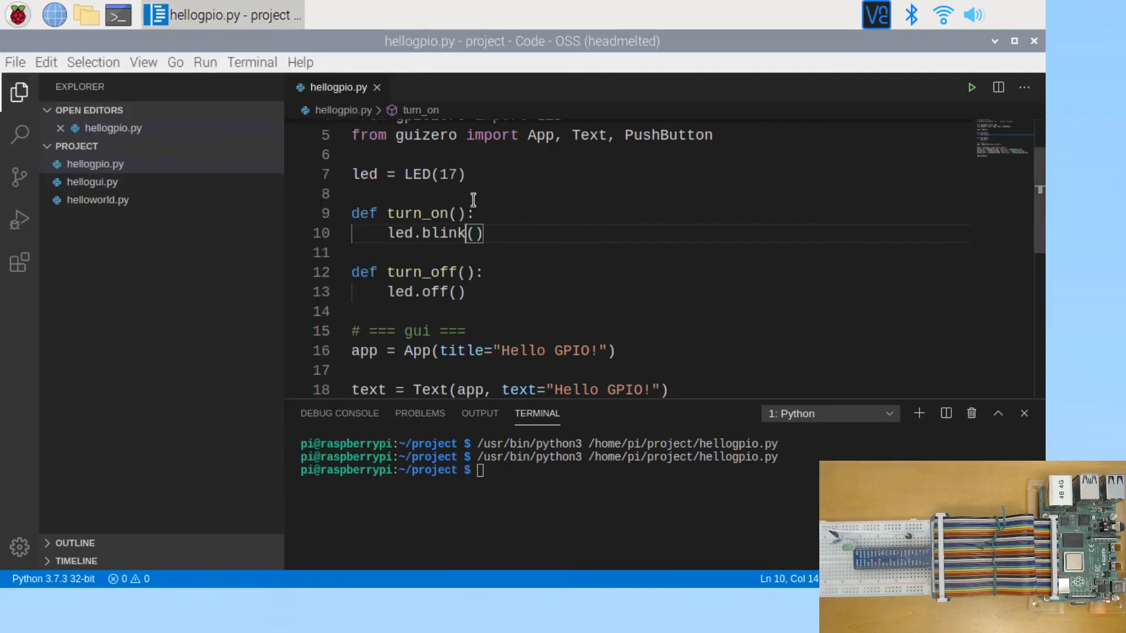